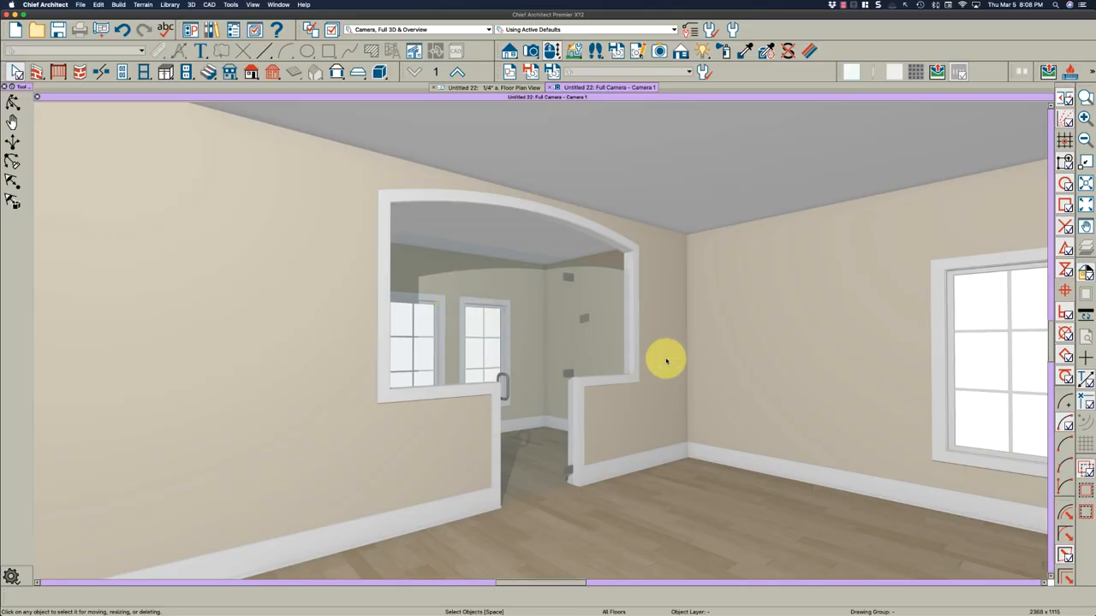
{"action": "mouse_move", "coordinate": [632, 424]}
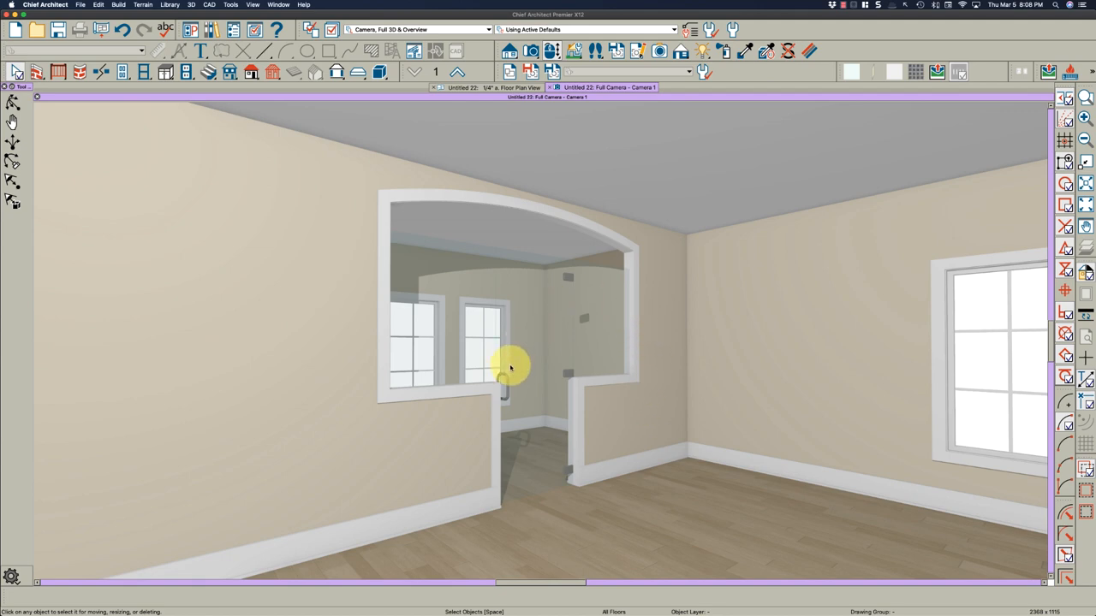
{"action": "mouse_move", "coordinate": [480, 379]}
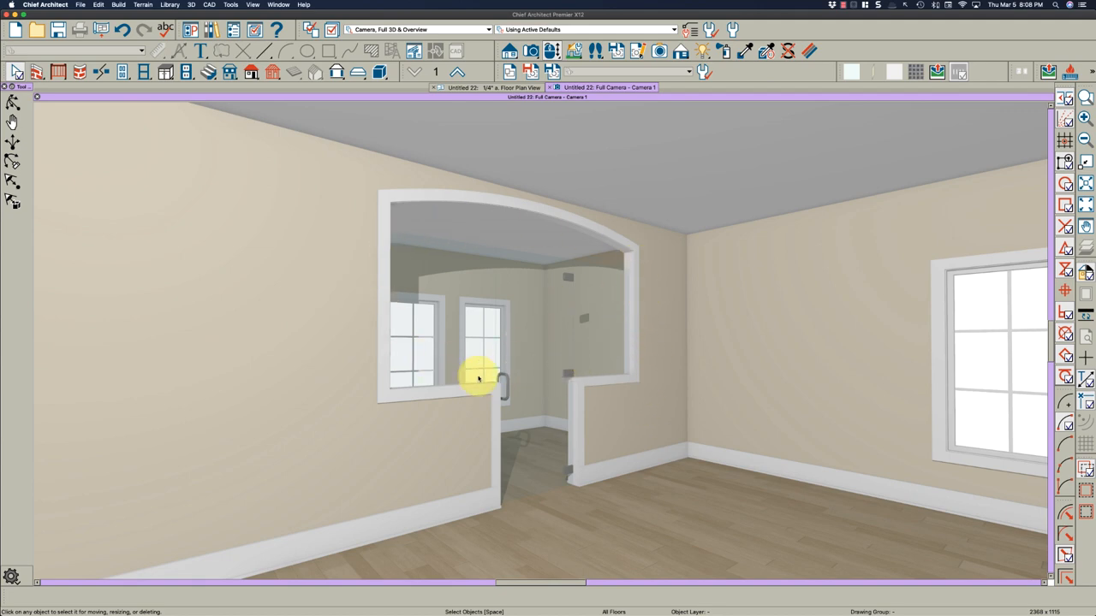
{"action": "mouse_move", "coordinate": [552, 337]}
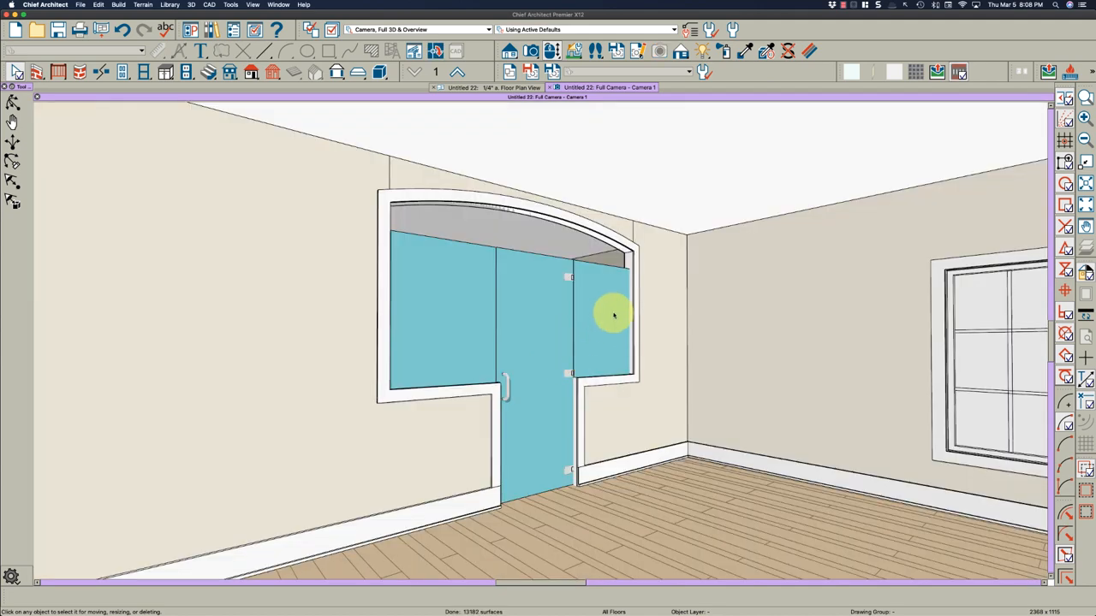
{"action": "mouse_move", "coordinate": [504, 321]}
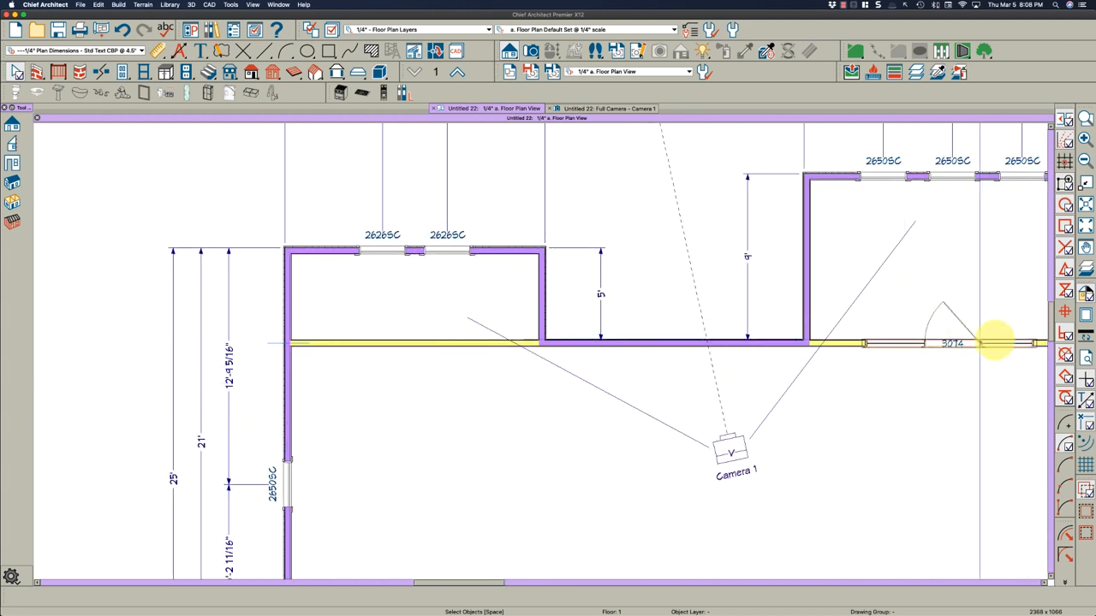
Step: Draw a 108" by 36" rectangular guide polyline across the wall opening
{"action": "left_click", "coordinate": [728, 446]}
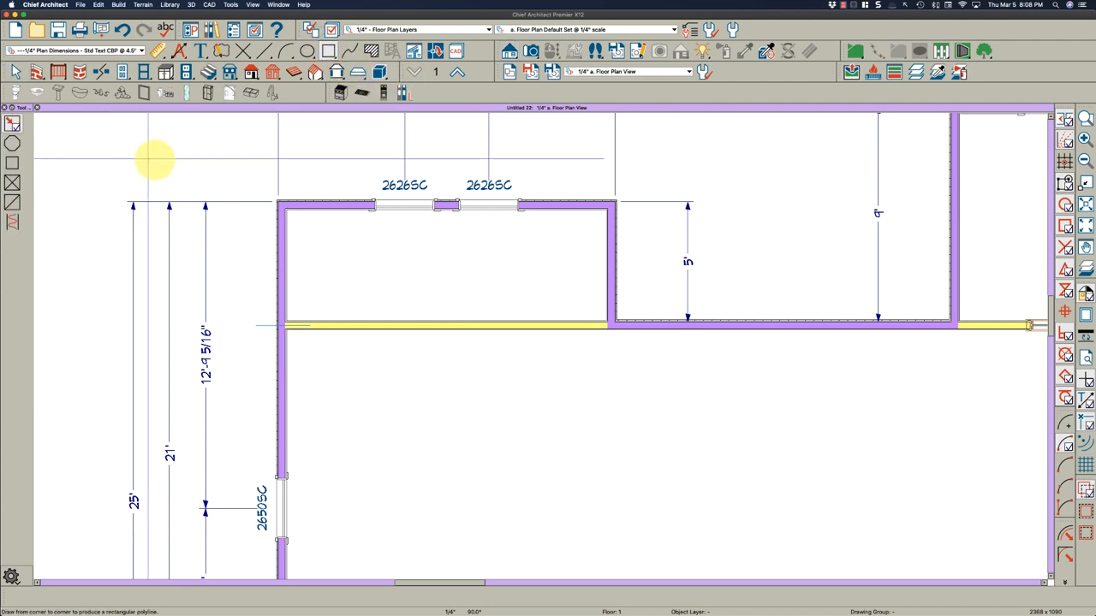
{"action": "left_click_drag", "start_coordinate": [306, 272], "coordinate": [576, 402]}
{"action": "type", "text": "108\""}
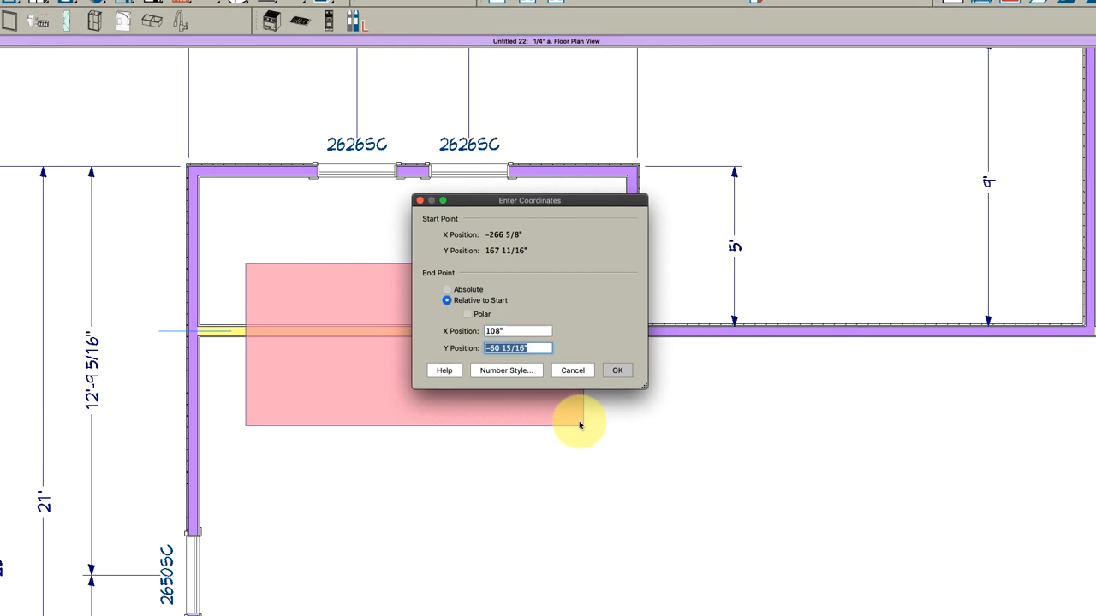
{"action": "type", "text": "-36\""}
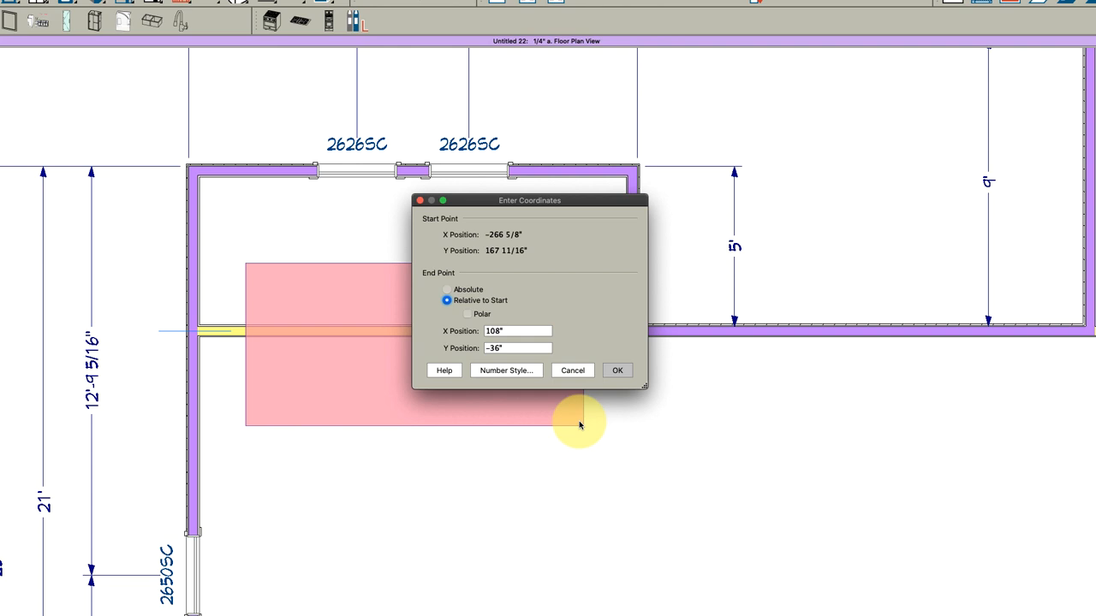
{"action": "left_click", "coordinate": [617, 369]}
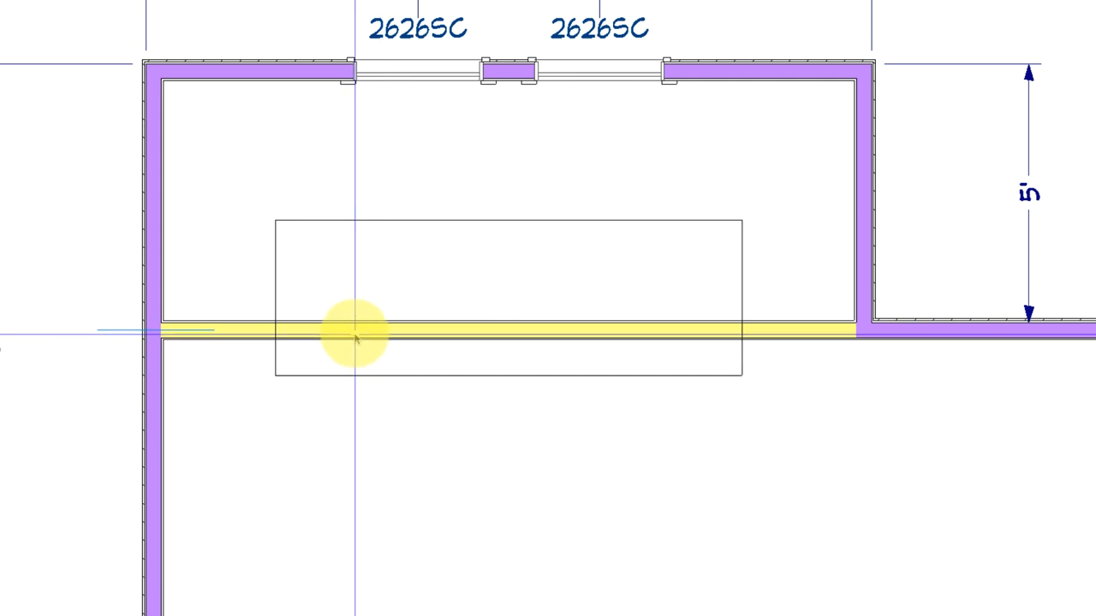
Step: Trim the wall's left and right ends to the rectangle's edges
{"action": "left_click", "coordinate": [354, 334]}
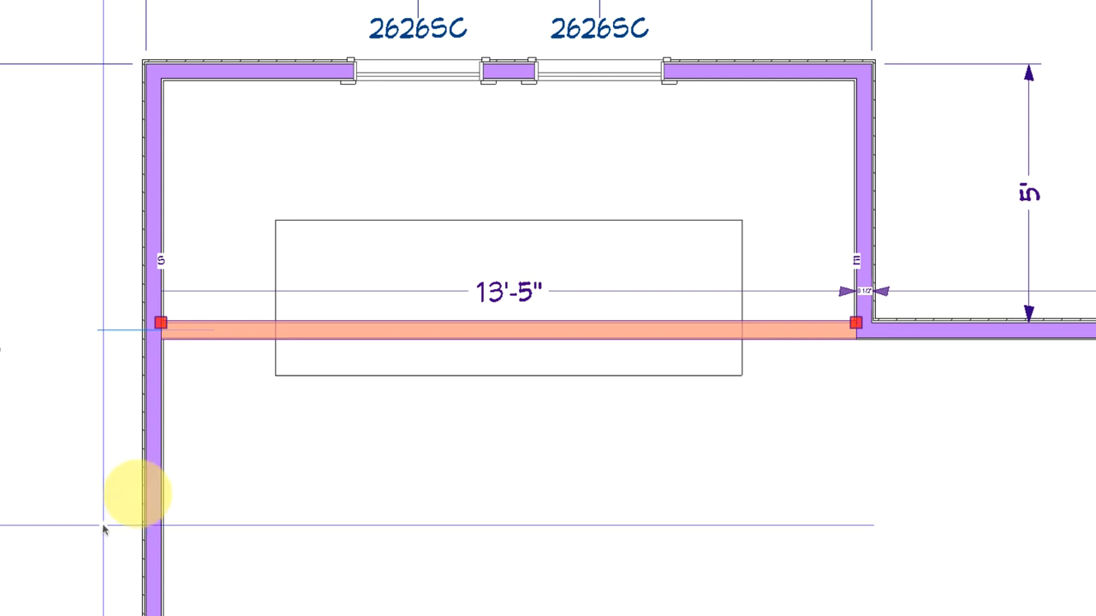
{"action": "left_click_drag", "start_coordinate": [160, 322], "coordinate": [276, 324]}
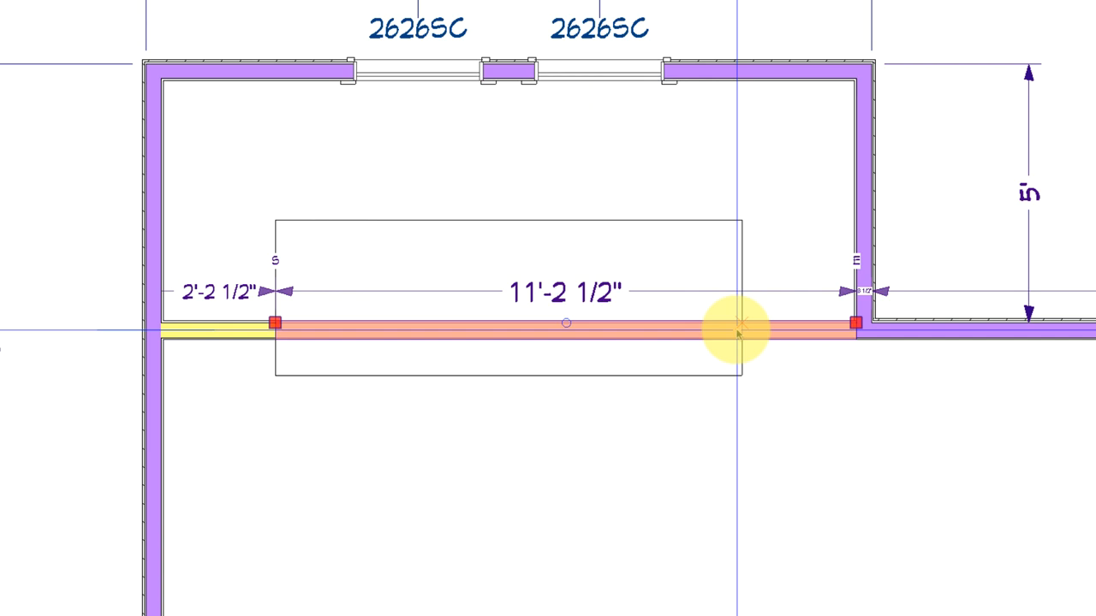
{"action": "left_click_drag", "start_coordinate": [740, 324], "coordinate": [694, 342]}
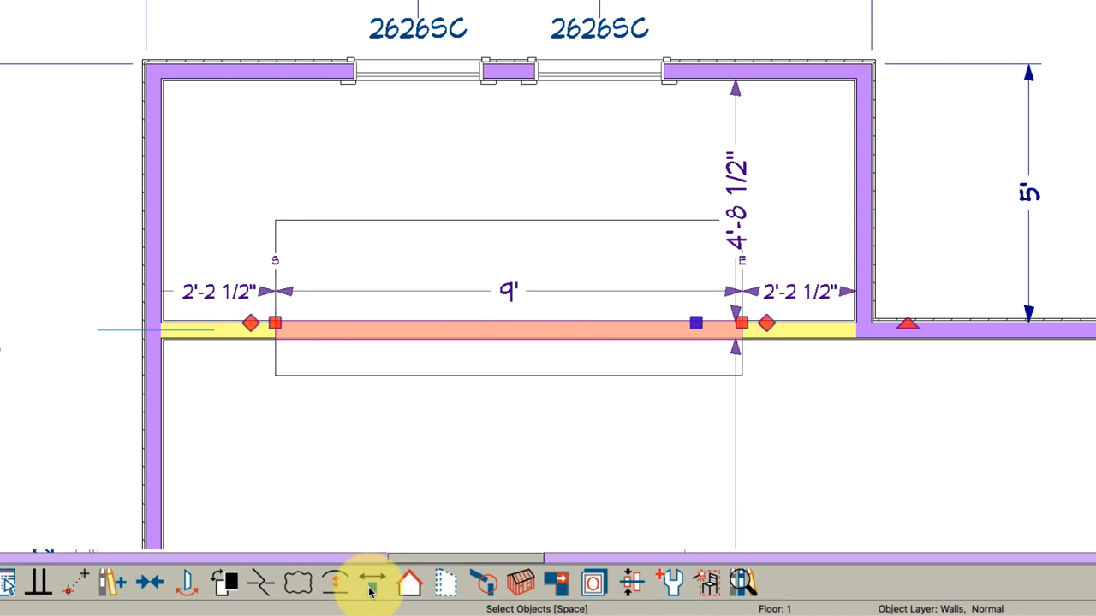
{"action": "mouse_move", "coordinate": [370, 585]}
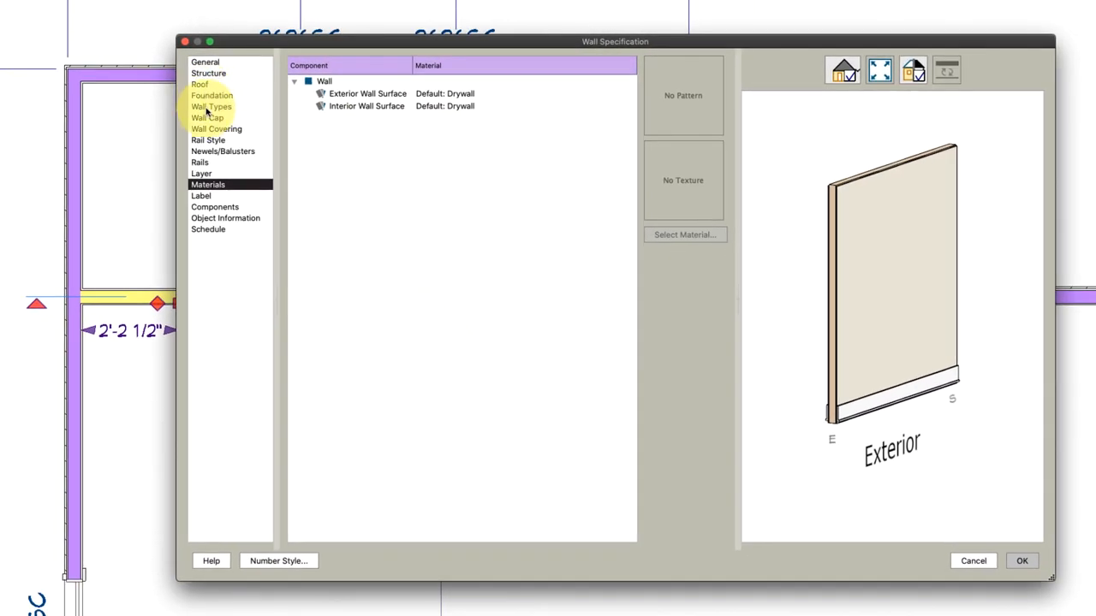
Step: Make the middle wall Glass Shower type over a 36" pony wall aligned at center
{"action": "left_click", "coordinate": [211, 107]}
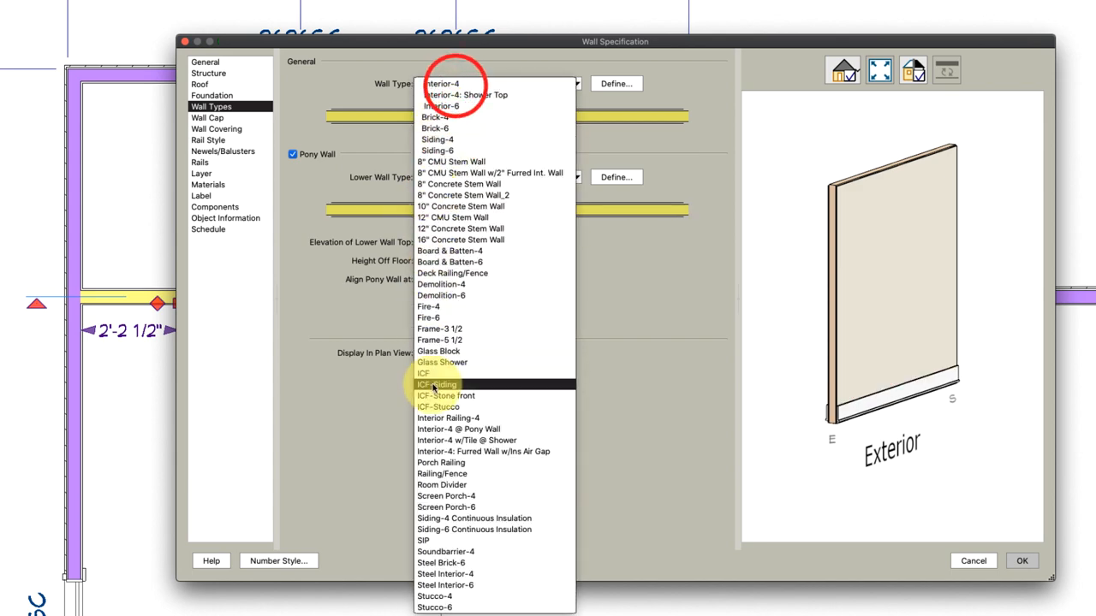
{"action": "left_click", "coordinate": [442, 362]}
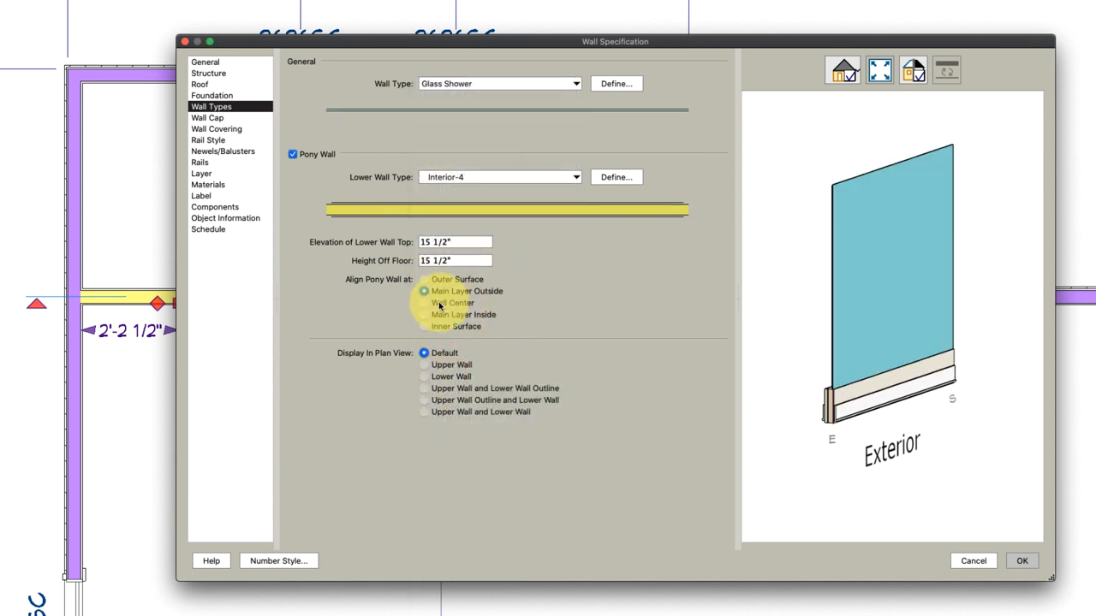
{"action": "left_click", "coordinate": [425, 302]}
{"action": "type", "text": "36"}
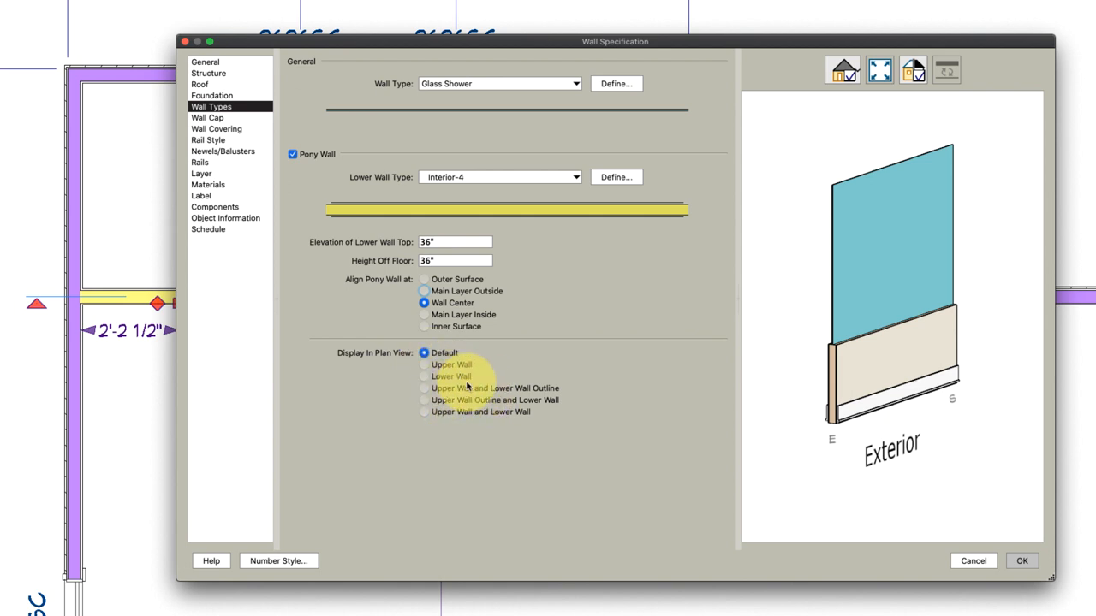
{"action": "mouse_move", "coordinate": [907, 560]}
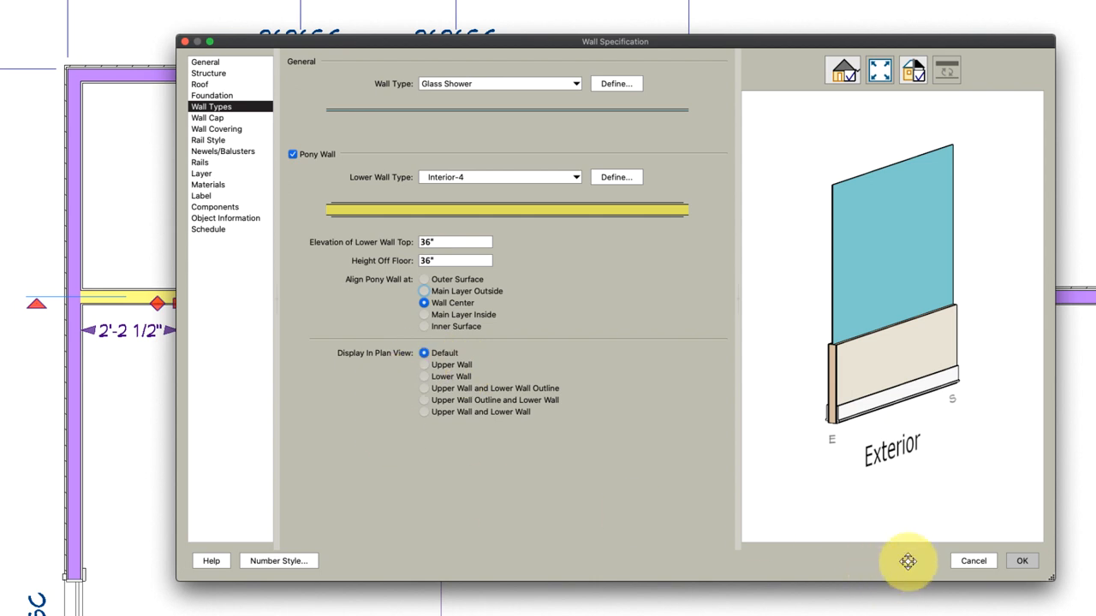
{"action": "left_click", "coordinate": [207, 117]}
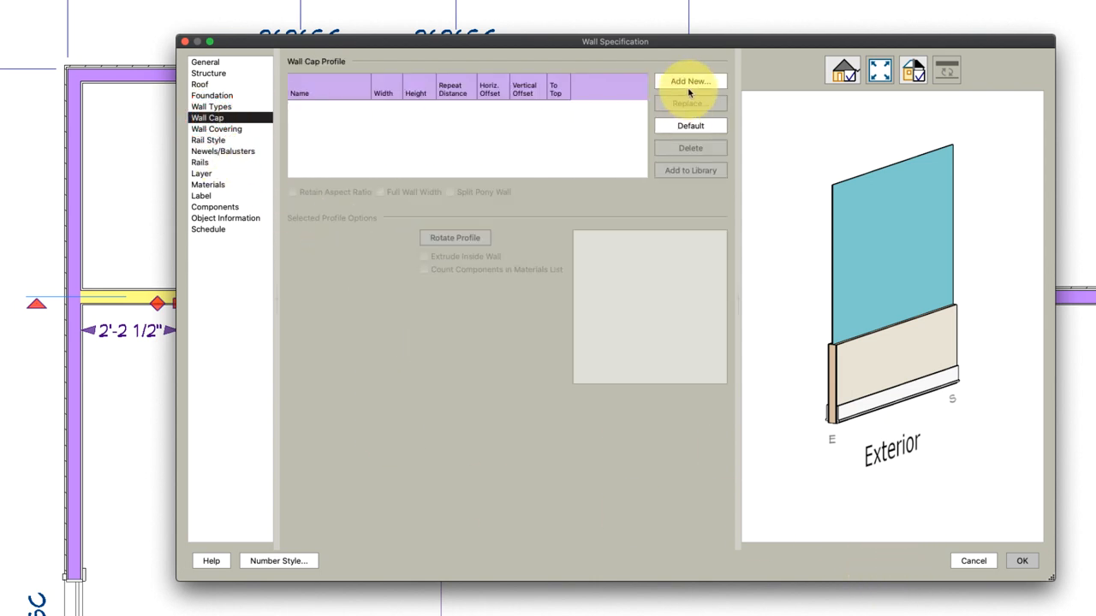
{"action": "mouse_move", "coordinate": [1022, 560]}
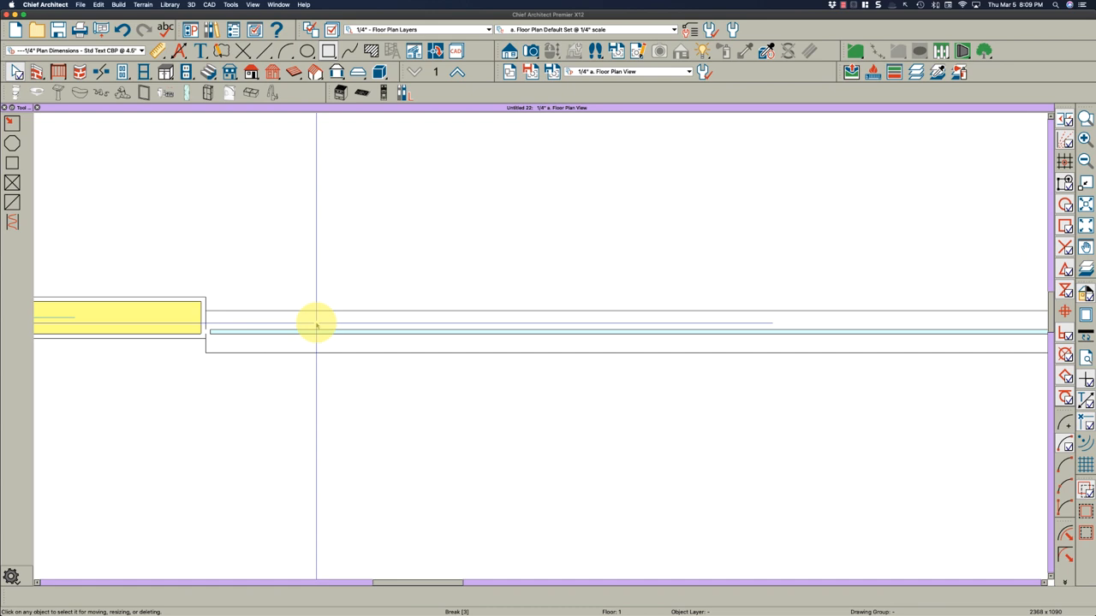
Step: In the Full Camera view, orbit to face the glass shower wall and select it
{"action": "left_click", "coordinate": [314, 333]}
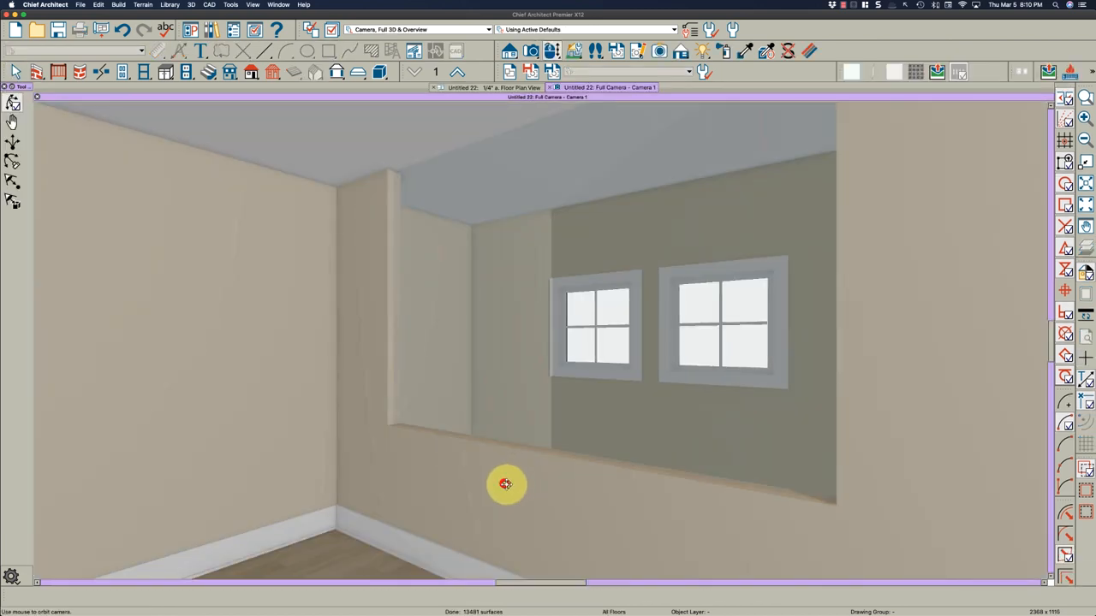
{"action": "left_click_drag", "start_coordinate": [505, 484], "coordinate": [479, 498]}
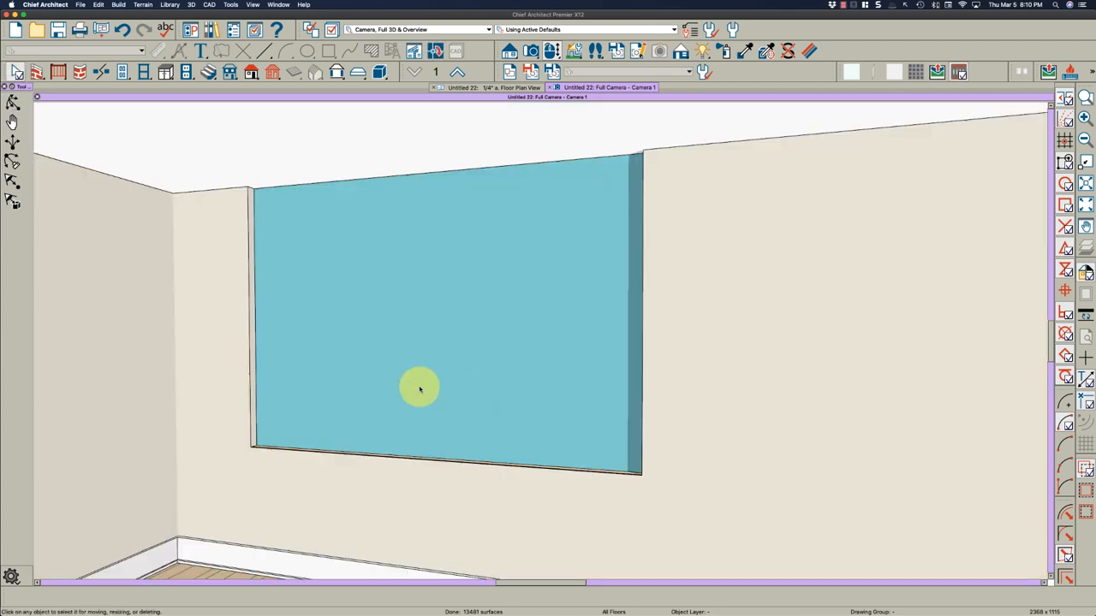
{"action": "left_click", "coordinate": [419, 390]}
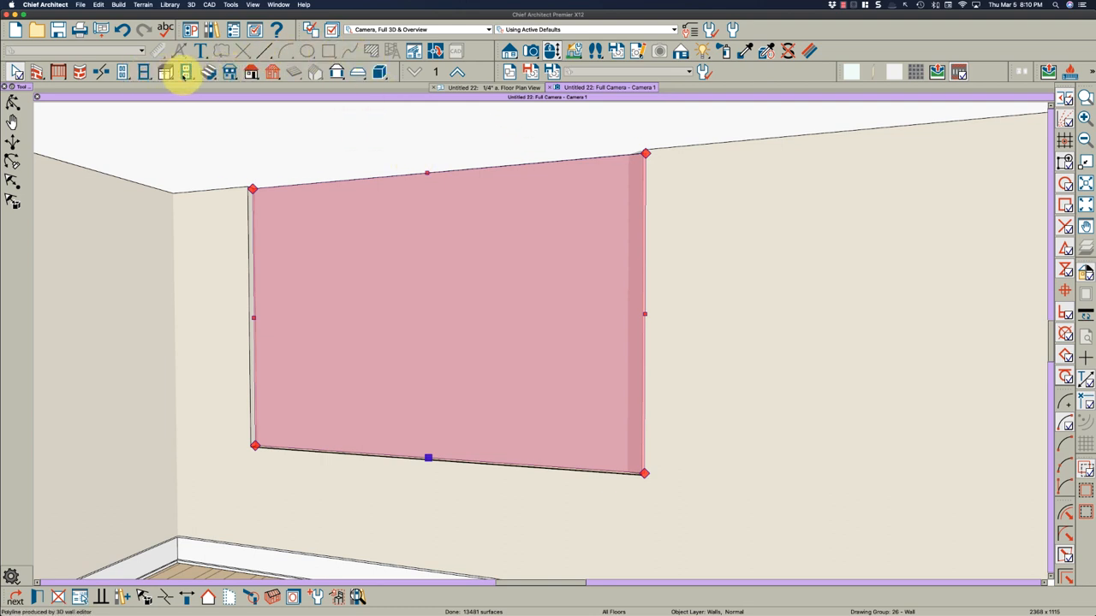
Step: Place a 36" by 90" shower door in the glass wall, bottom 1/2" above floor
{"action": "left_click", "coordinate": [119, 73]}
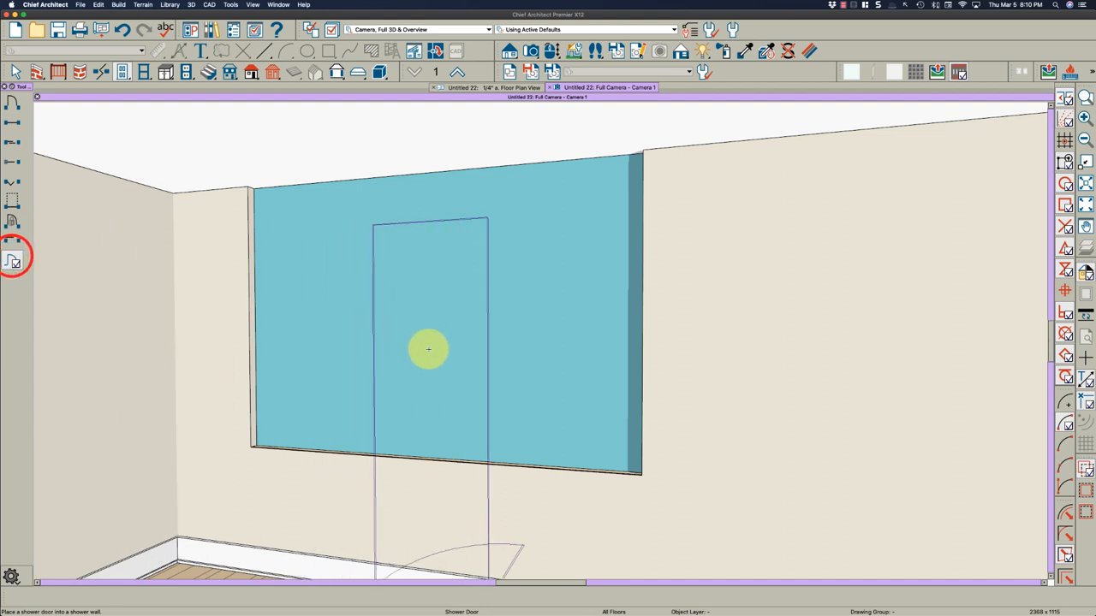
{"action": "left_click", "coordinate": [428, 349]}
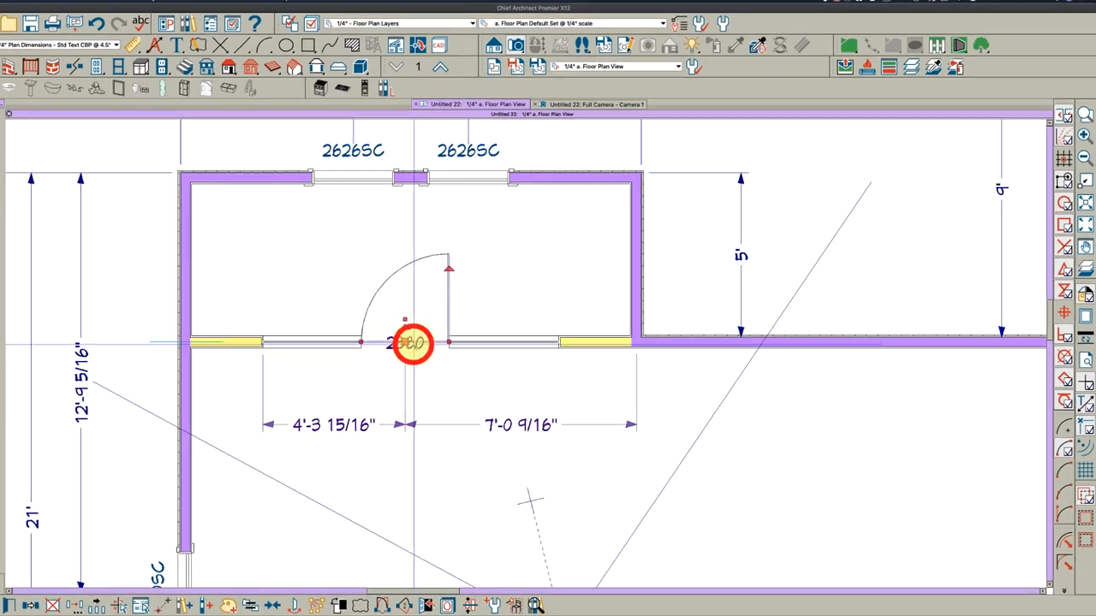
{"action": "double_click", "coordinate": [411, 342]}
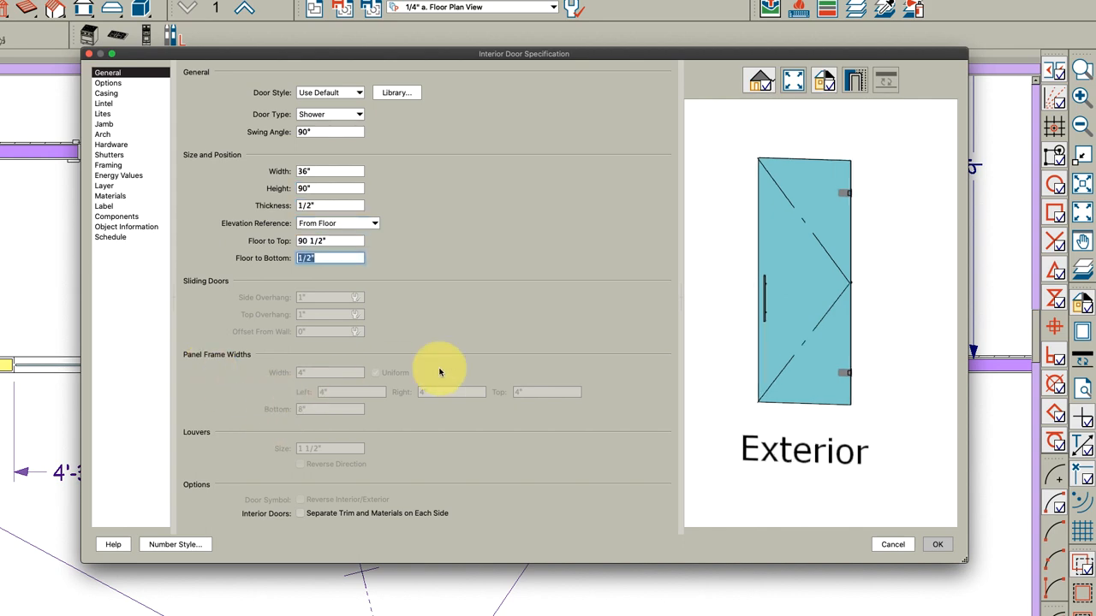
{"action": "left_click", "coordinate": [936, 544]}
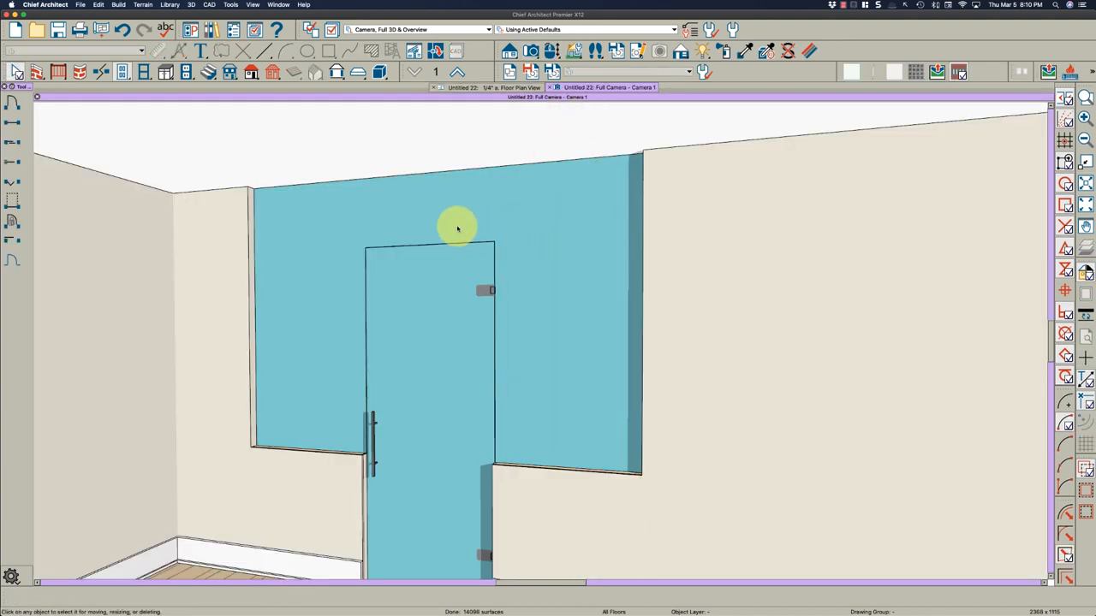
Step: Drag the glass wall's top edge down to the door top, then orbit to check
{"action": "left_click", "coordinate": [458, 226]}
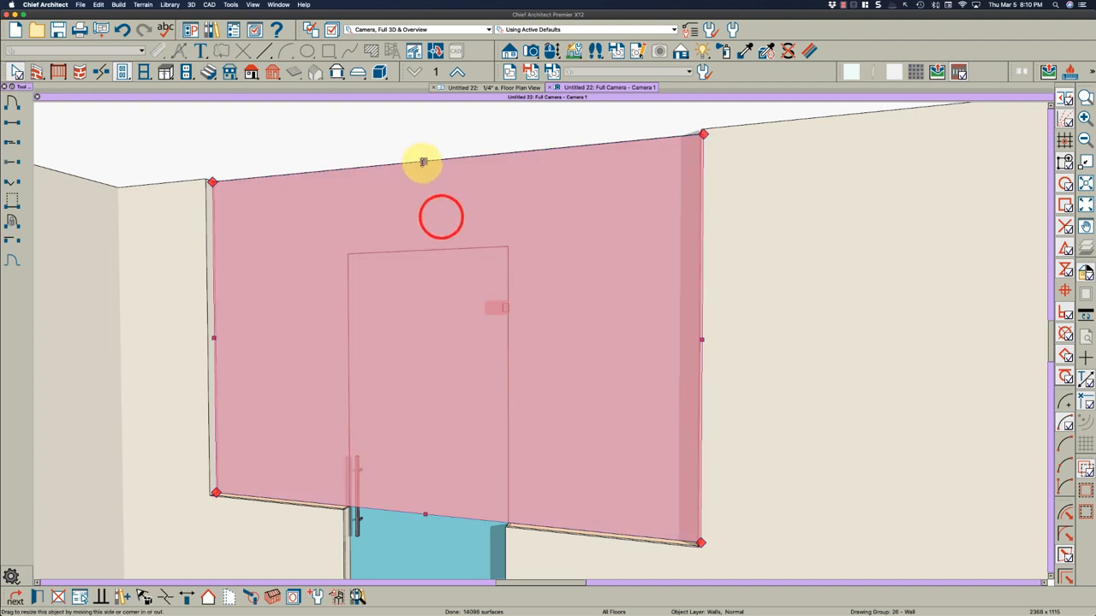
{"action": "left_click_drag", "start_coordinate": [440, 163], "coordinate": [417, 216]}
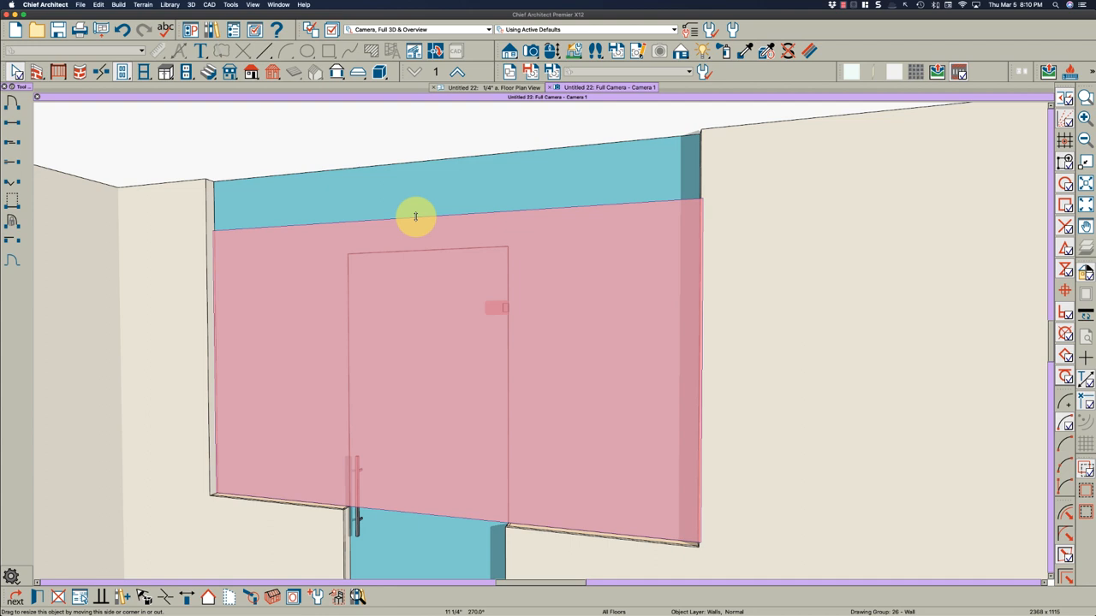
{"action": "left_click_drag", "start_coordinate": [415, 217], "coordinate": [408, 251]}
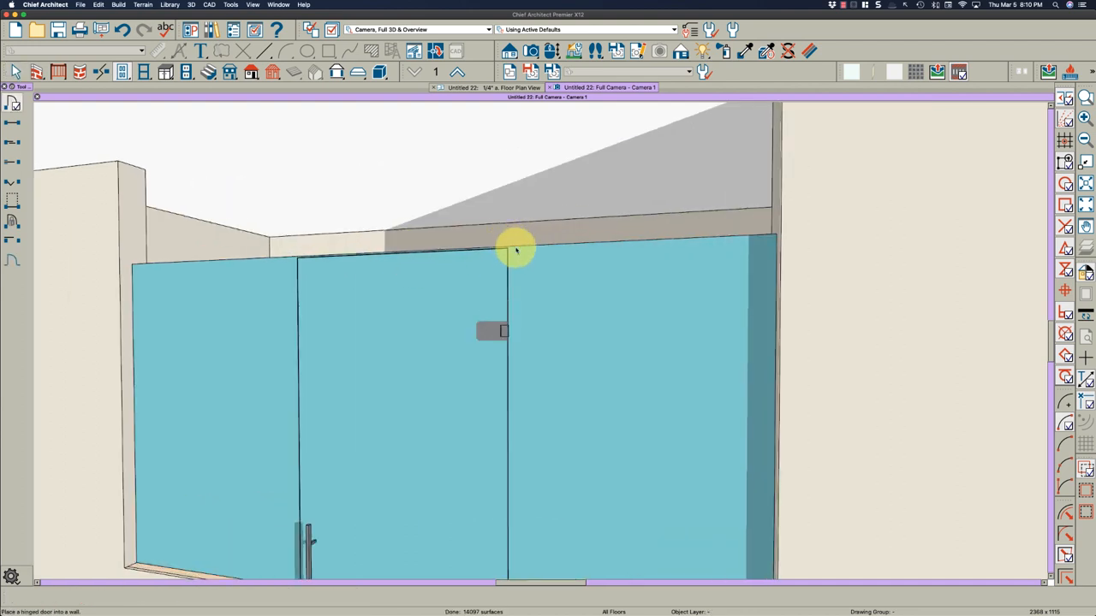
{"action": "left_click", "coordinate": [516, 251]}
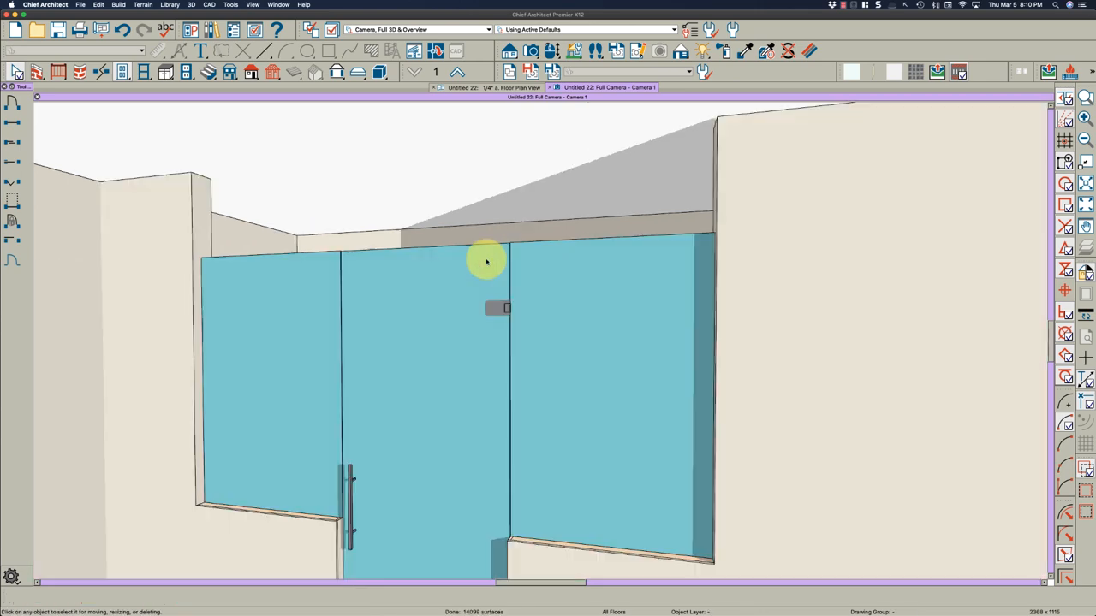
{"action": "left_click_drag", "start_coordinate": [486, 261], "coordinate": [495, 275]}
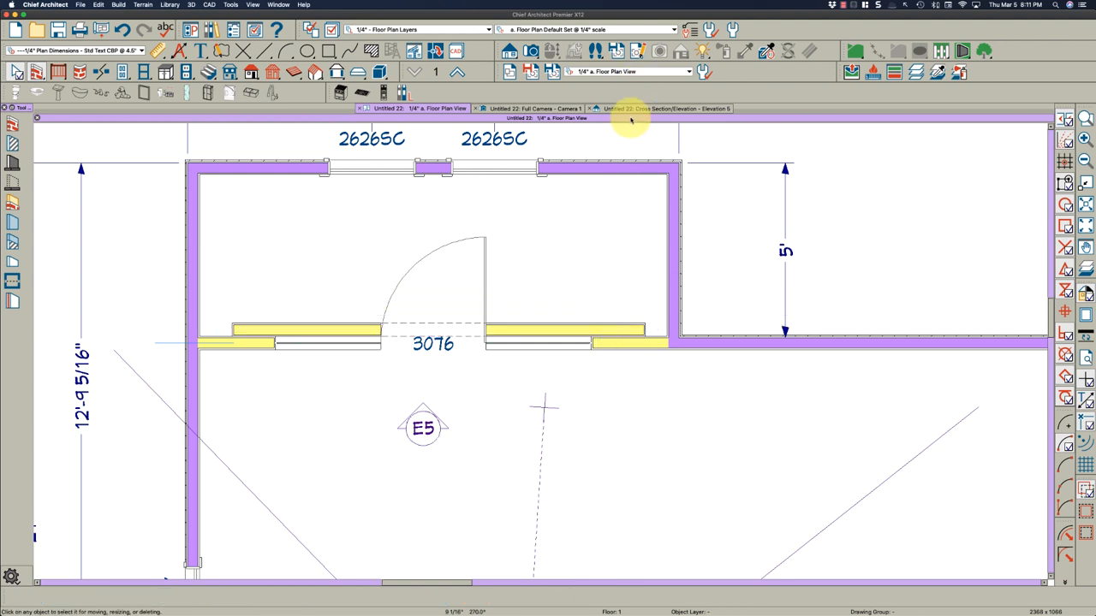
Step: Generate an Elevation 6 CAD detail from the Elevation 5 view
{"action": "left_click", "coordinate": [659, 88]}
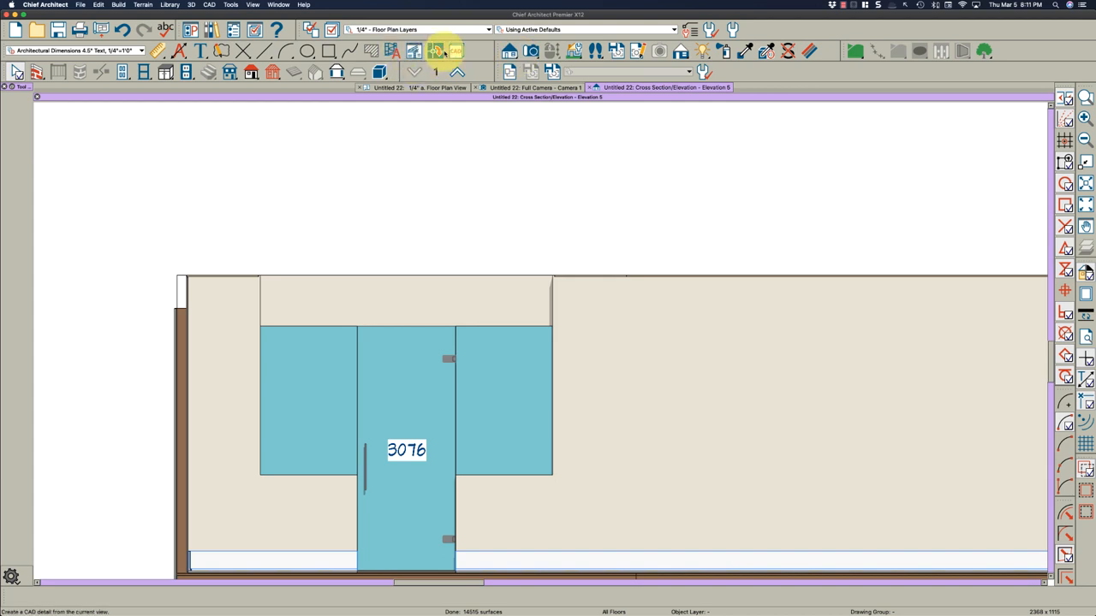
{"action": "left_click", "coordinate": [435, 51]}
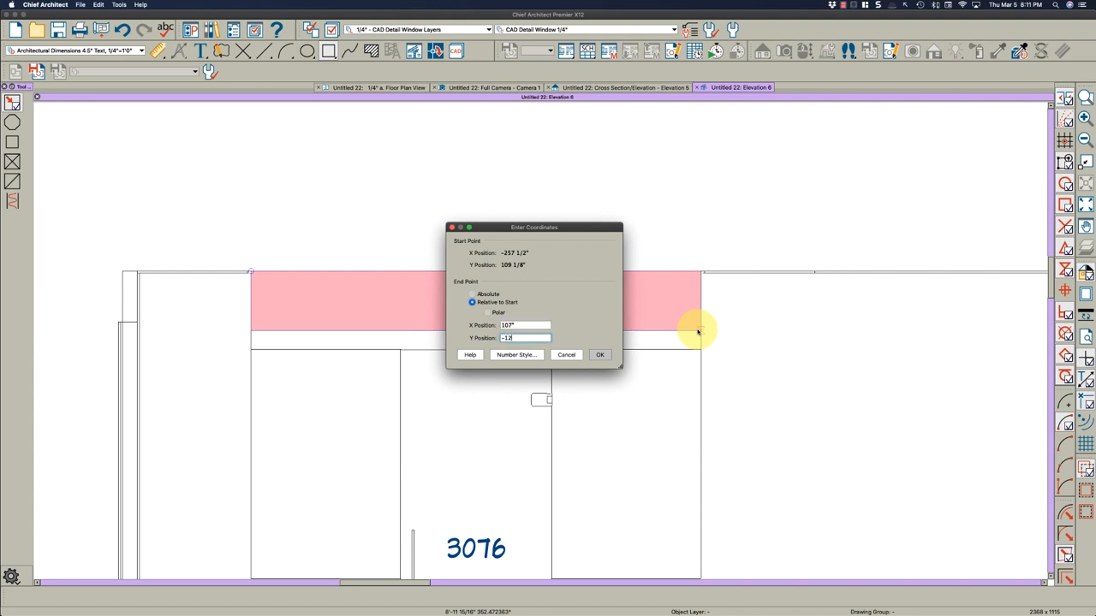
Step: Draw a 107" by 12" header rectangle, arc its lower edge, and convert to 180 segments
{"action": "left_click", "coordinate": [599, 354]}
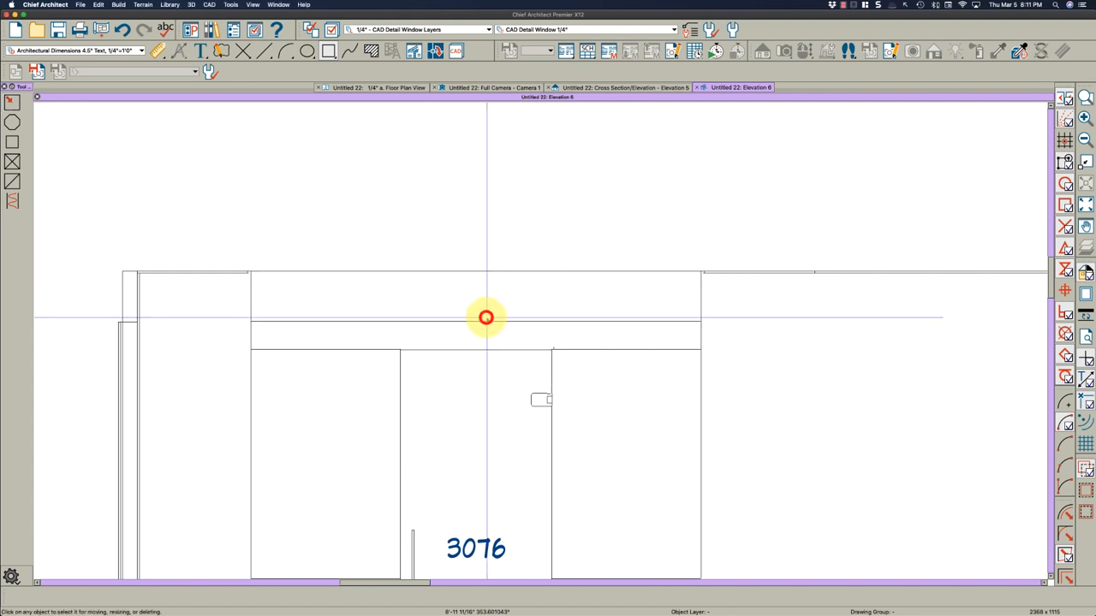
{"action": "left_click", "coordinate": [485, 317]}
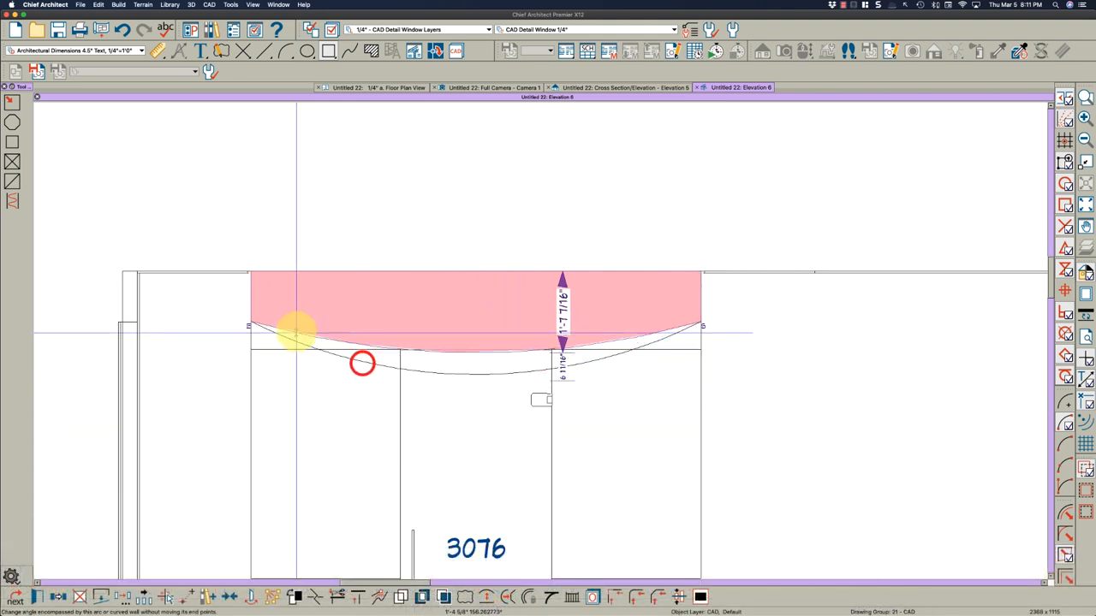
{"action": "left_click_drag", "start_coordinate": [300, 334], "coordinate": [334, 309]}
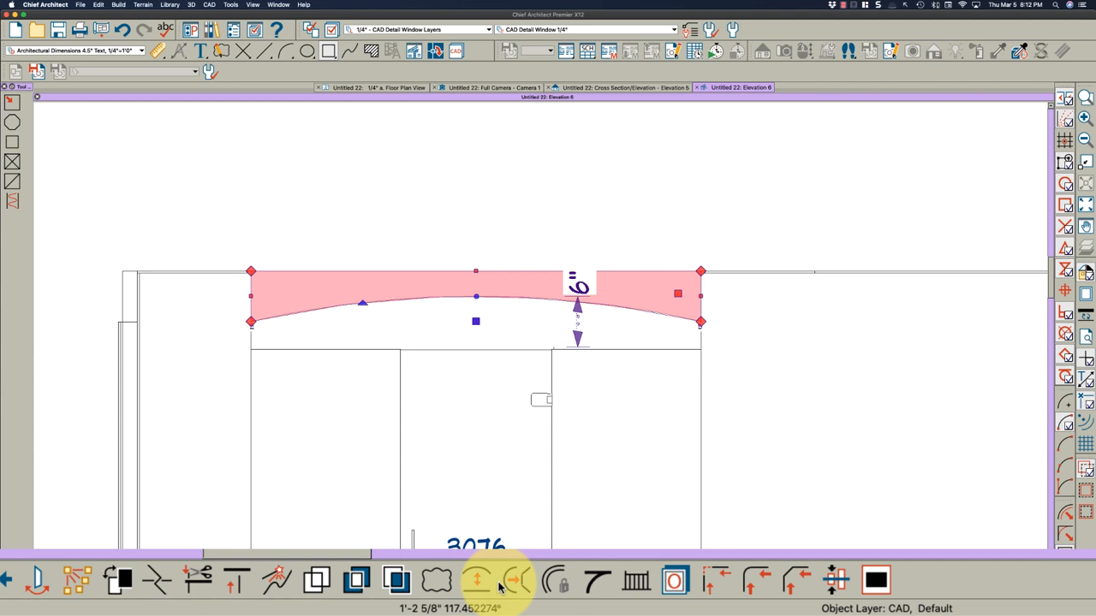
{"action": "mouse_move", "coordinate": [513, 582]}
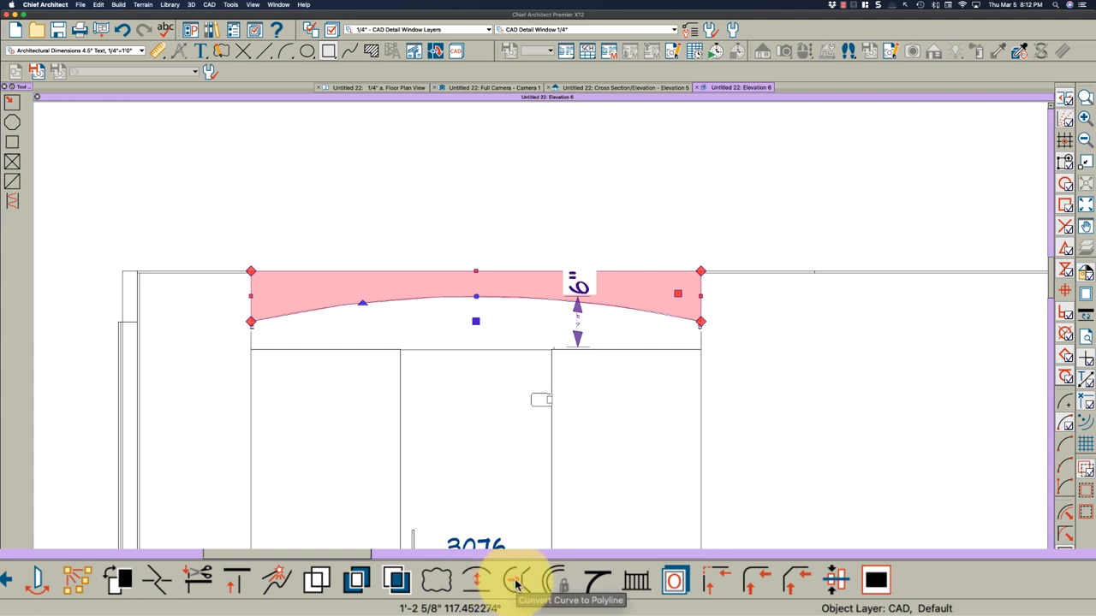
{"action": "left_click", "coordinate": [516, 581]}
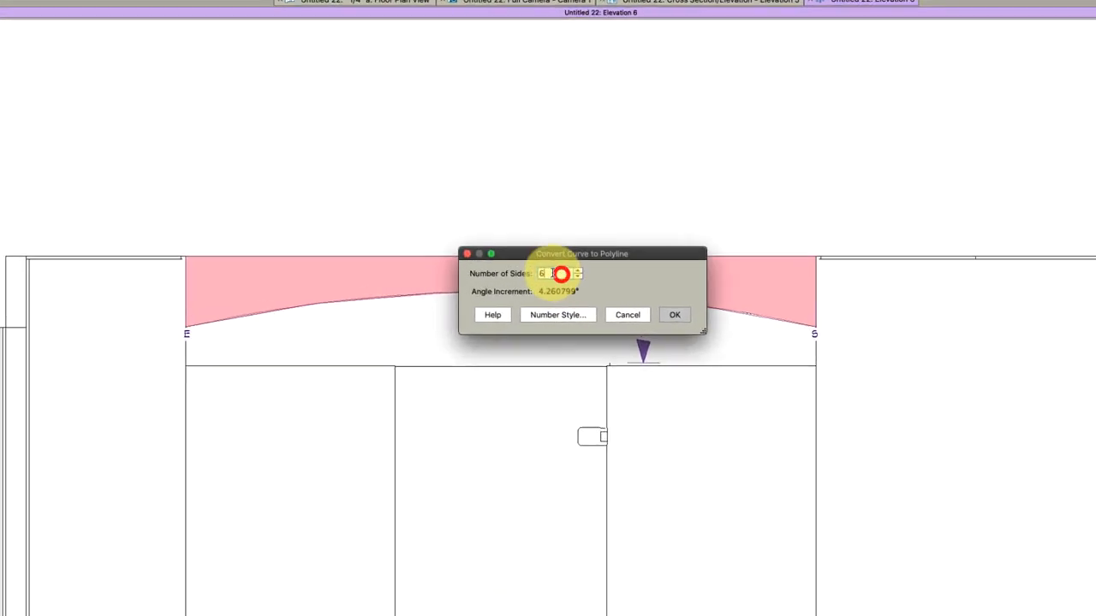
{"action": "type", "text": "180"}
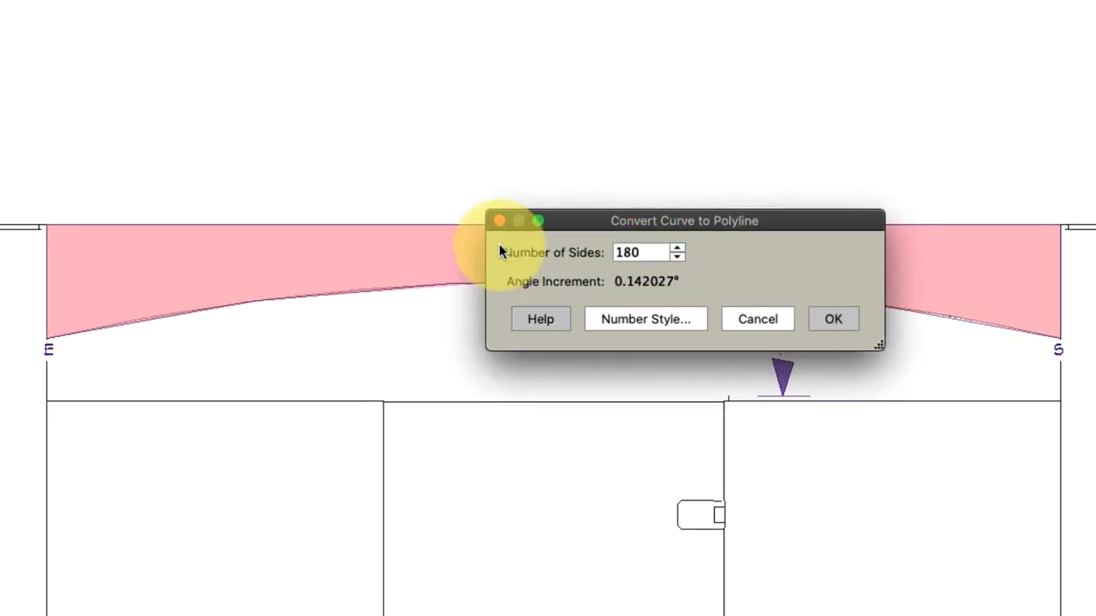
{"action": "left_click", "coordinate": [832, 318]}
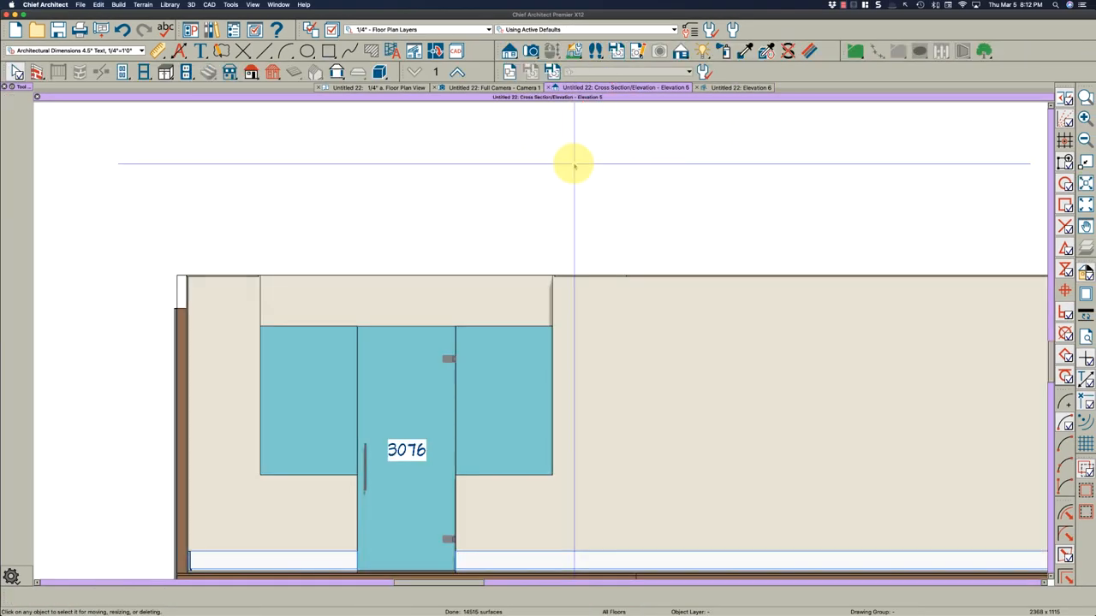
Step: Paste the header into Elevation 5 as a 4 1/2" polyline solid on Walls, Normal
{"action": "left_click", "coordinate": [402, 295]}
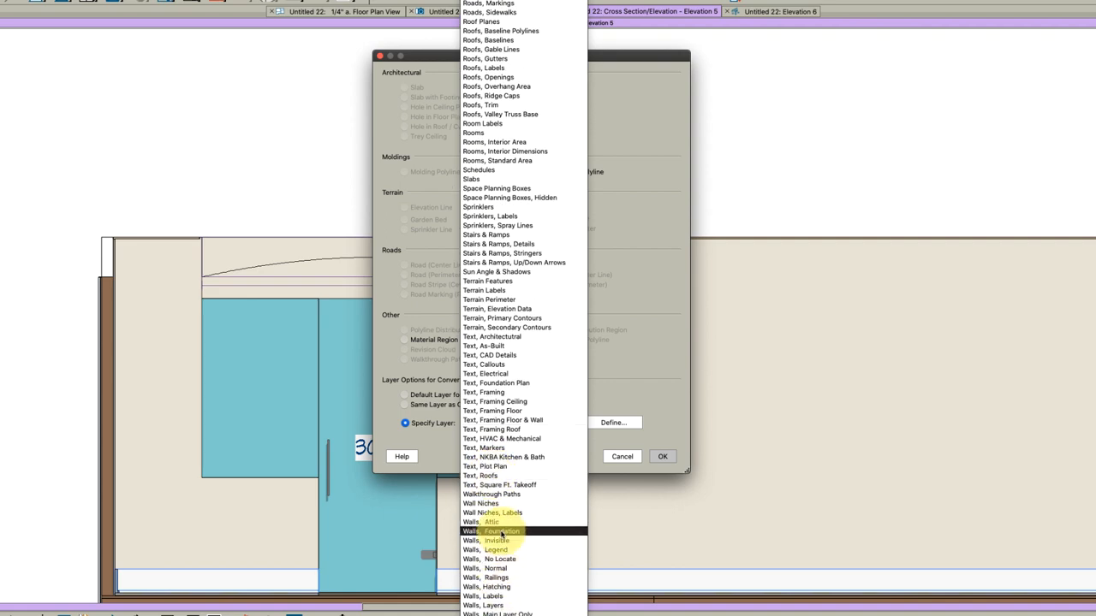
{"action": "left_click", "coordinate": [484, 568]}
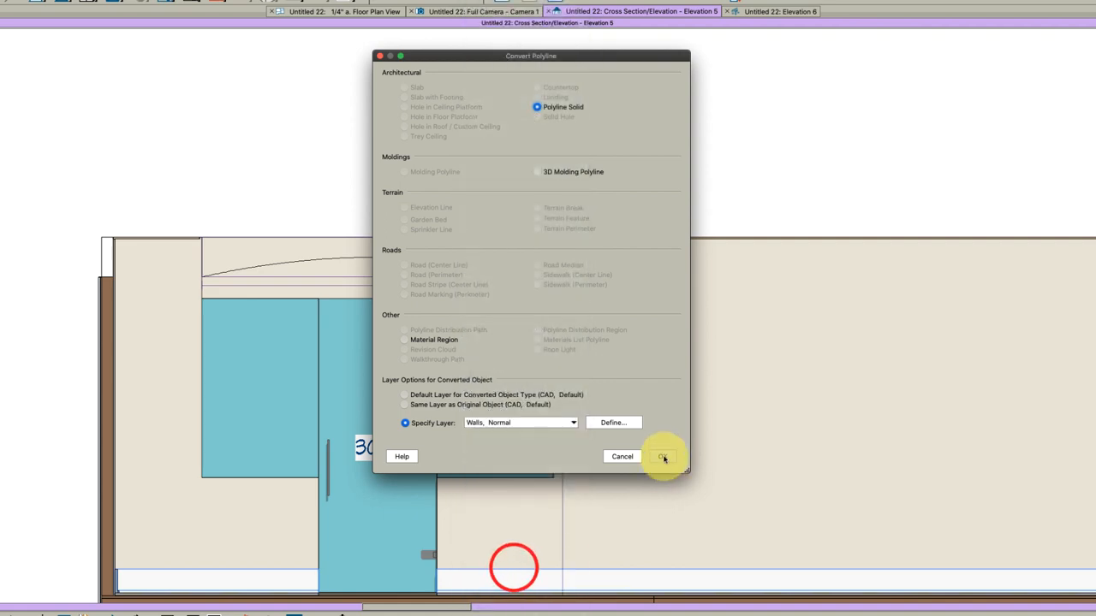
{"action": "left_click", "coordinate": [664, 457]}
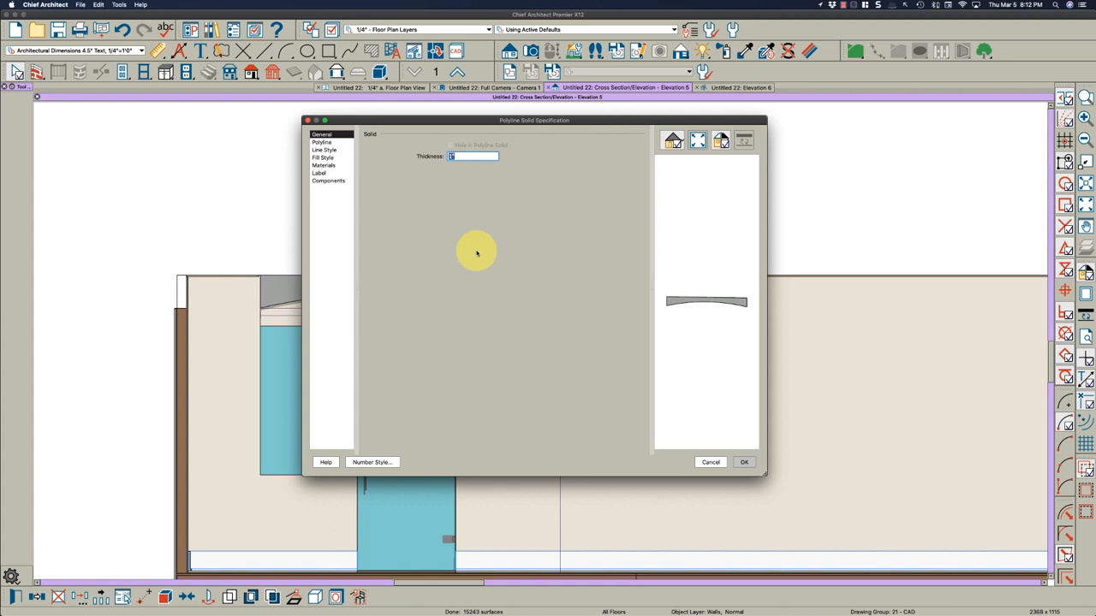
{"action": "type", "text": "4 1/2\""}
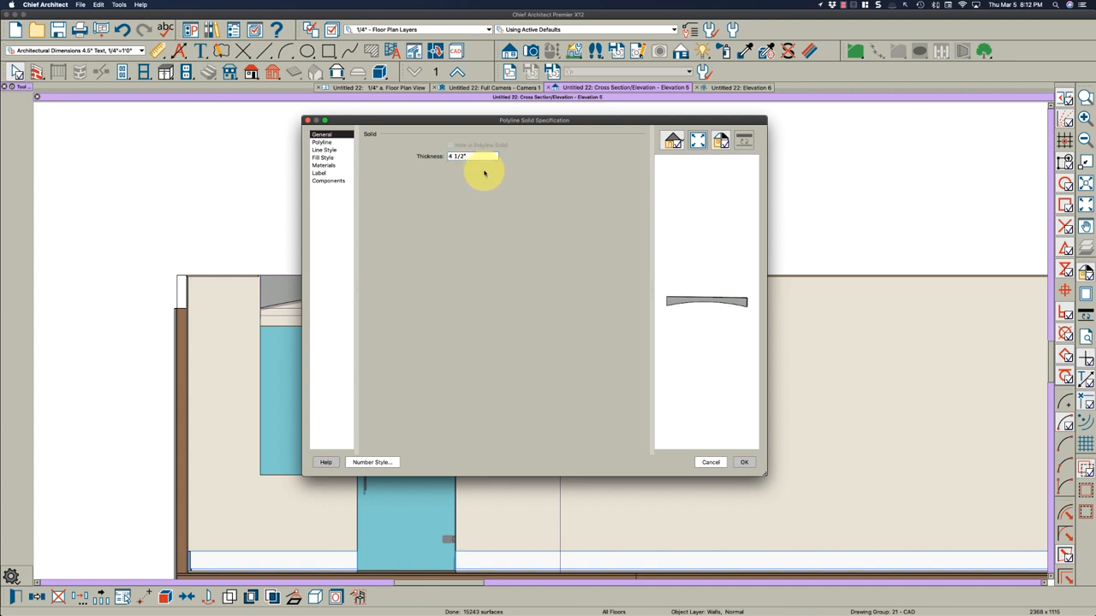
{"action": "left_click", "coordinate": [743, 463]}
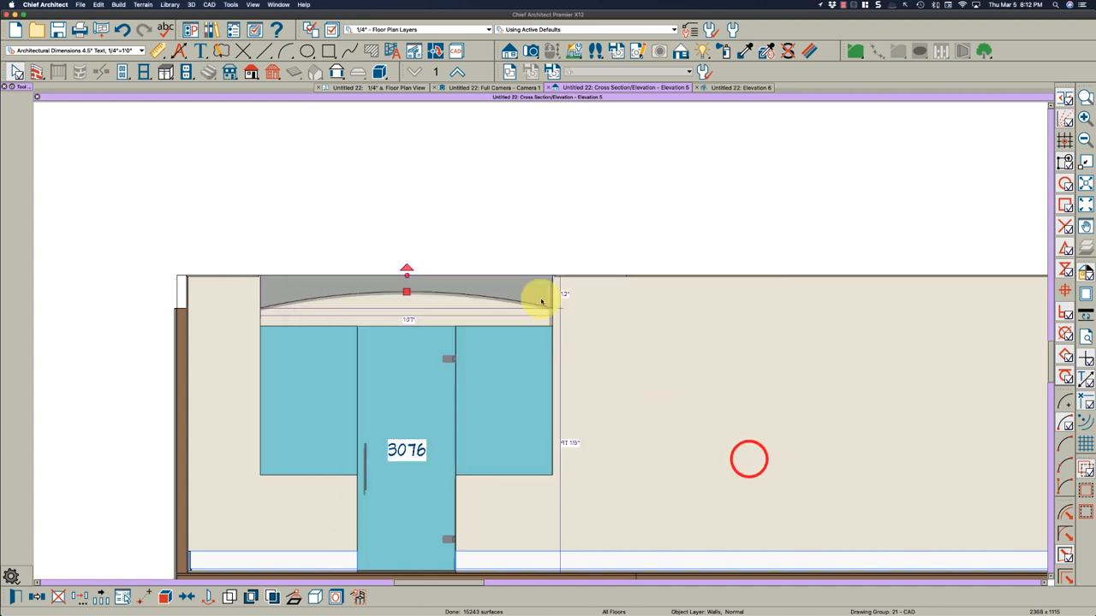
{"action": "left_click", "coordinate": [407, 295]}
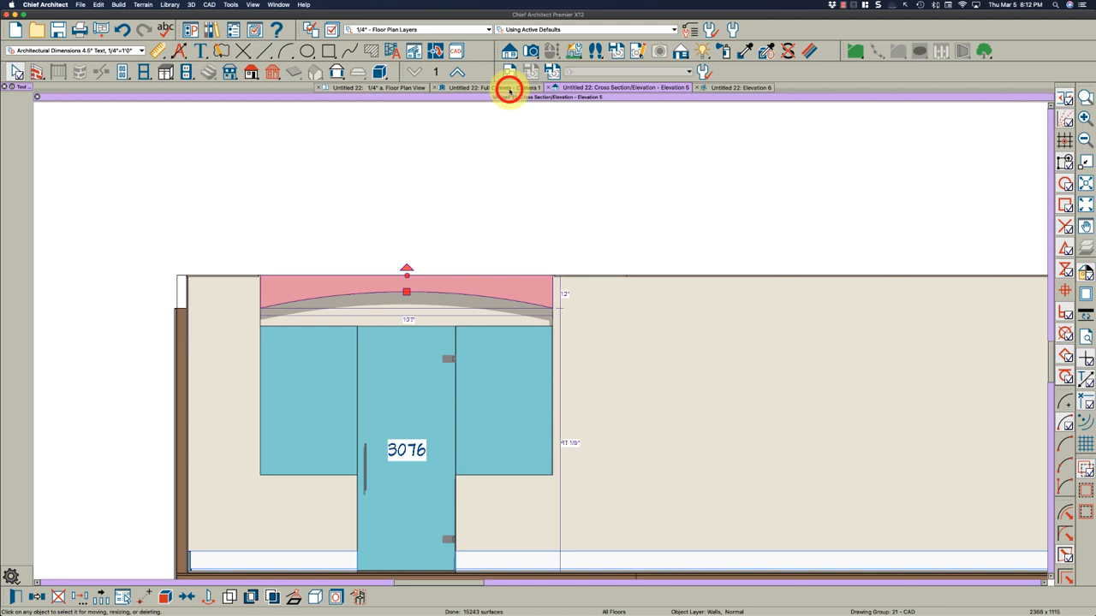
Step: Orbit the Full Camera view to inspect the arched header from the room side
{"action": "left_click", "coordinate": [479, 87]}
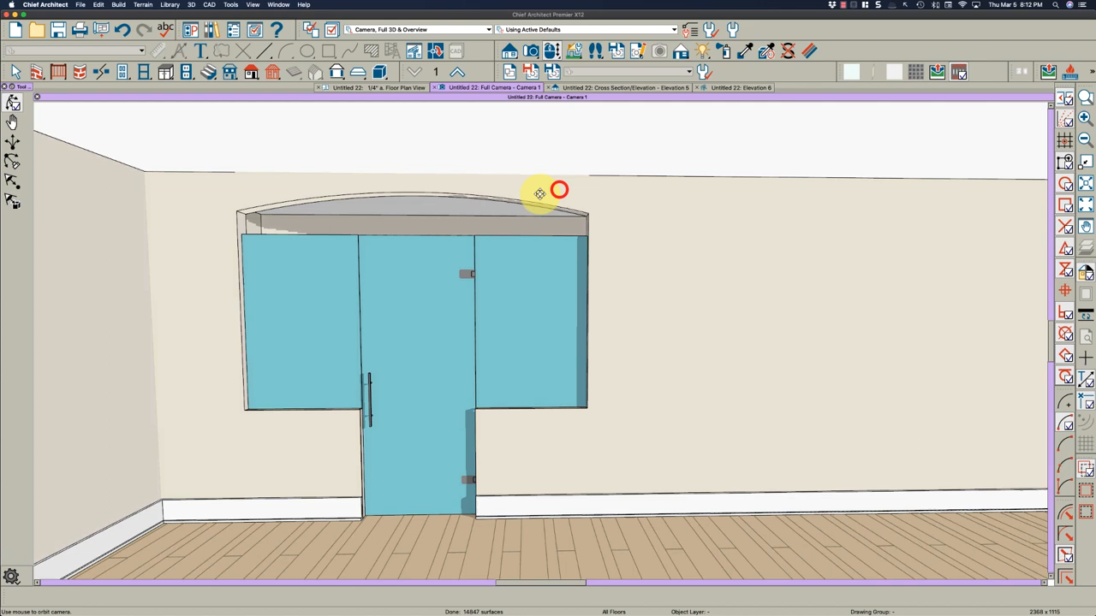
{"action": "left_click_drag", "start_coordinate": [557, 190], "coordinate": [478, 198]}
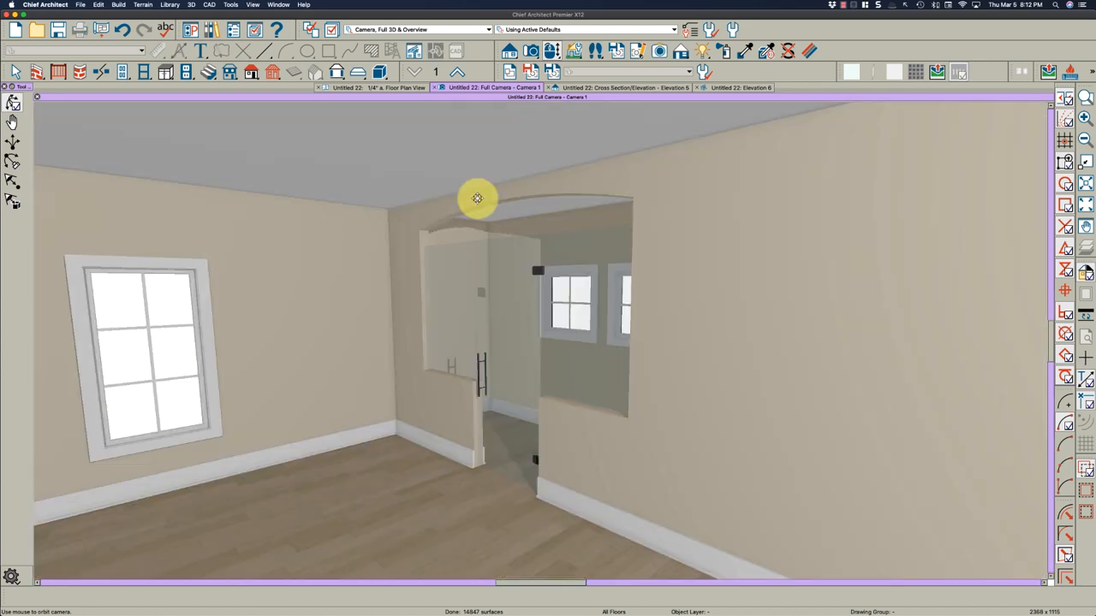
{"action": "left_click_drag", "start_coordinate": [478, 198], "coordinate": [488, 229]}
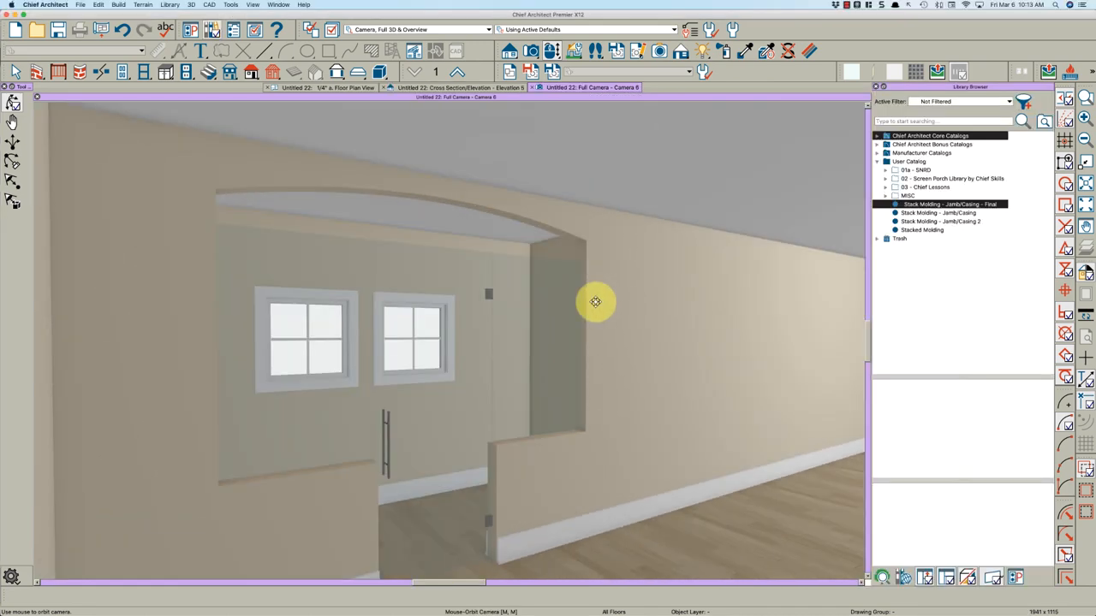
{"action": "left_click_drag", "start_coordinate": [595, 301], "coordinate": [538, 220]}
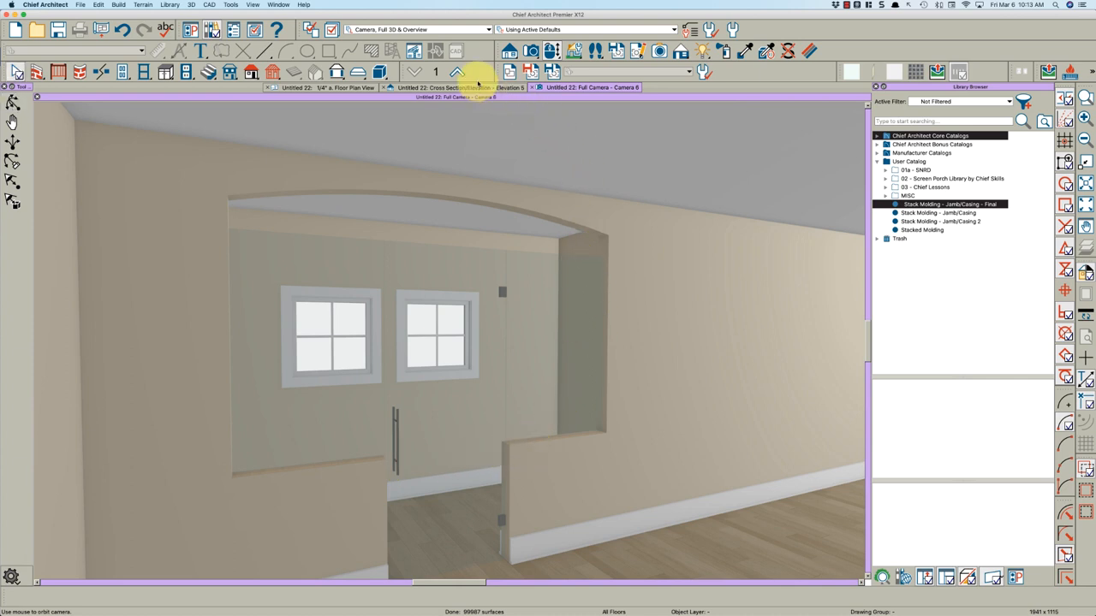
Step: Create an Elevation 7 CAD detail and stretch the T-shaped outline's top edge up to the header
{"action": "left_click", "coordinate": [459, 87]}
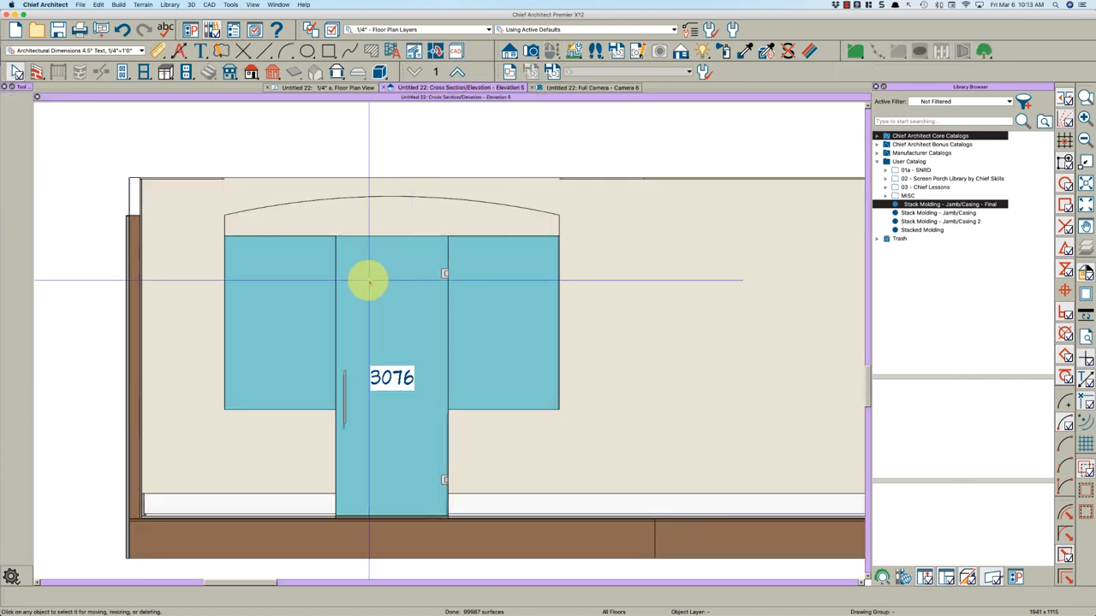
{"action": "left_click", "coordinate": [435, 50]}
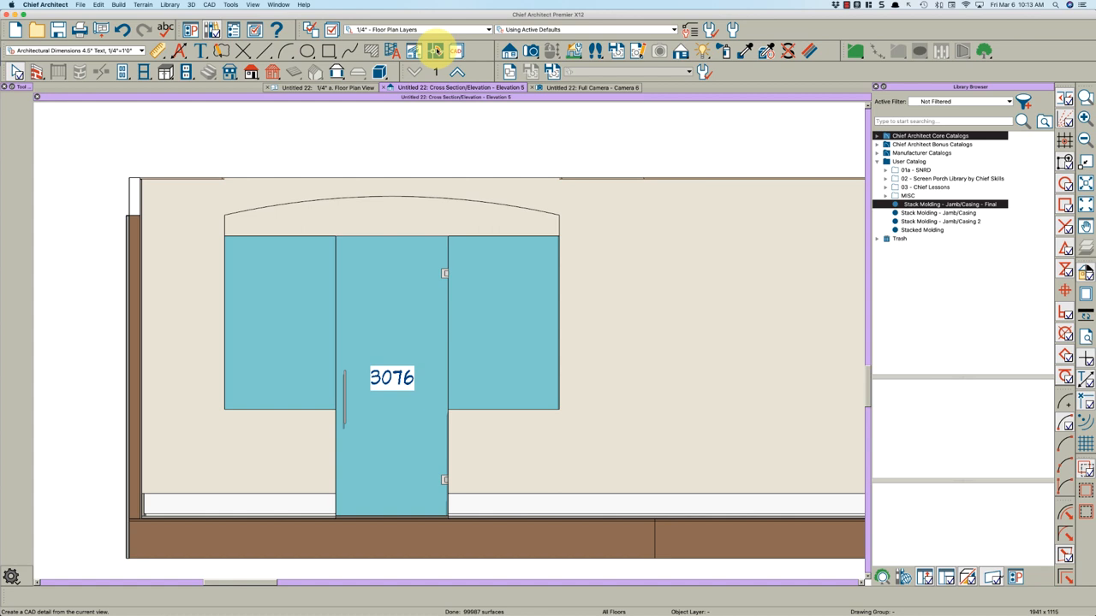
{"action": "left_click", "coordinate": [436, 50]}
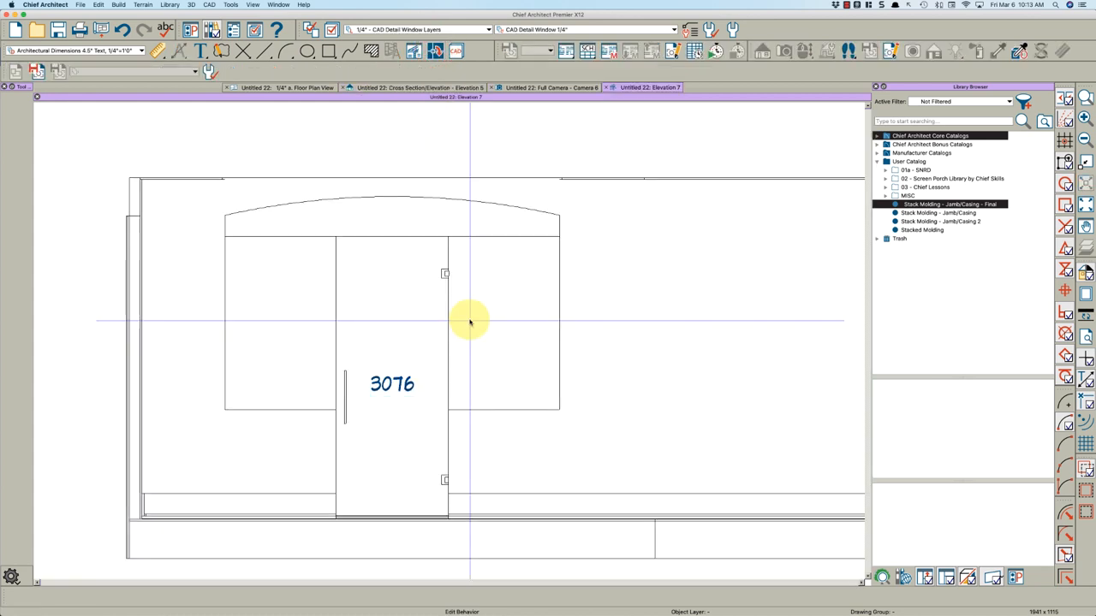
{"action": "mouse_move", "coordinate": [445, 351]}
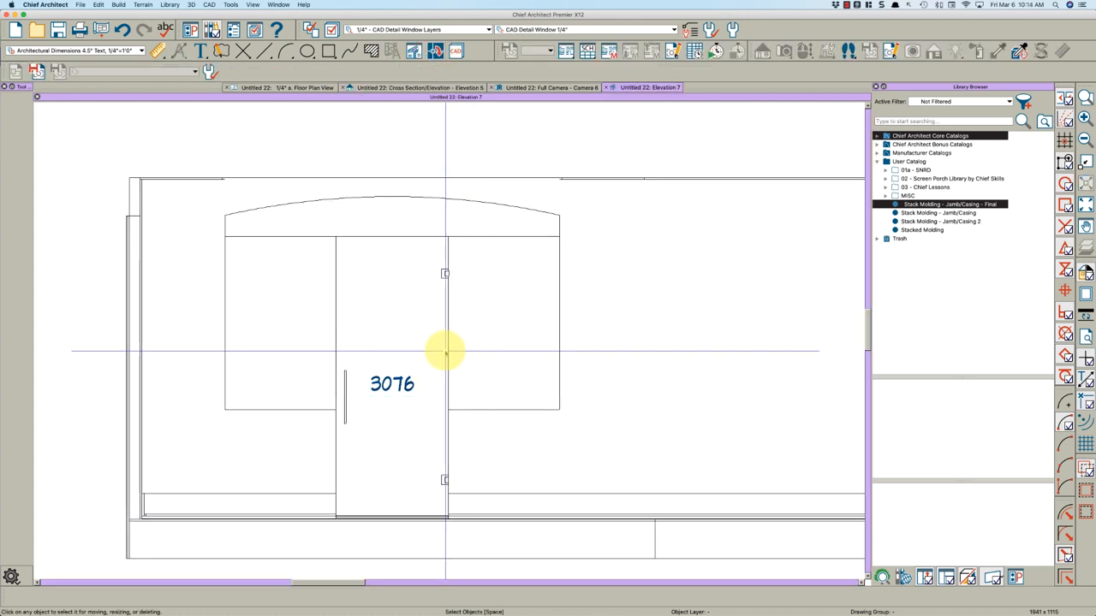
{"action": "mouse_move", "coordinate": [249, 333]}
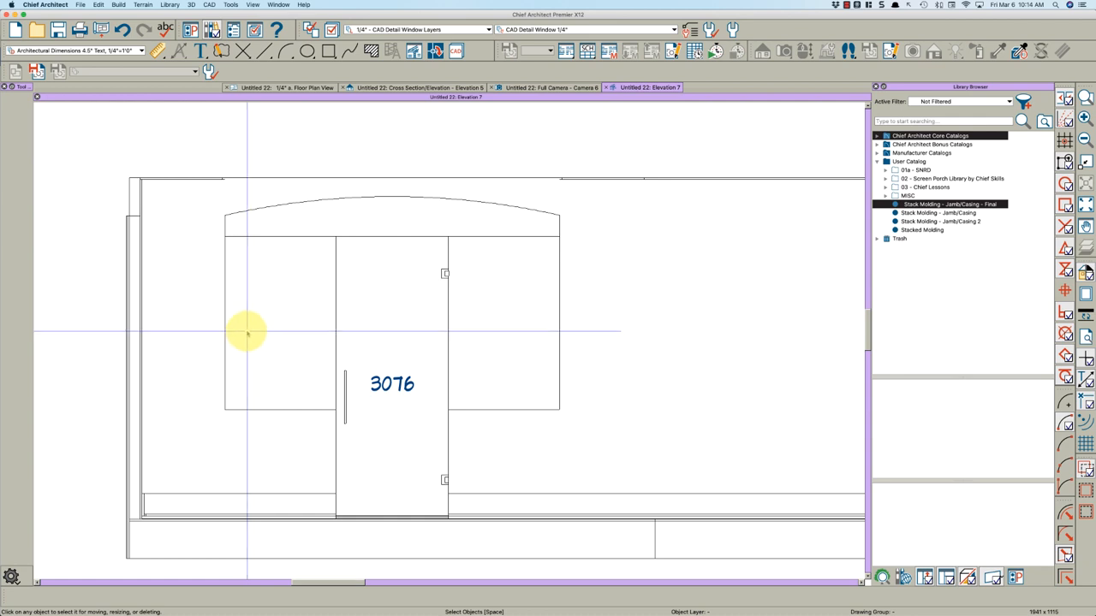
{"action": "left_click", "coordinate": [323, 51]}
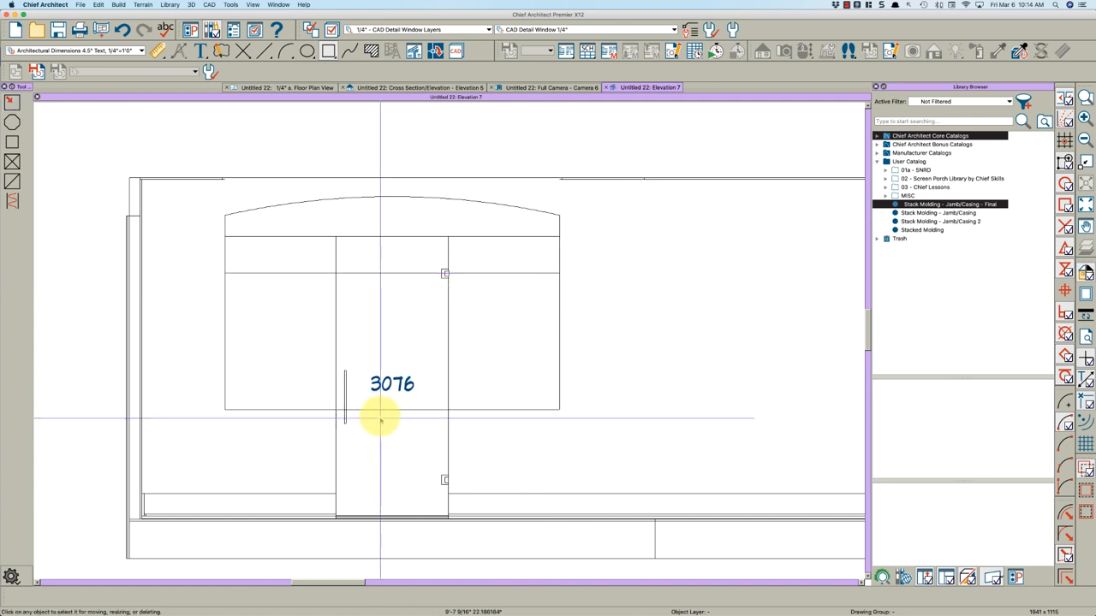
{"action": "left_click", "coordinate": [377, 411]}
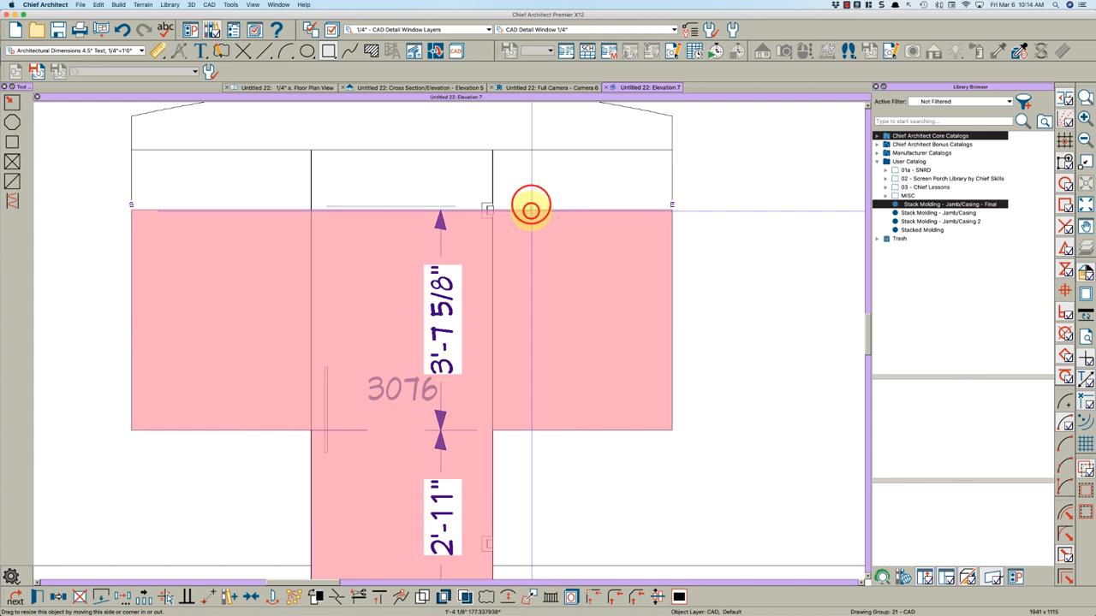
{"action": "left_click_drag", "start_coordinate": [531, 205], "coordinate": [677, 120]}
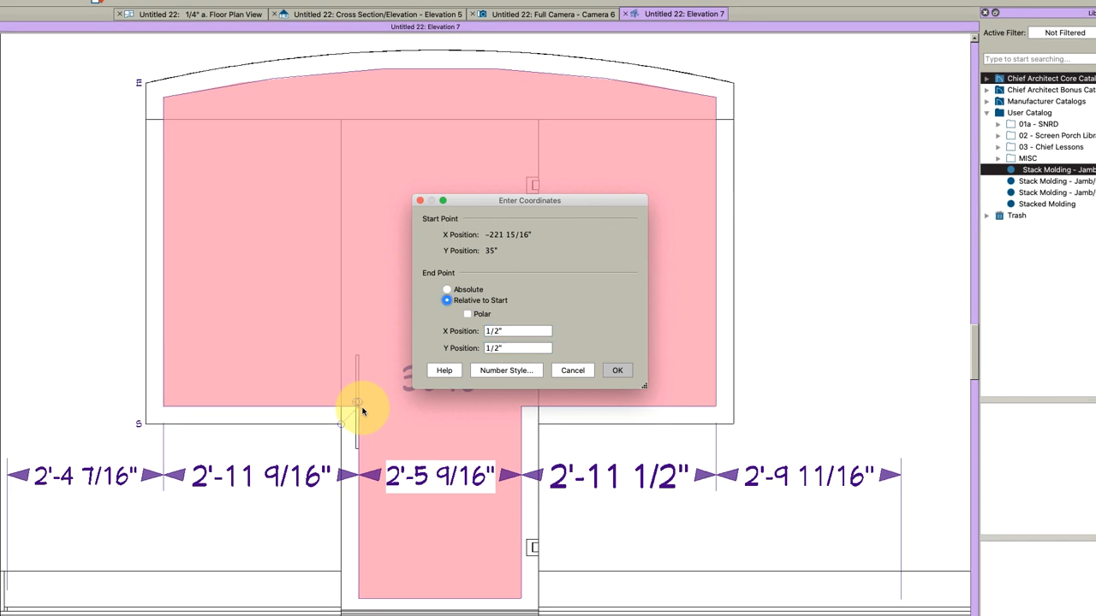
Step: Offset the outline point 1/2" and convert its arched top into 180 segments
{"action": "left_click", "coordinate": [617, 370]}
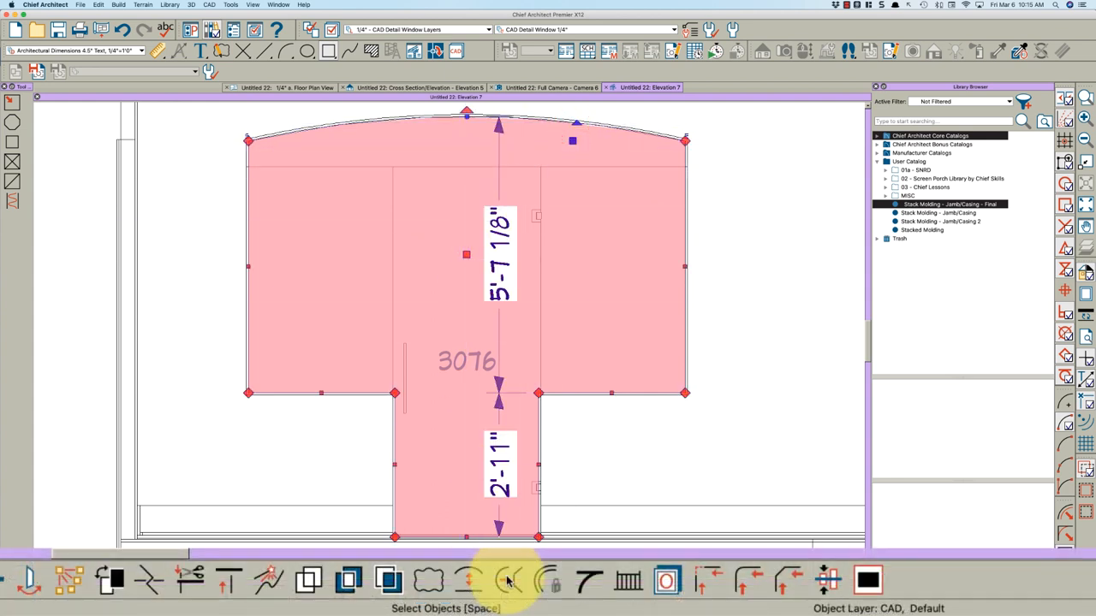
{"action": "left_click", "coordinate": [508, 581]}
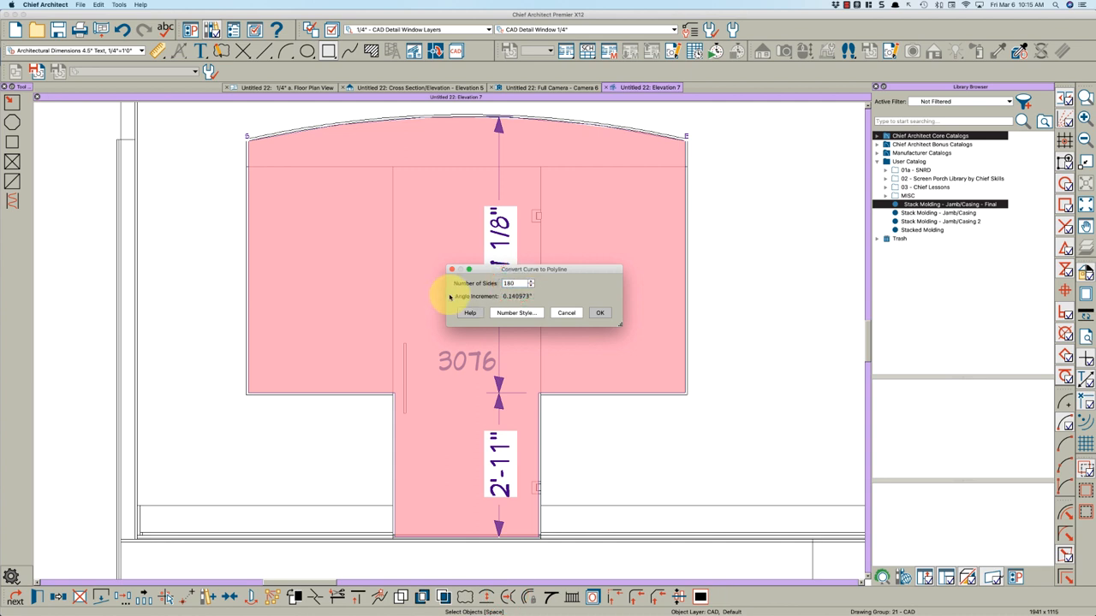
{"action": "left_click", "coordinate": [599, 312]}
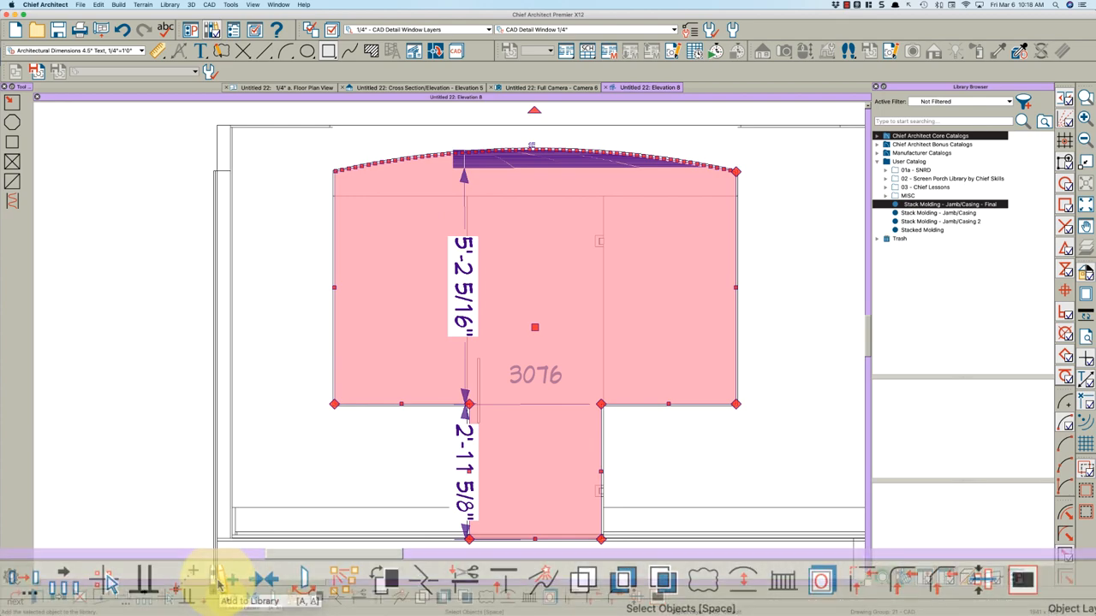
Step: Save the T-shaped outline to the user library as 'Shower Molding Line' and access its options
{"action": "left_click", "coordinate": [924, 222]}
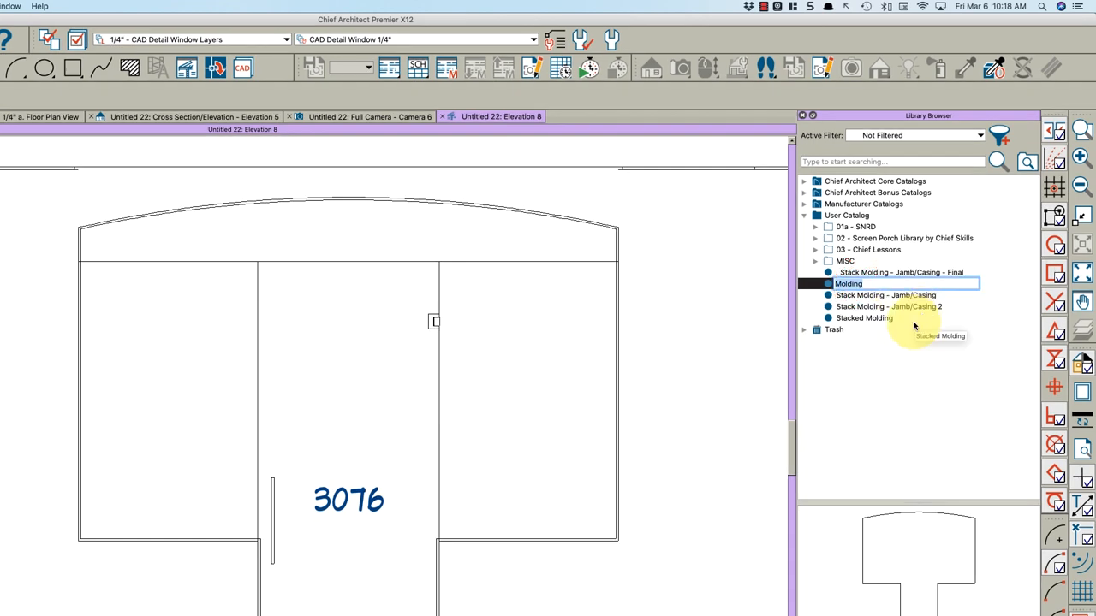
{"action": "type", "text": "Shower"}
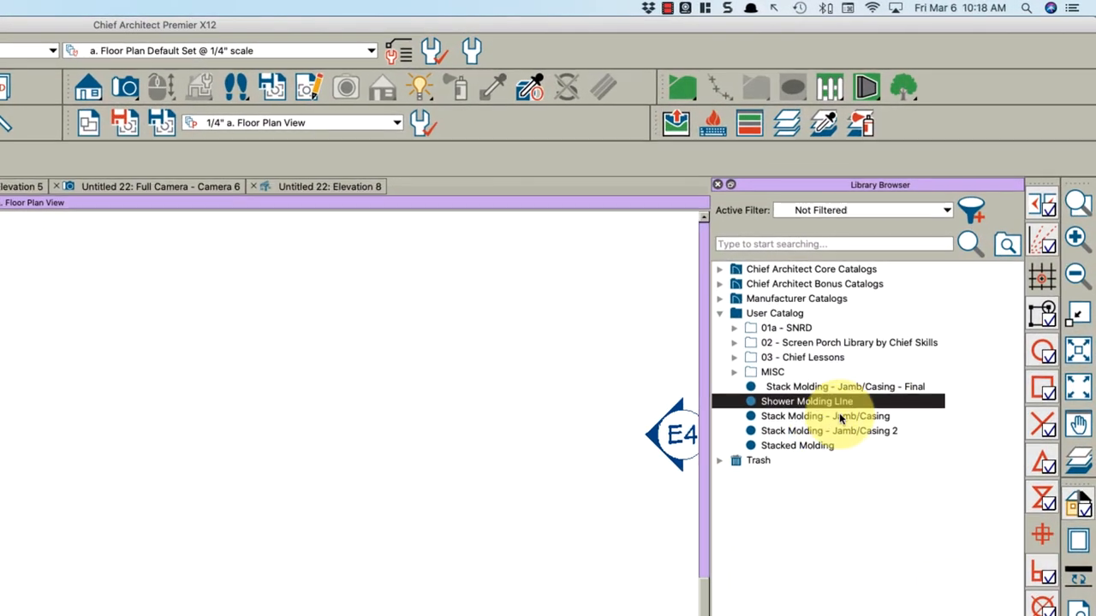
{"action": "right_click", "coordinate": [806, 401]}
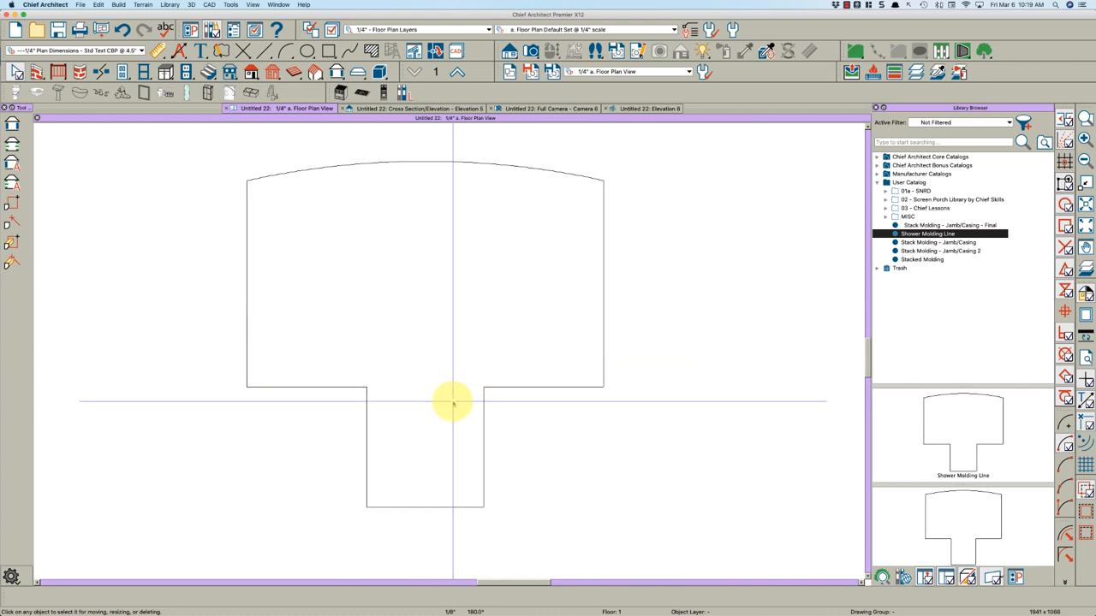
{"action": "mouse_move", "coordinate": [492, 334]}
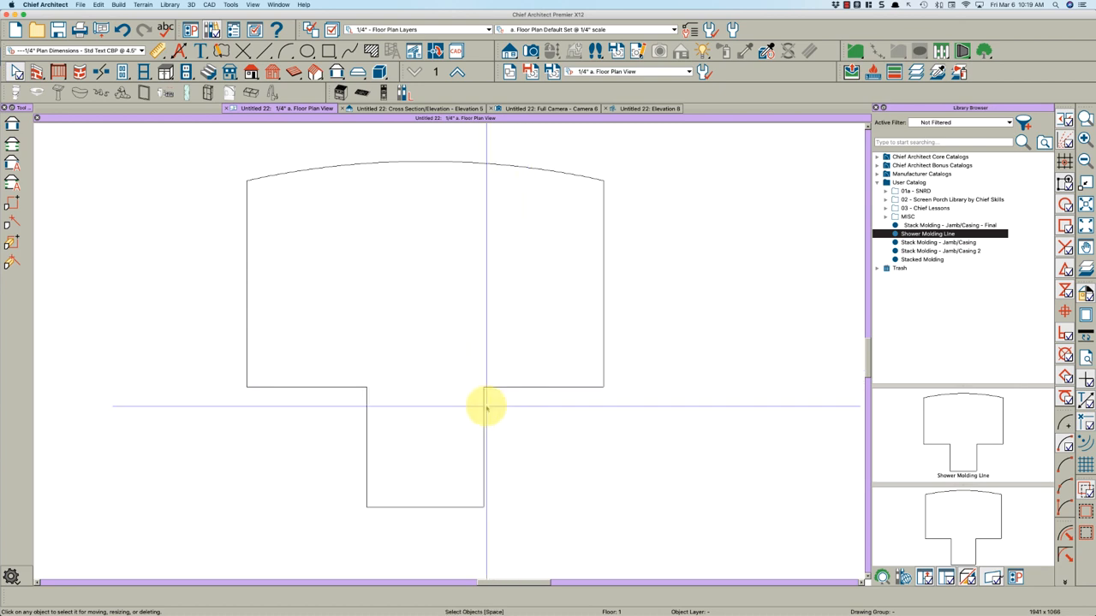
{"action": "mouse_move", "coordinate": [527, 396]}
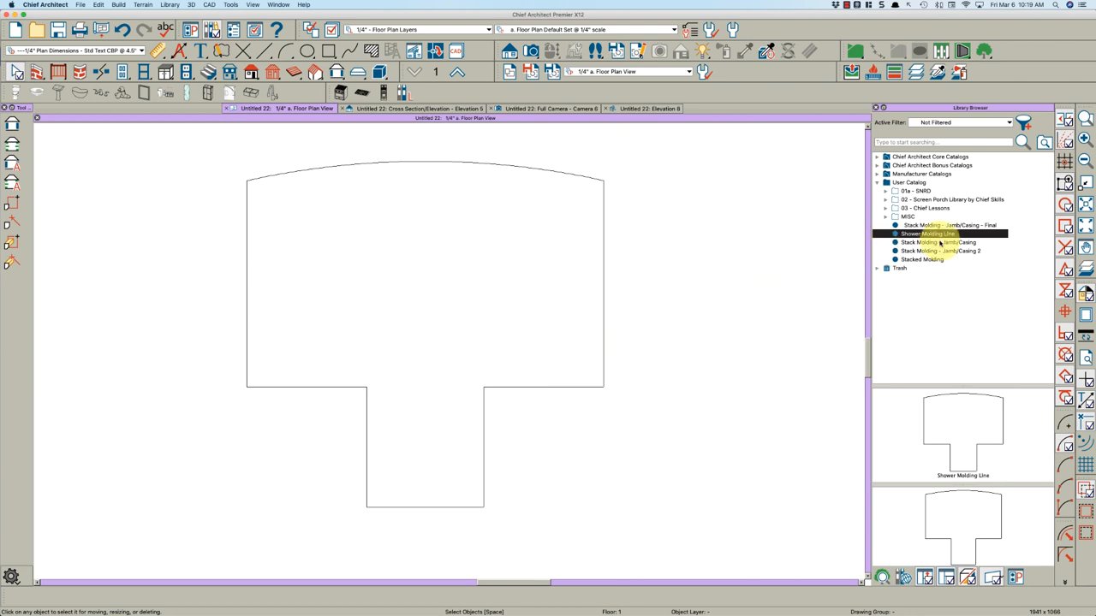
Step: Place the Stack Molding - Jamb/Casing profile and its Final version side by side
{"action": "right_click", "coordinate": [929, 243]}
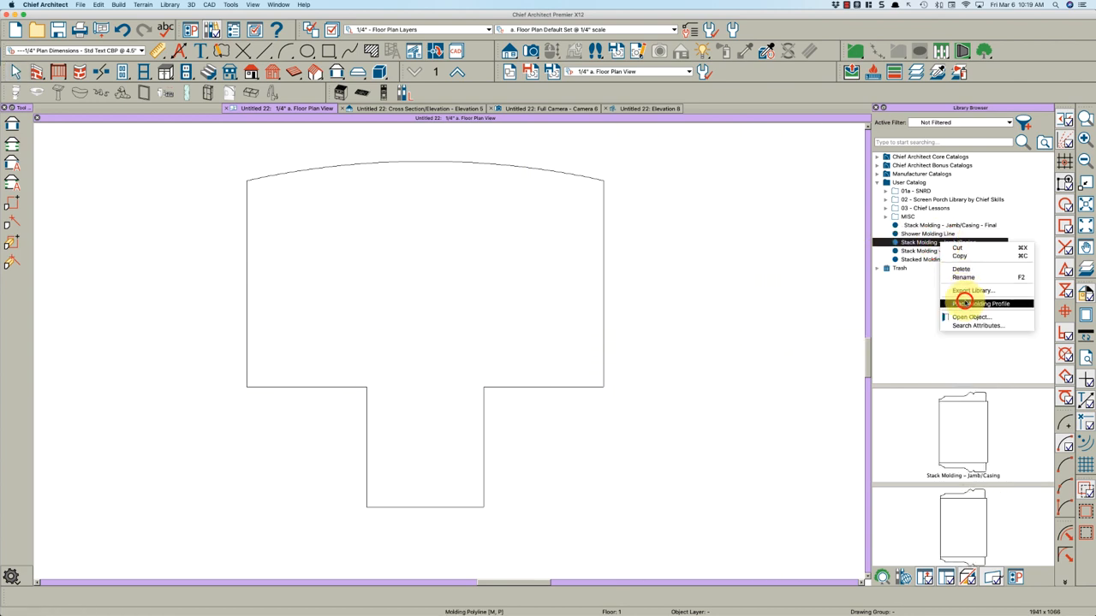
{"action": "left_click", "coordinate": [980, 303]}
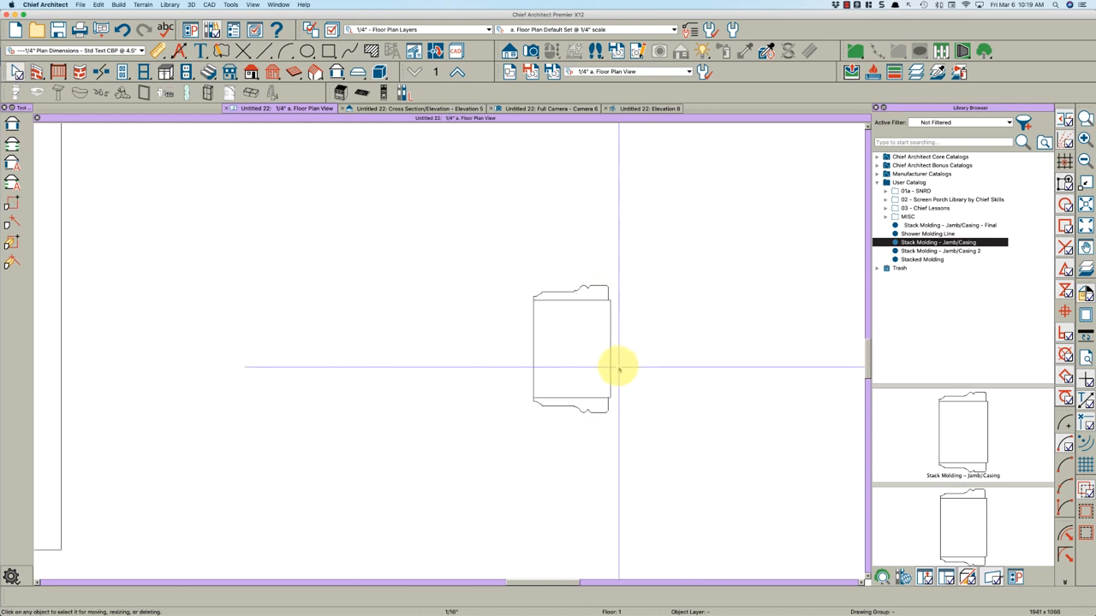
{"action": "left_click_drag", "start_coordinate": [621, 368], "coordinate": [604, 351]}
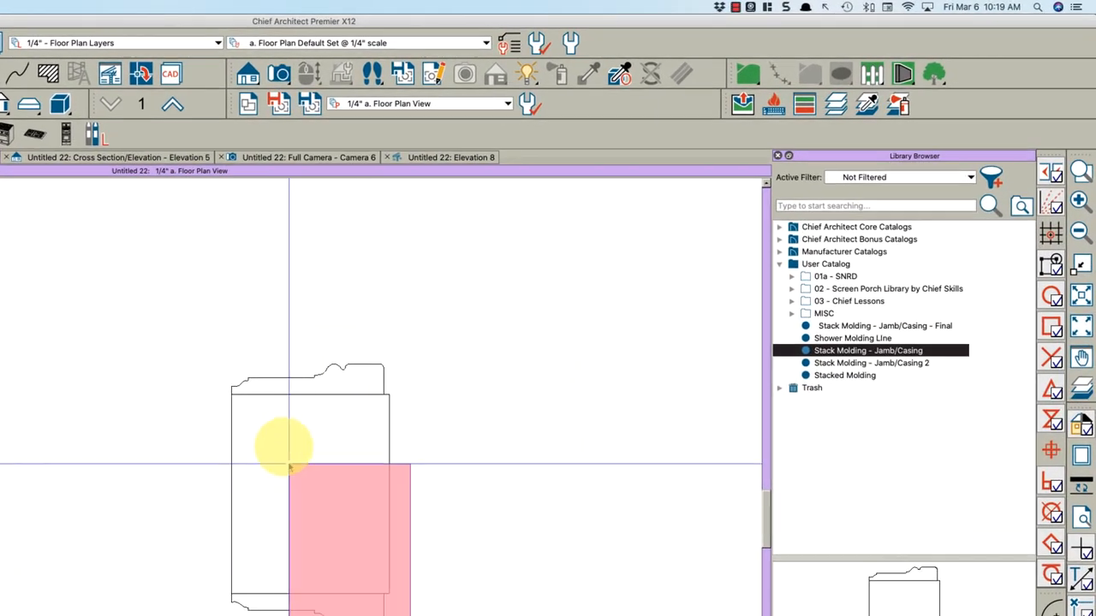
{"action": "left_click", "coordinate": [871, 363]}
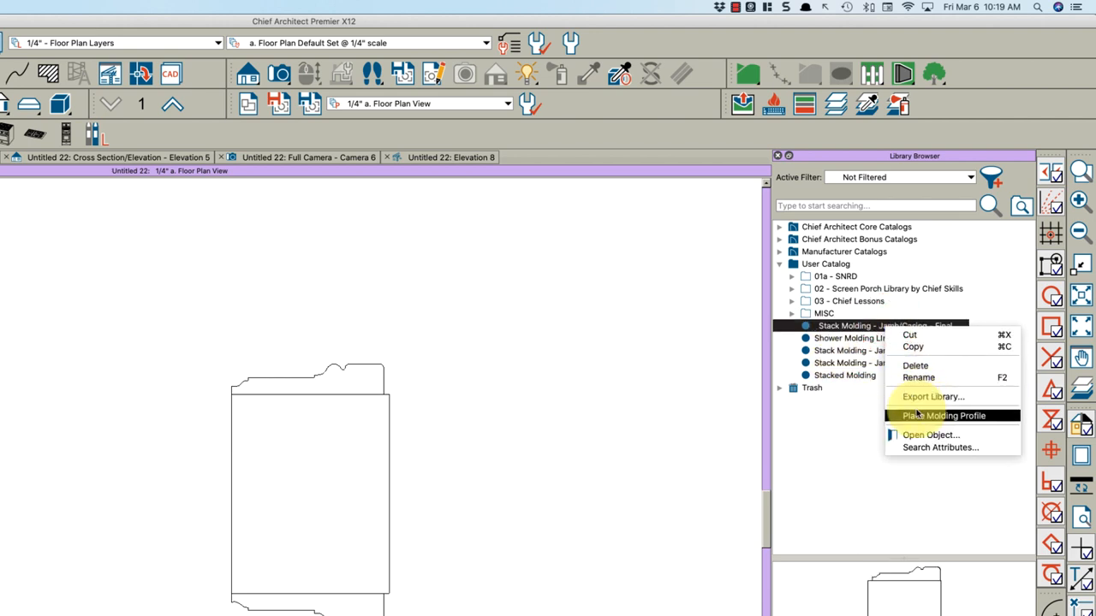
{"action": "left_click", "coordinate": [942, 415]}
{"action": "type", "text": "ca12"}
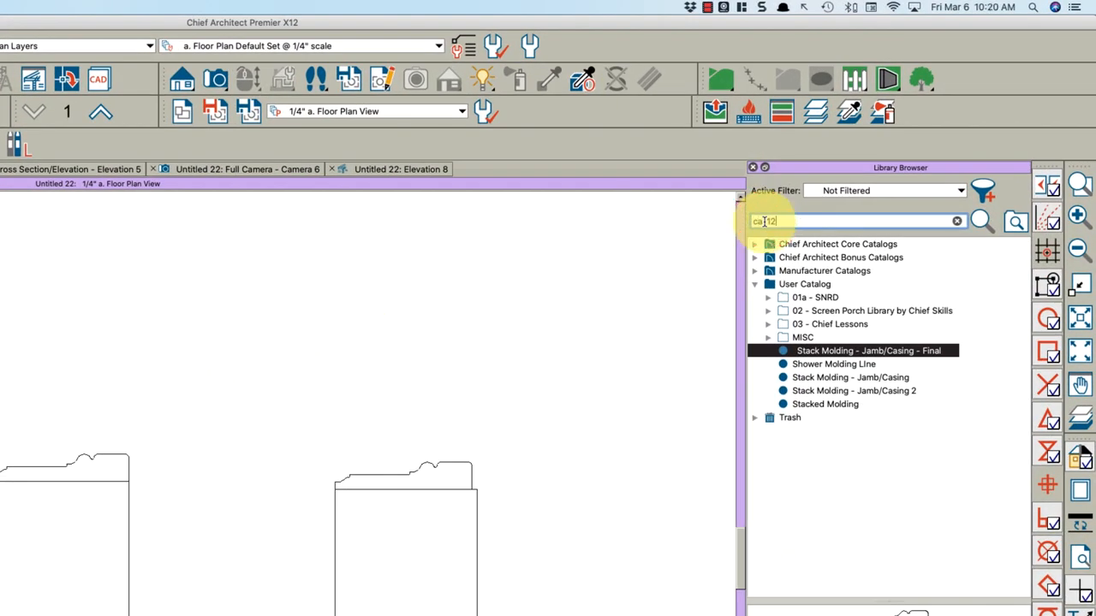
Step: Search the library for CA-12 and place that casing profile above the stack moldings
{"action": "left_click", "coordinate": [1015, 222]}
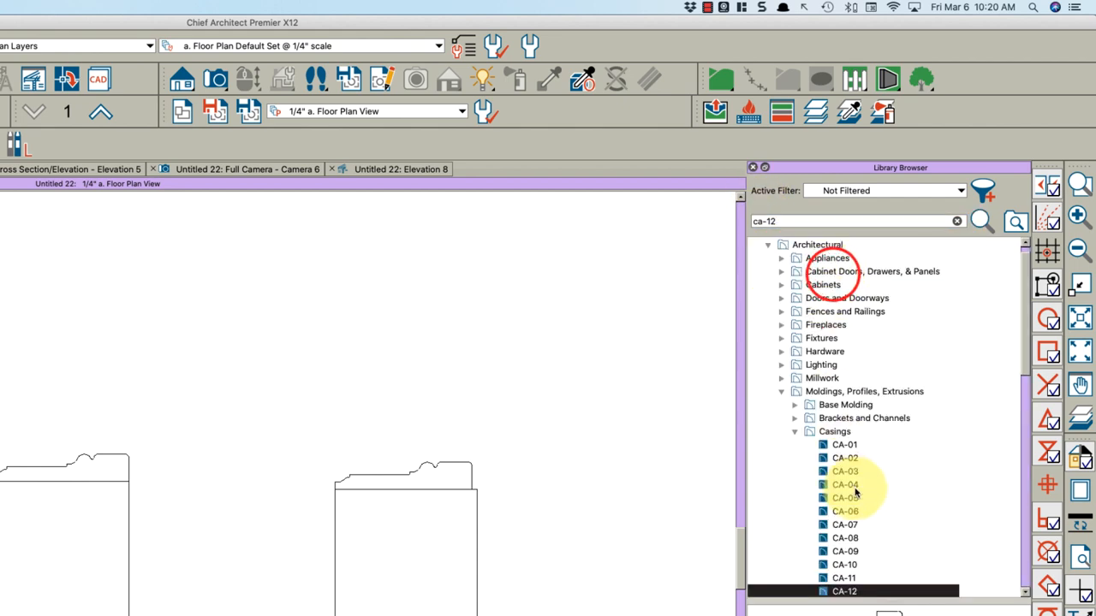
{"action": "right_click", "coordinate": [844, 590]}
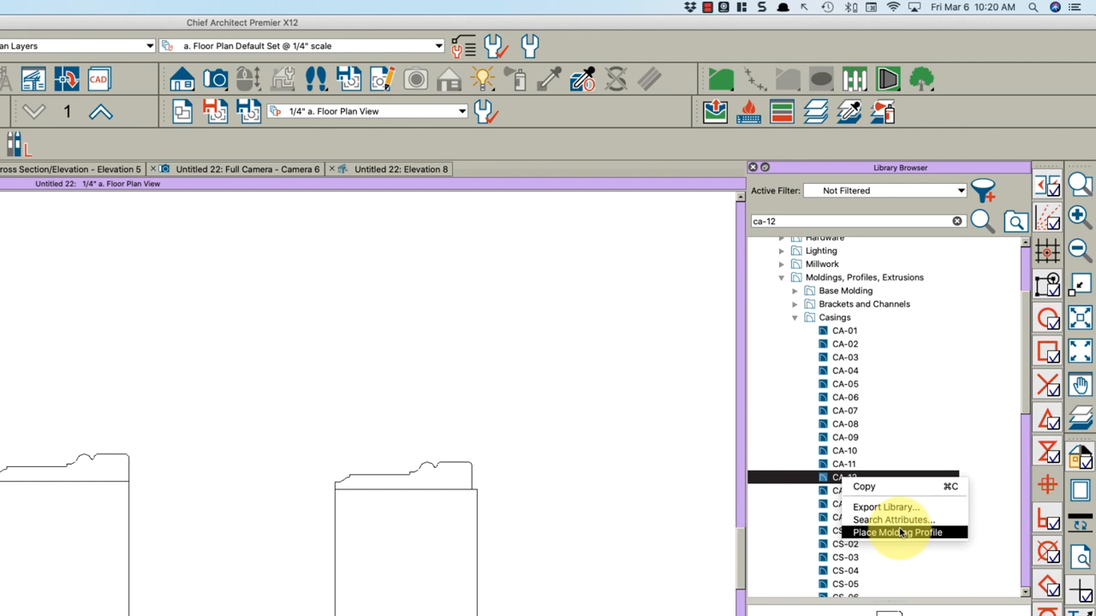
{"action": "left_click", "coordinate": [897, 532]}
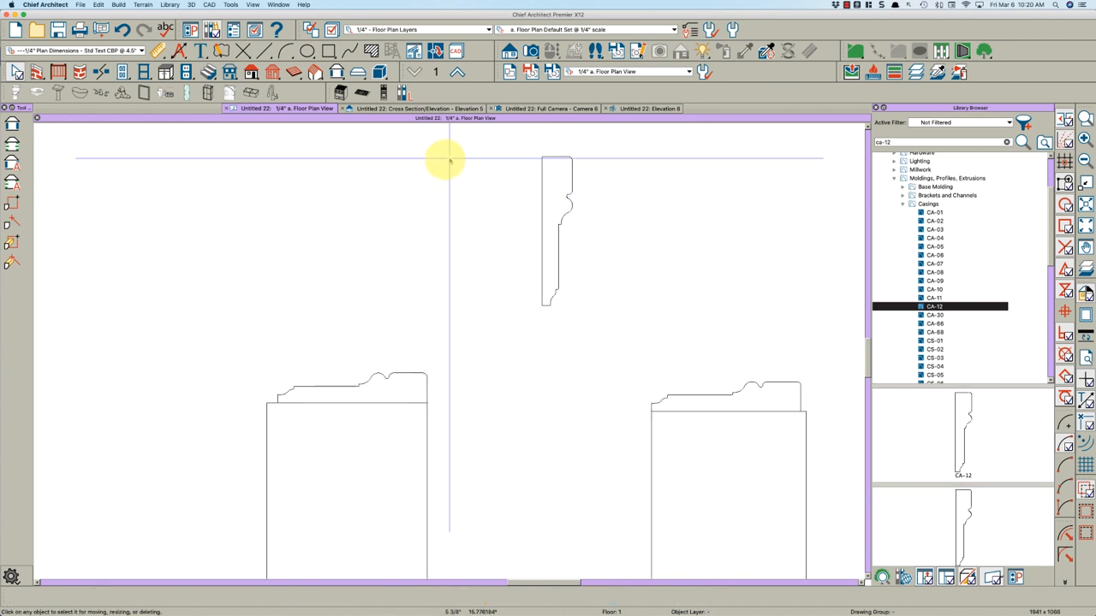
{"action": "mouse_move", "coordinate": [569, 268]}
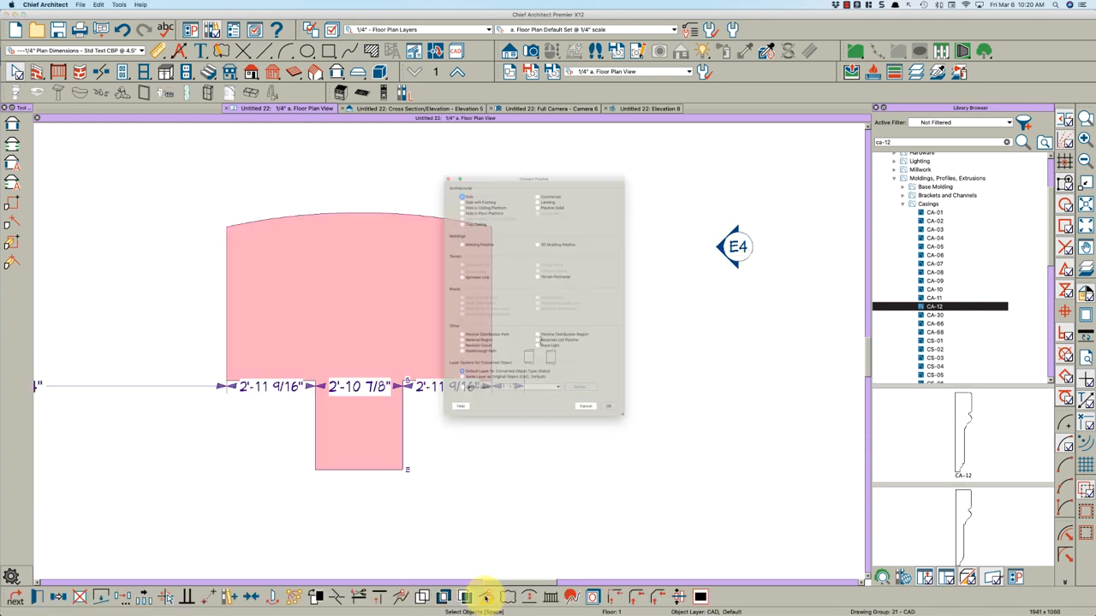
Step: Convert the T-shaped outline into a molding polyline on the Moldings layer
{"action": "left_click", "coordinate": [608, 405]}
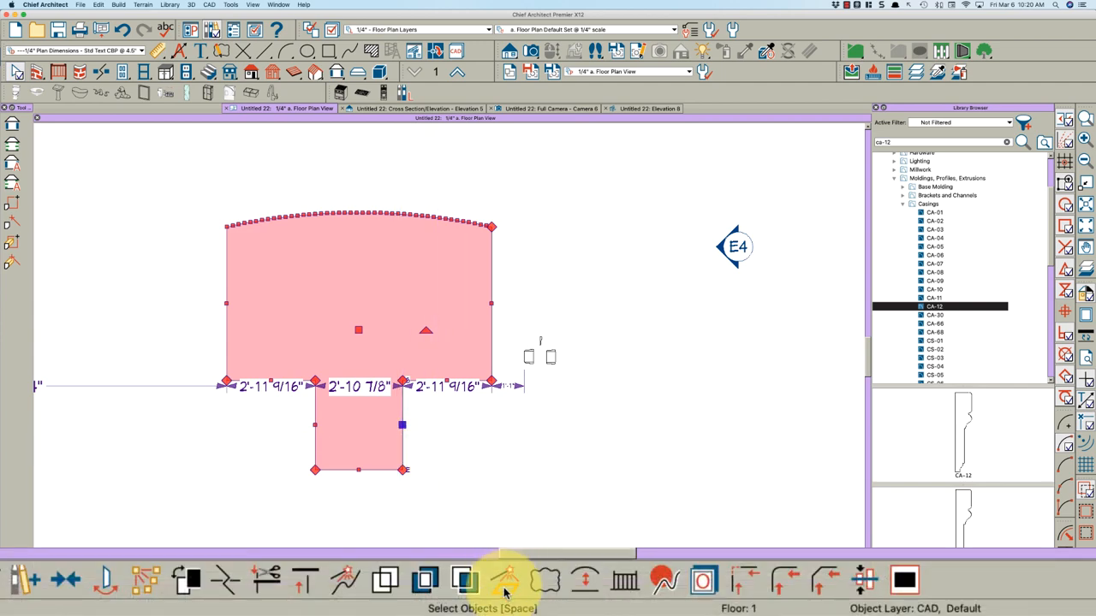
{"action": "left_click", "coordinate": [506, 581]}
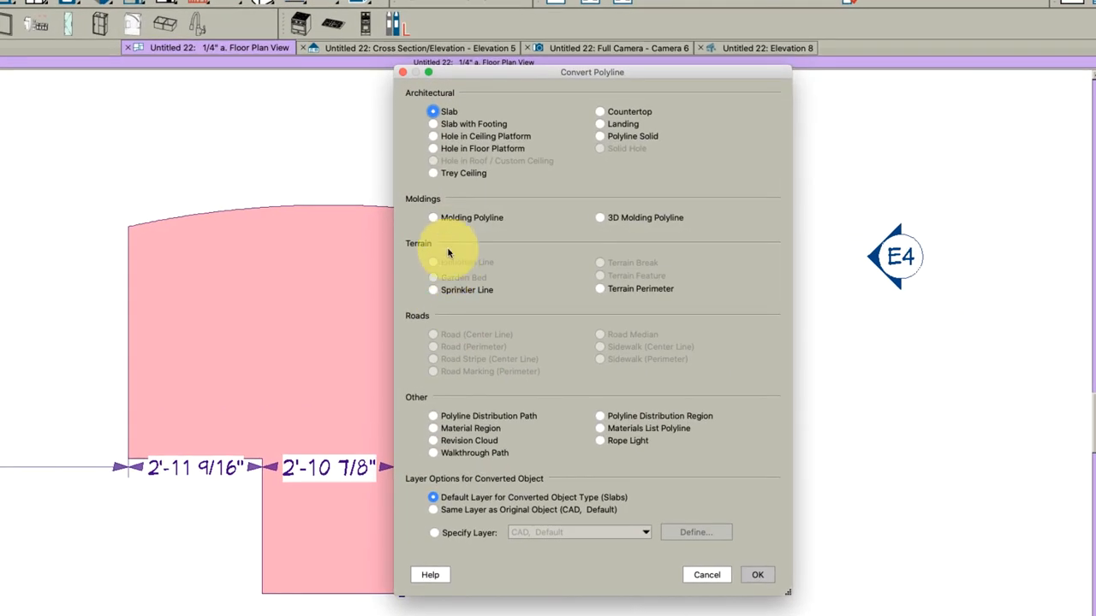
{"action": "left_click", "coordinate": [433, 217]}
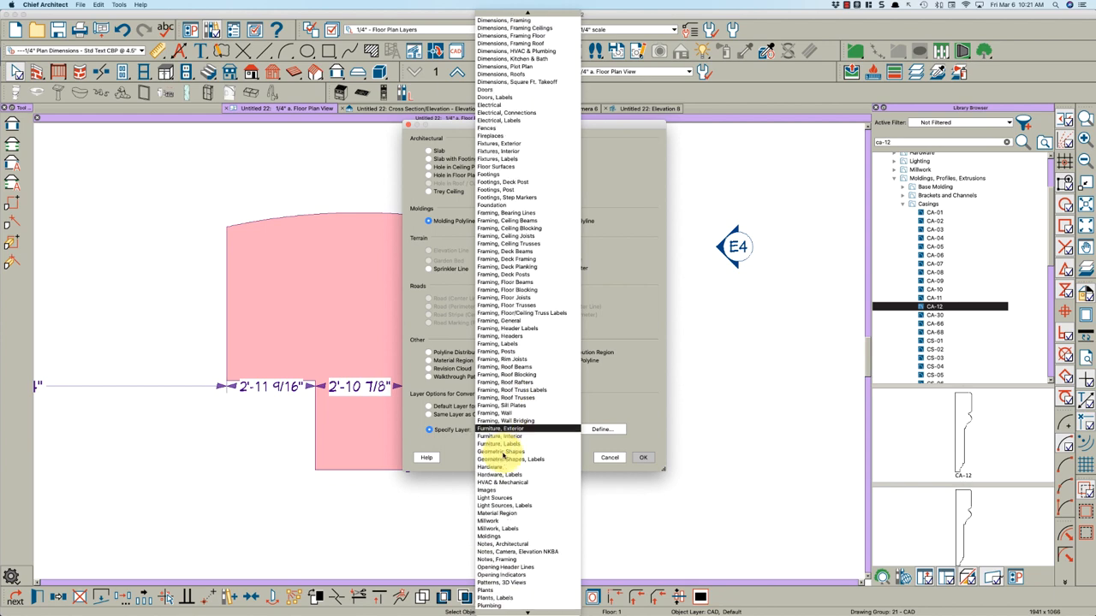
{"action": "left_click", "coordinate": [489, 537]}
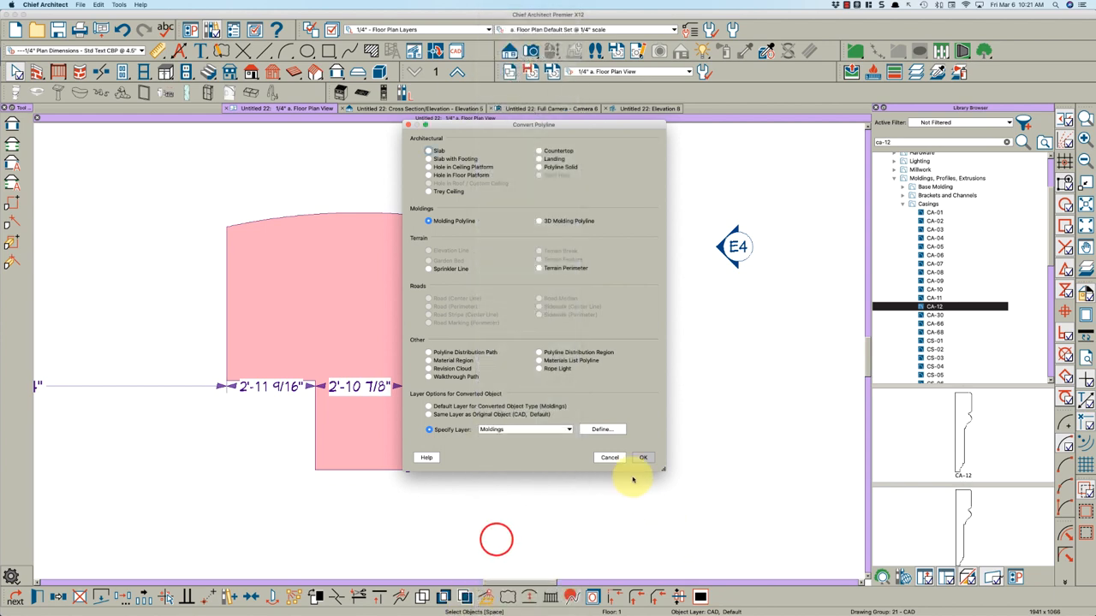
{"action": "left_click", "coordinate": [643, 457]}
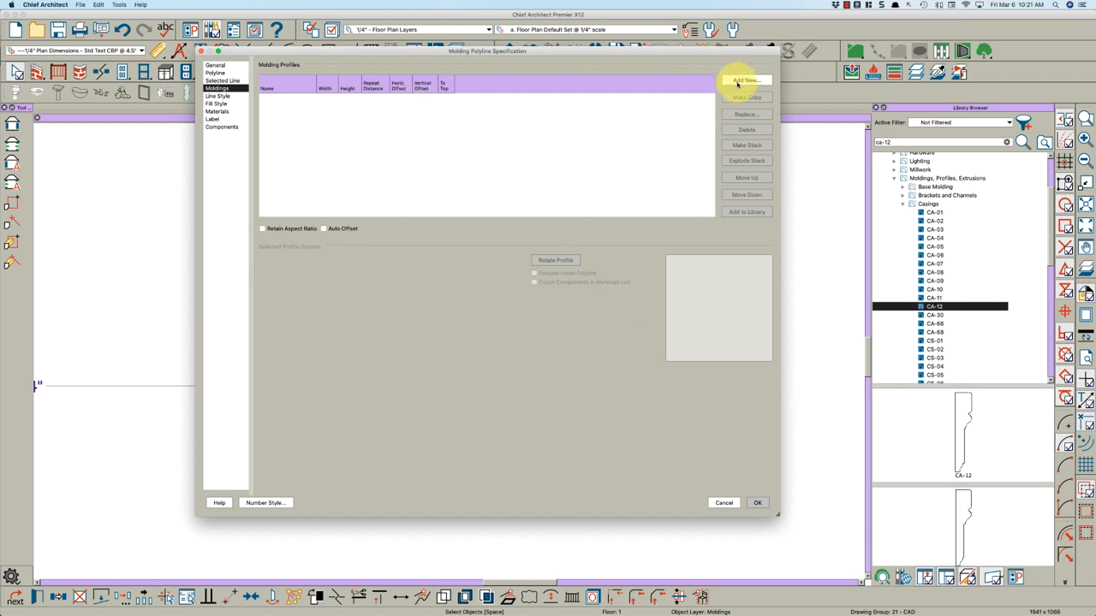
Step: Add the Stack Molding - Jamb/Casing - Final profile, with Extrude Inside Polyline unchecked
{"action": "left_click", "coordinate": [745, 80]}
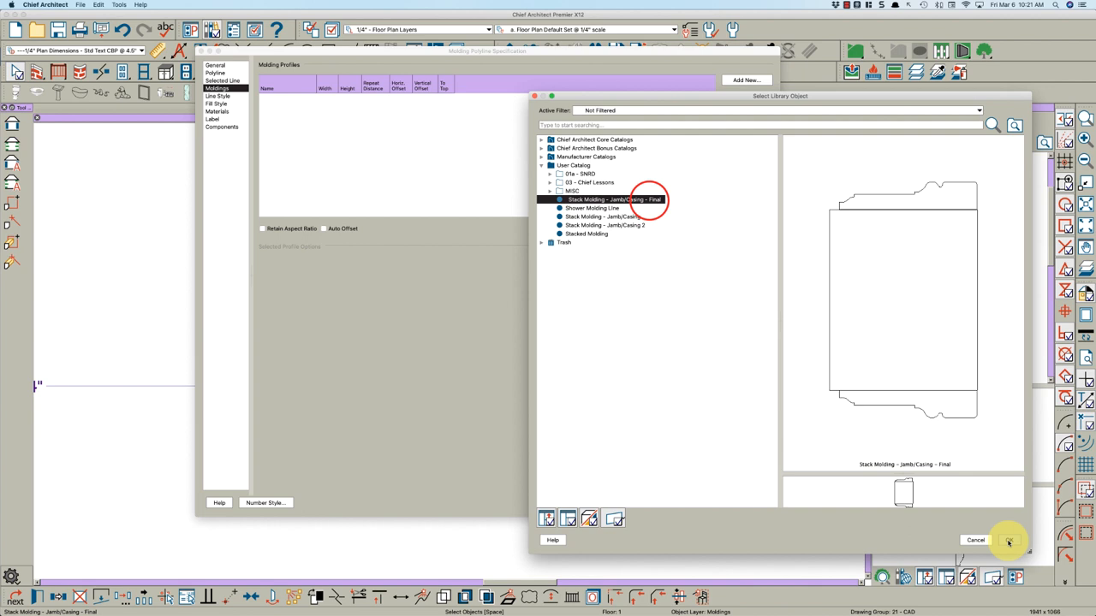
{"action": "left_click", "coordinate": [1008, 540]}
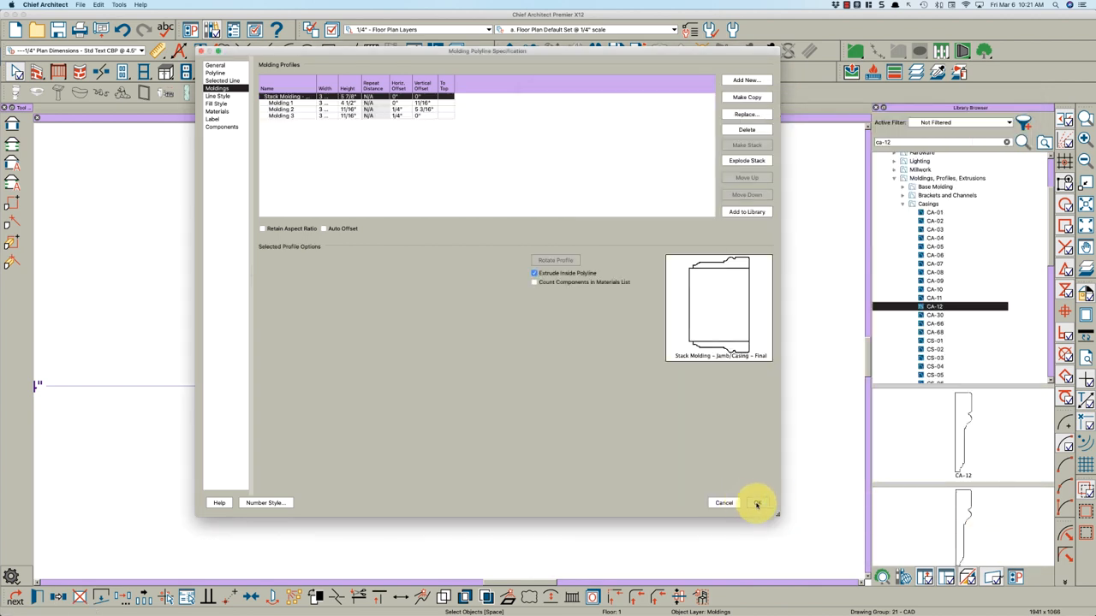
{"action": "left_click", "coordinate": [533, 272]}
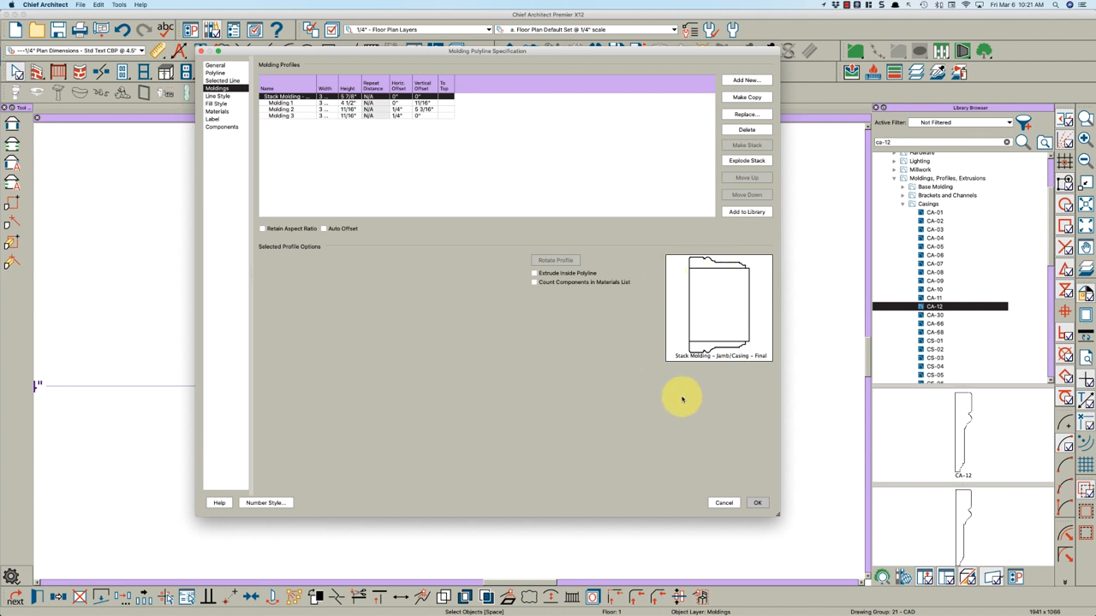
{"action": "left_click", "coordinate": [757, 503]}
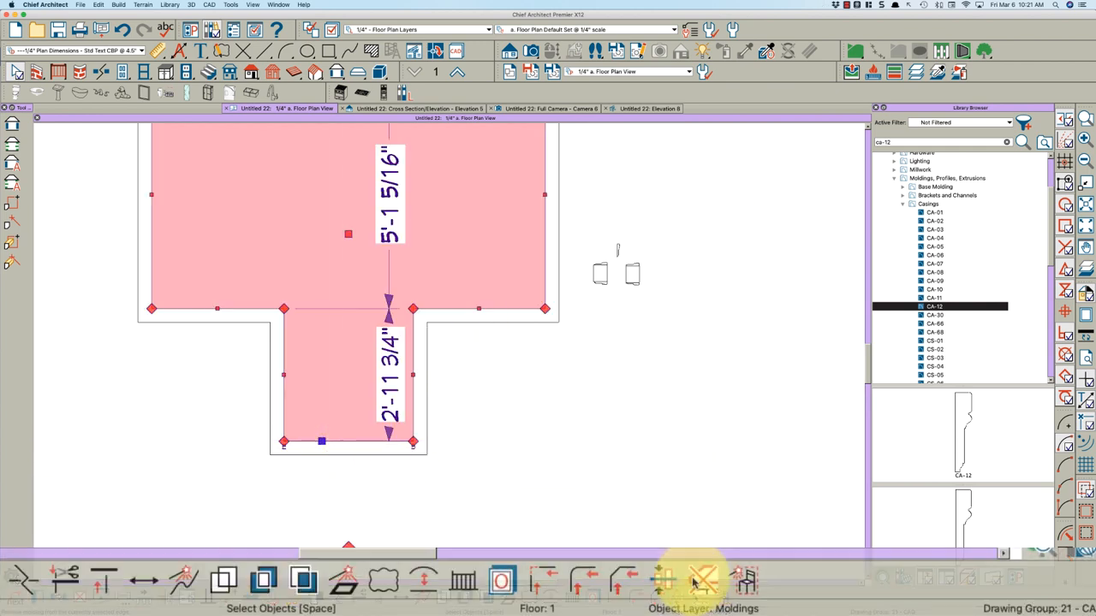
{"action": "mouse_move", "coordinate": [702, 580]}
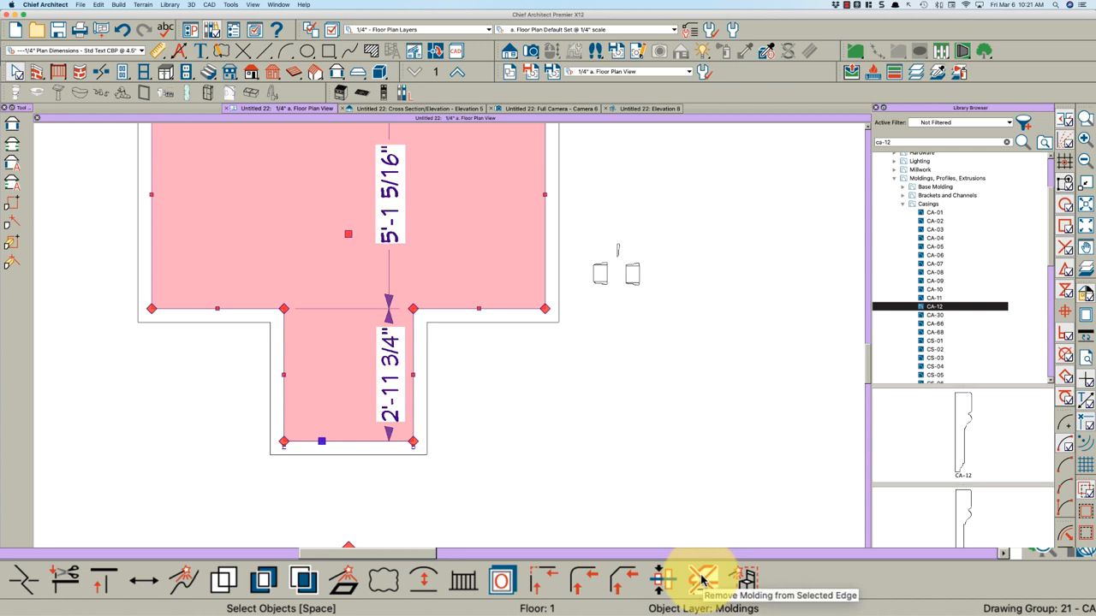
Step: Remove the molding from the bottom edge of the T-shape's narrow section
{"action": "left_click", "coordinate": [702, 580]}
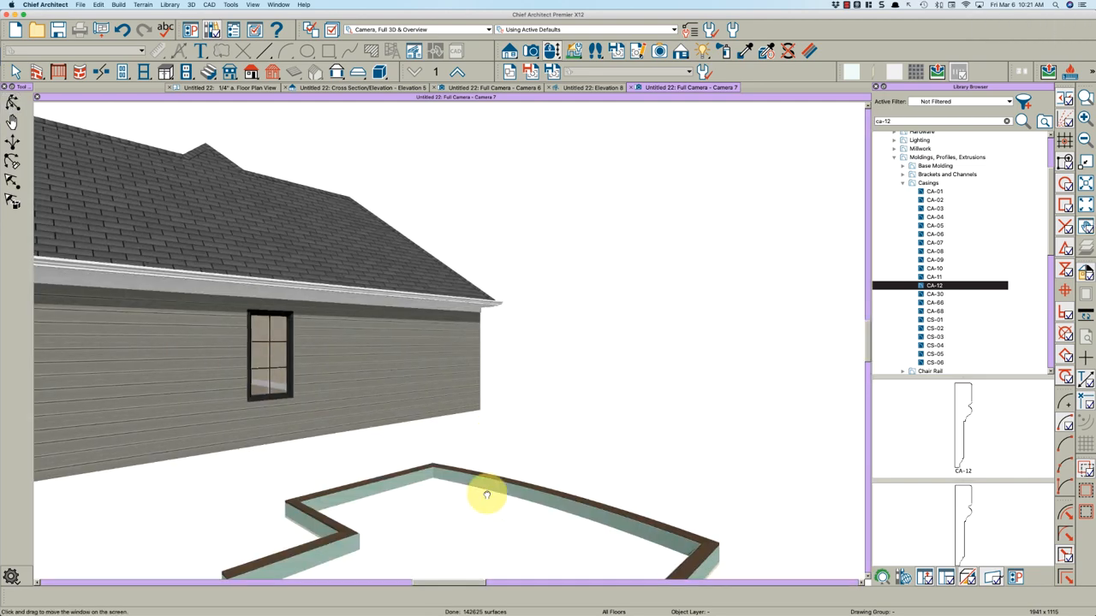
Step: Orbit the 3D camera to view the molding's open front and clear the CA-12 search
{"action": "left_click_drag", "start_coordinate": [486, 494], "coordinate": [505, 414]}
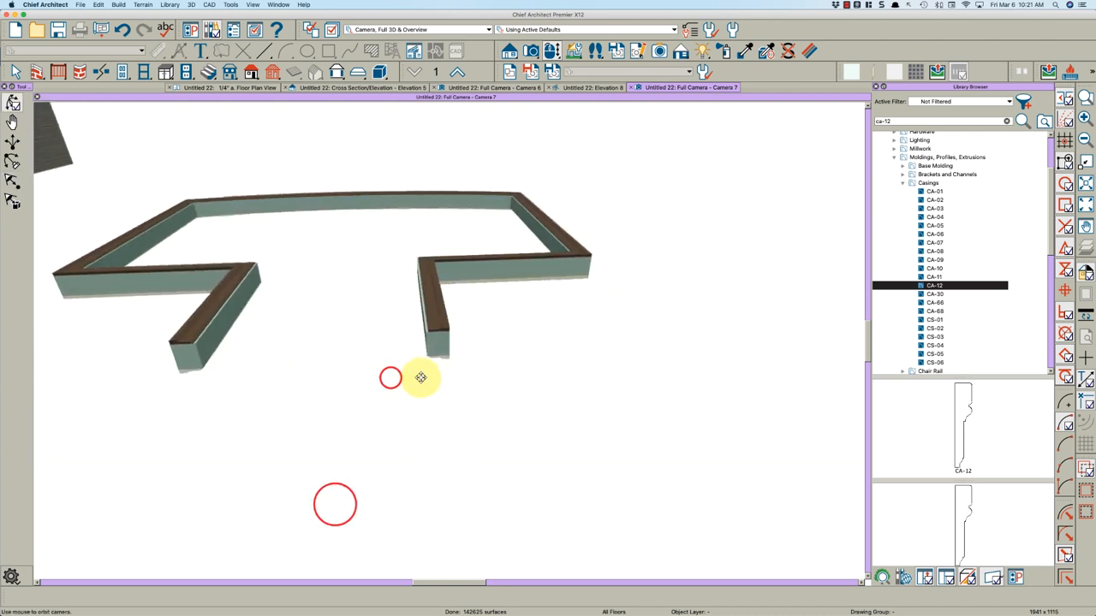
{"action": "left_click_drag", "start_coordinate": [419, 377], "coordinate": [430, 337]}
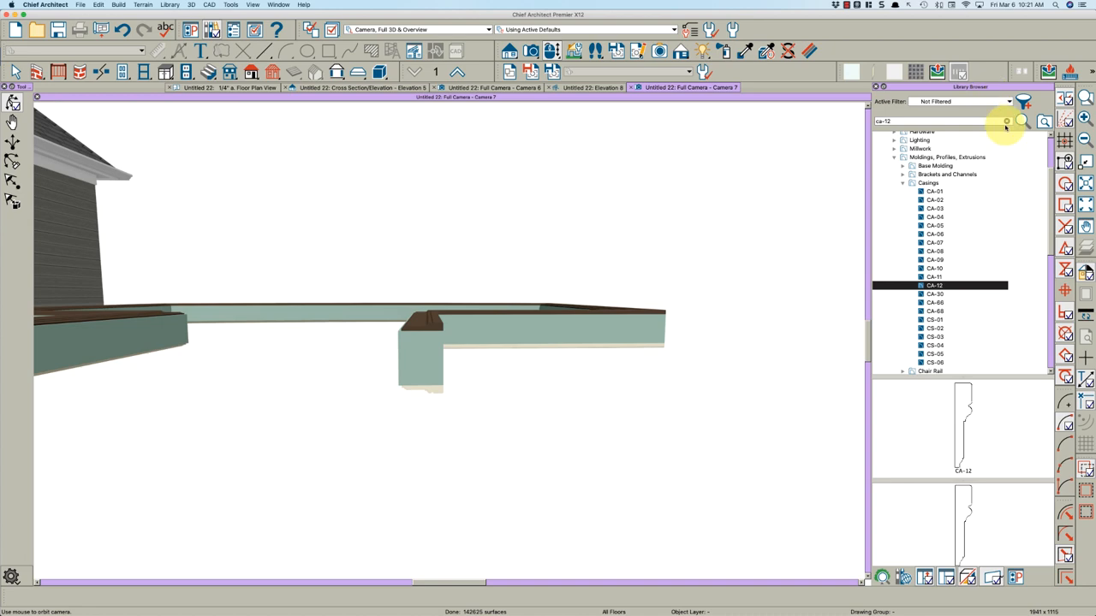
{"action": "left_click", "coordinate": [1006, 120]}
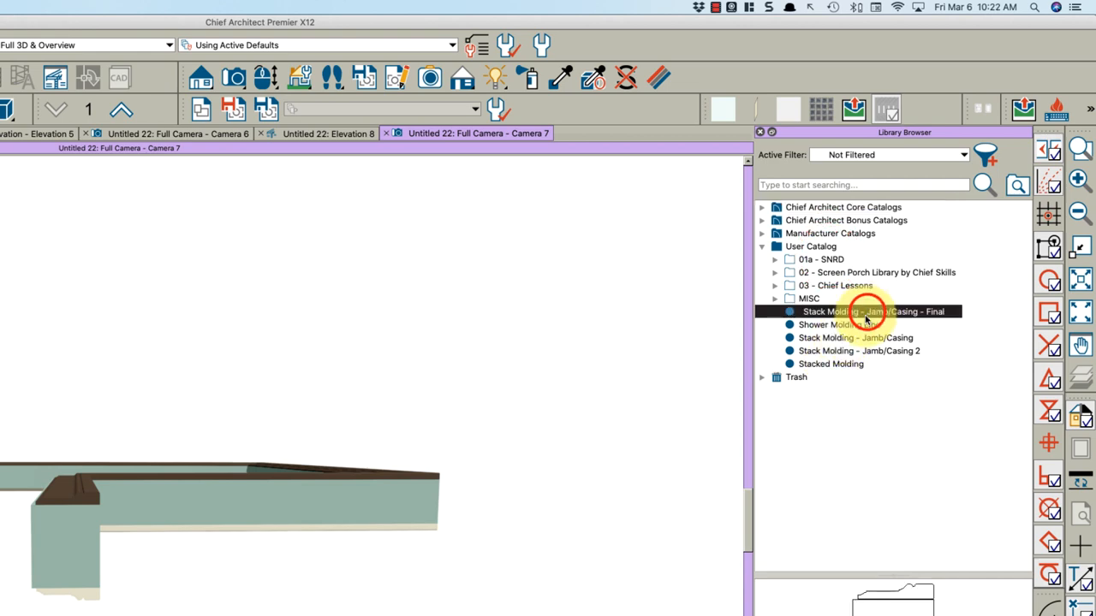
{"action": "right_click", "coordinate": [873, 310]}
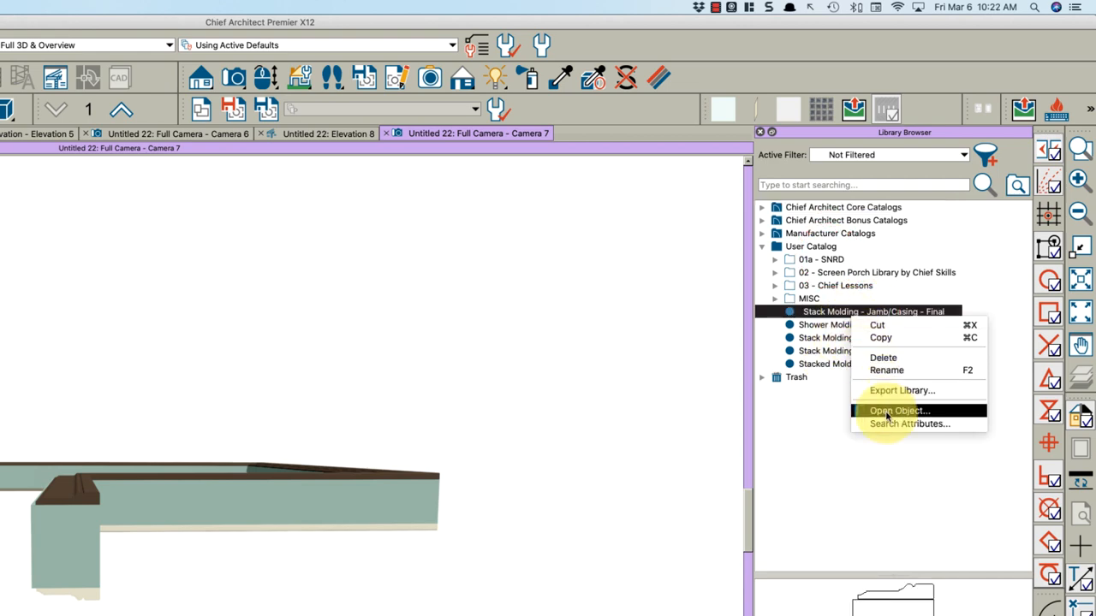
{"action": "left_click", "coordinate": [898, 411]}
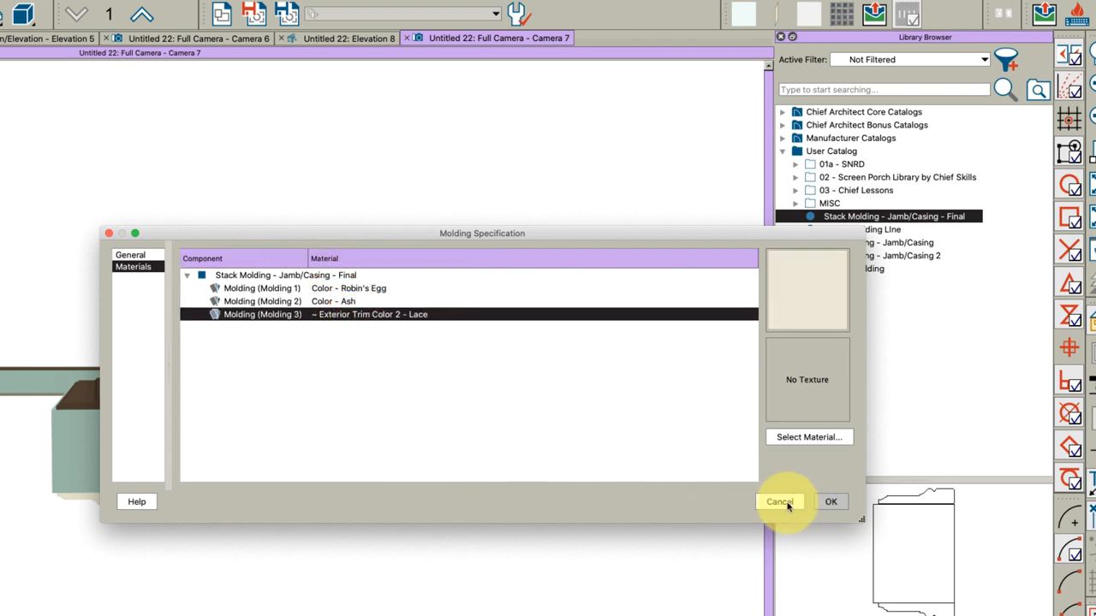
{"action": "left_click", "coordinate": [779, 501]}
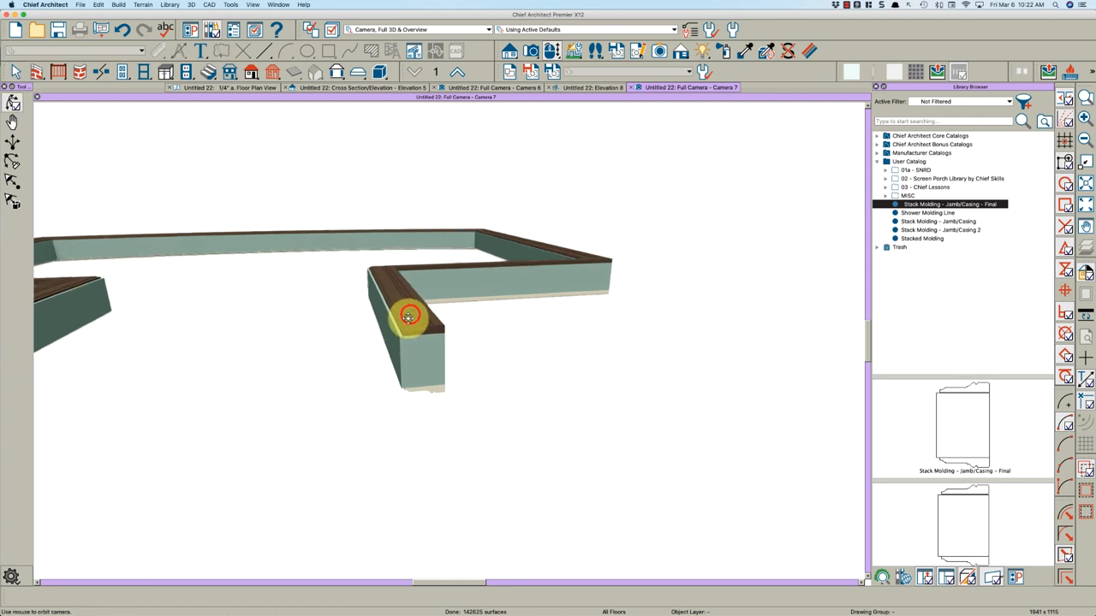
{"action": "left_click_drag", "start_coordinate": [408, 317], "coordinate": [402, 323]}
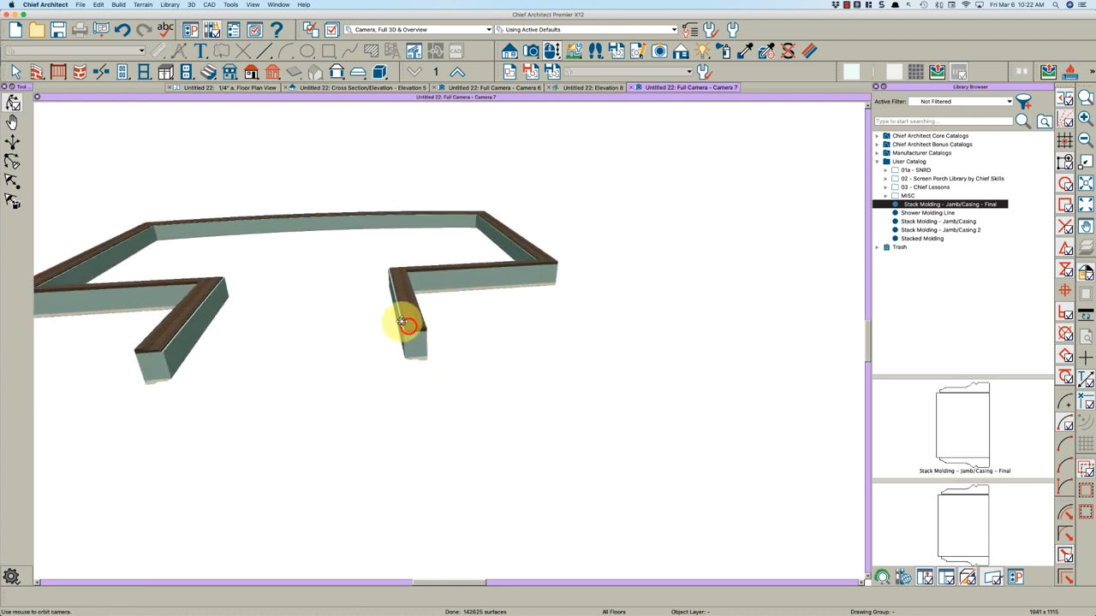
{"action": "left_click_drag", "start_coordinate": [403, 323], "coordinate": [504, 319]}
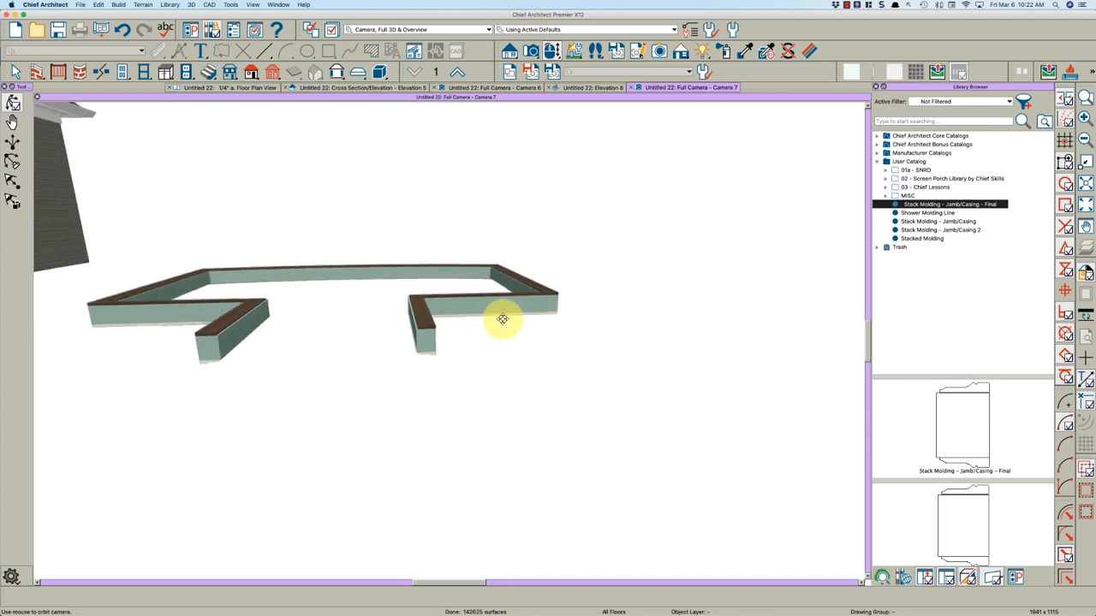
{"action": "left_click_drag", "start_coordinate": [503, 320], "coordinate": [481, 379]}
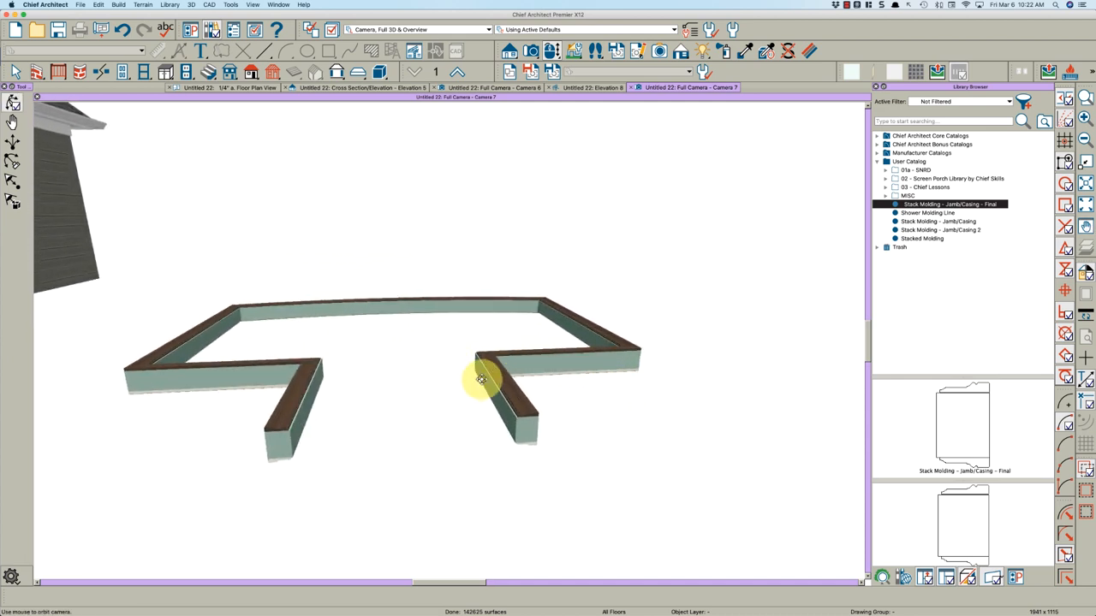
{"action": "left_click_drag", "start_coordinate": [480, 380], "coordinate": [441, 384]}
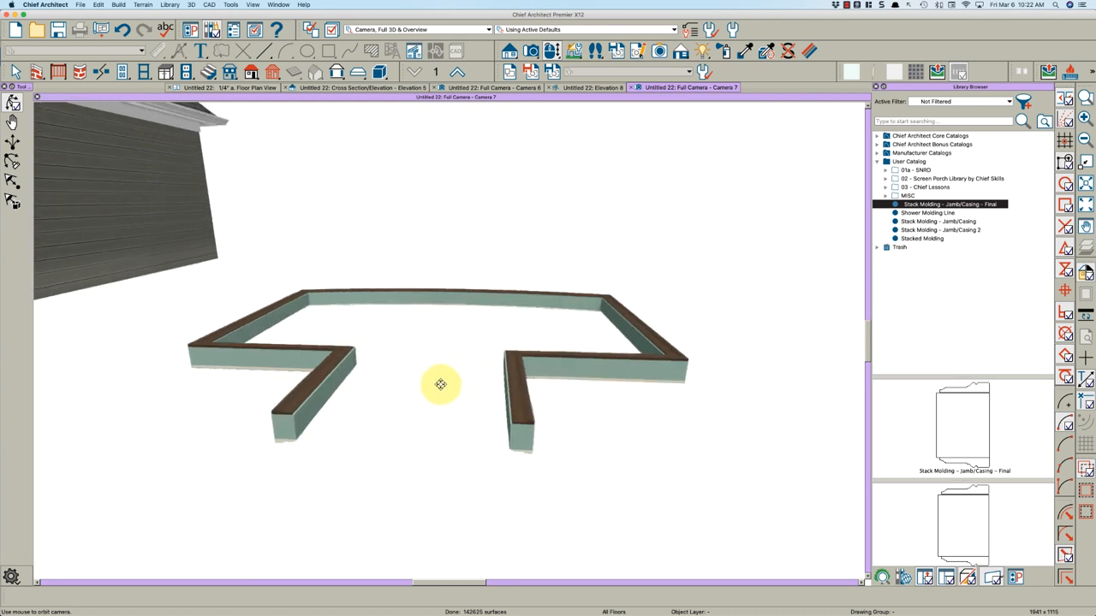
{"action": "left_click_drag", "start_coordinate": [441, 383], "coordinate": [666, 326]}
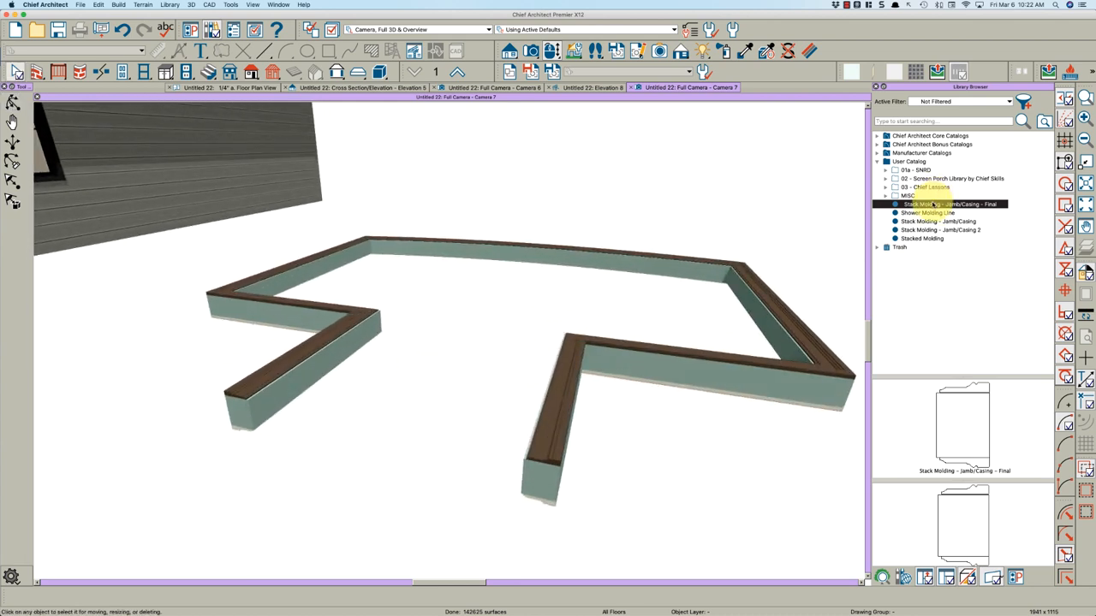
{"action": "right_click", "coordinate": [949, 203]}
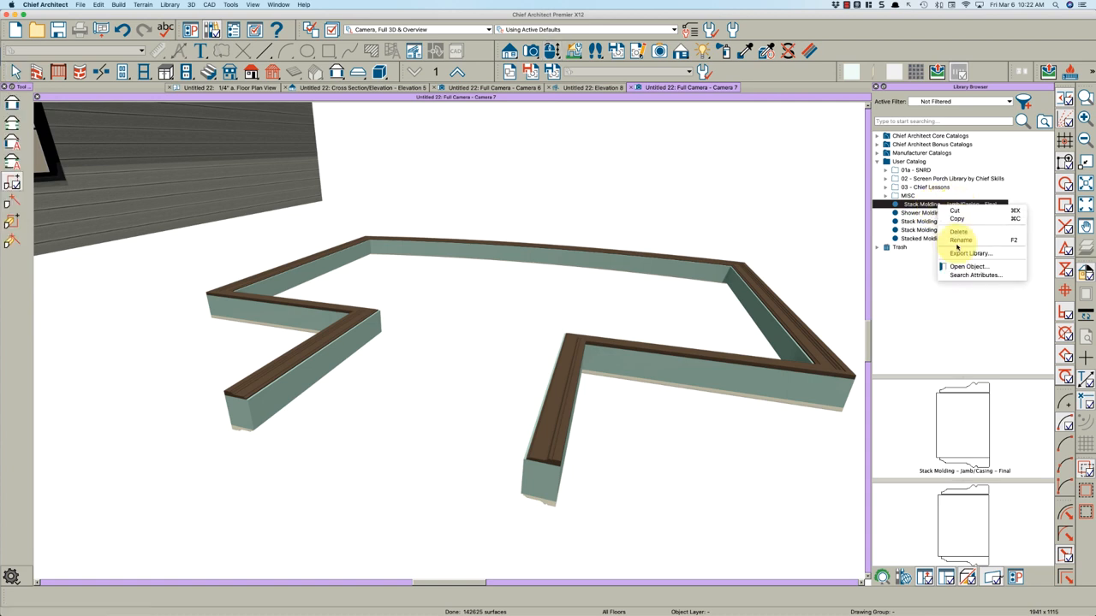
{"action": "left_click", "coordinate": [961, 240]}
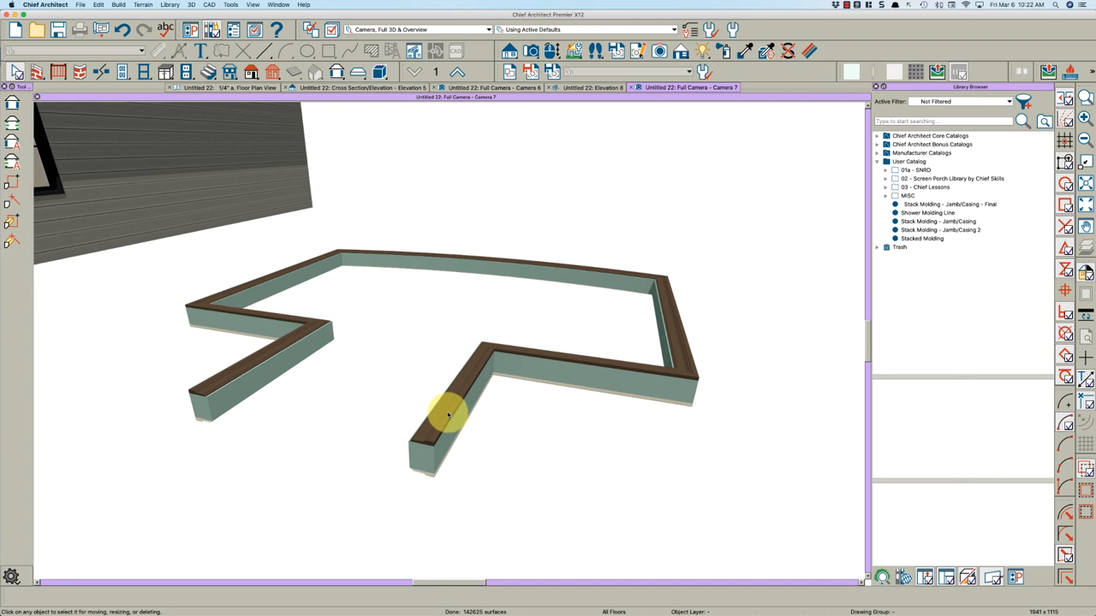
Step: Turn the selected molding polyline into a symbol with Add To Library kept on
{"action": "left_click", "coordinate": [449, 415]}
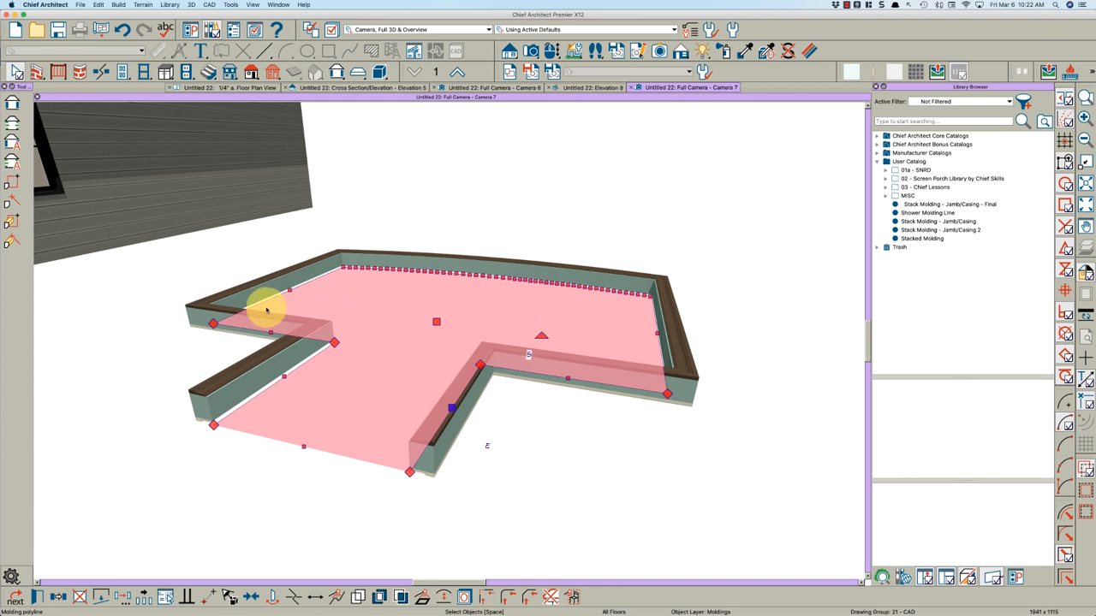
{"action": "mouse_move", "coordinate": [377, 428]}
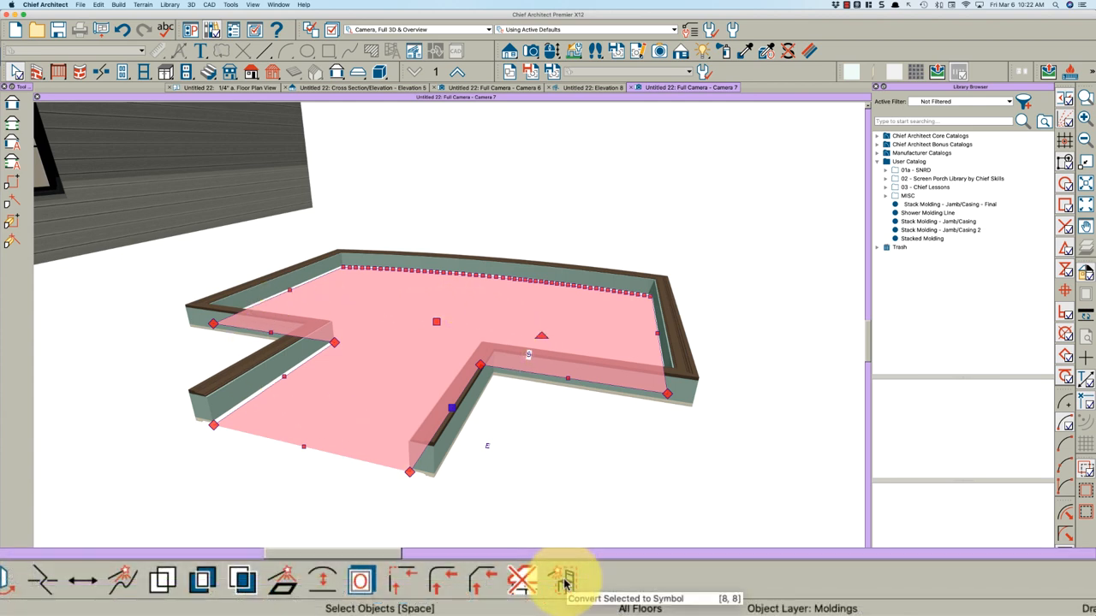
{"action": "left_click", "coordinate": [564, 580]}
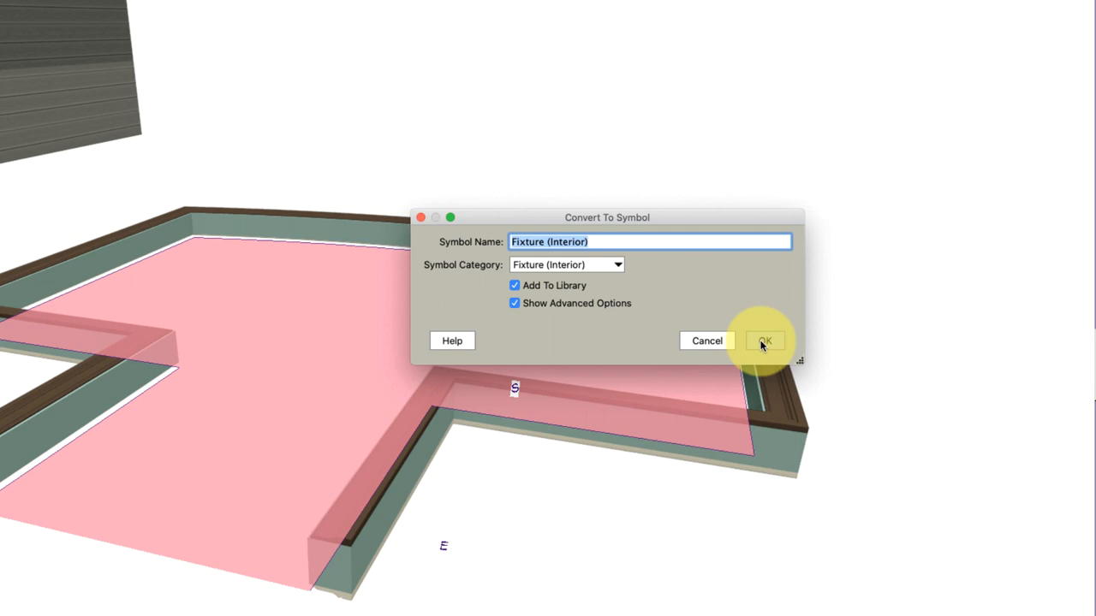
{"action": "left_click", "coordinate": [764, 340]}
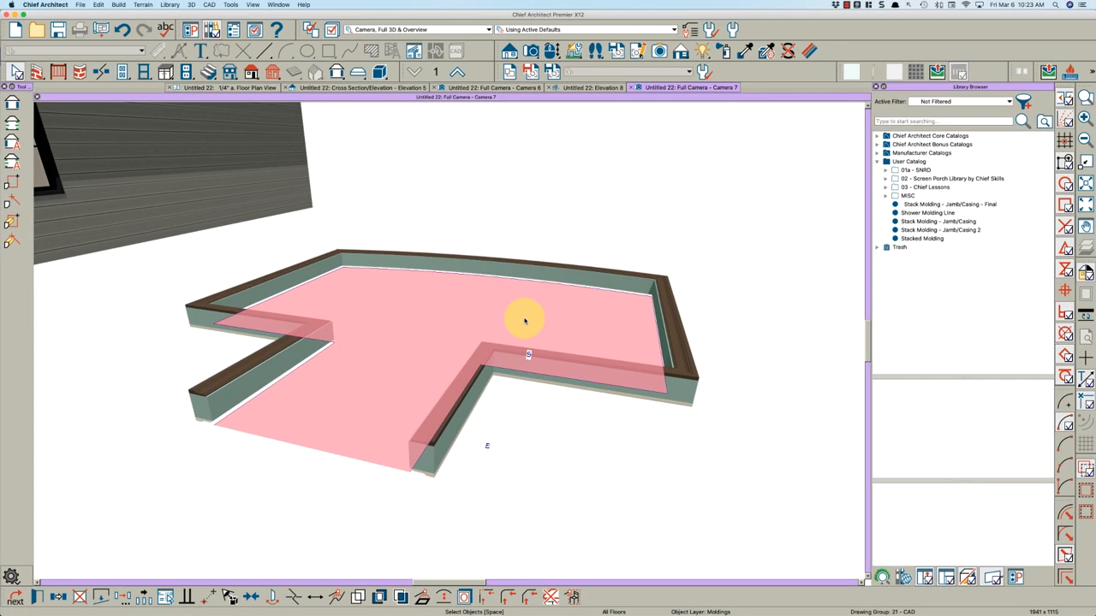
{"action": "mouse_move", "coordinate": [516, 268]}
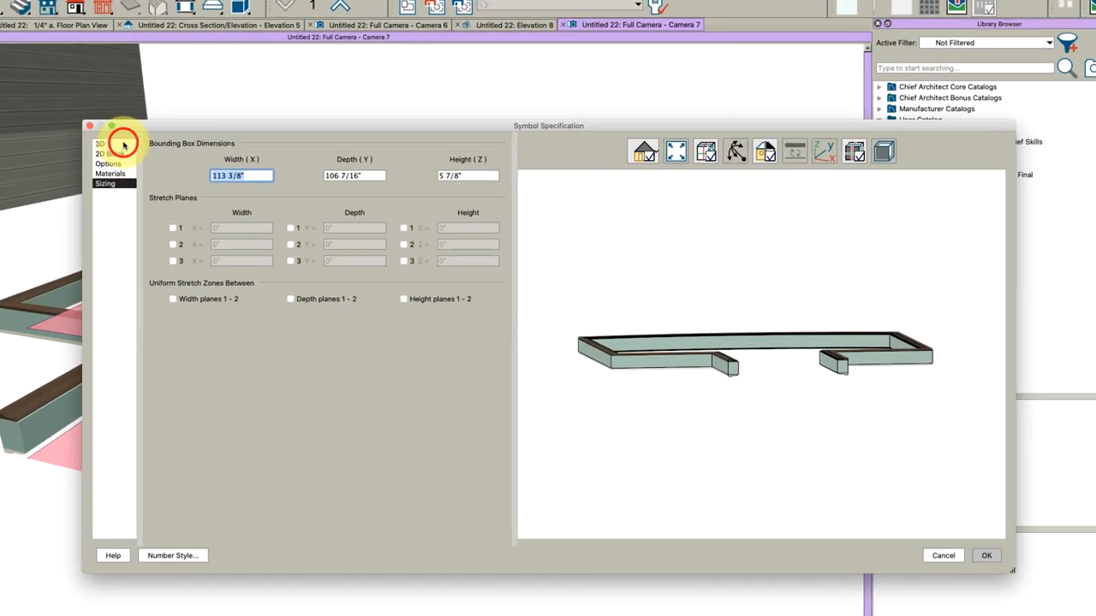
Step: Rotate the symbol 90° about the X axis in the 3D panel
{"action": "left_click", "coordinate": [100, 144]}
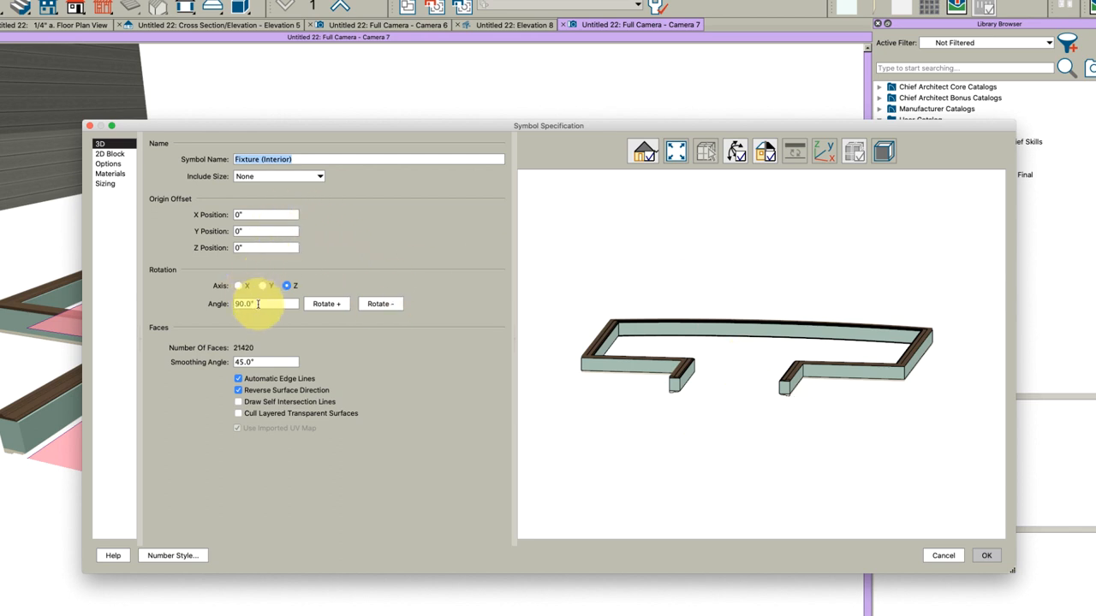
{"action": "left_click", "coordinate": [239, 286]}
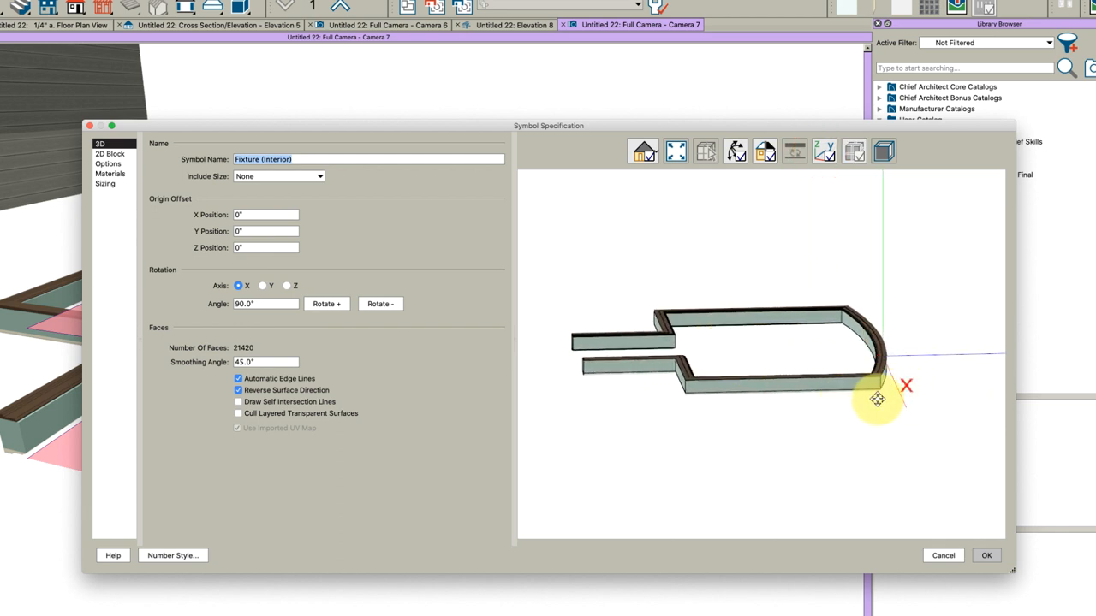
{"action": "left_click", "coordinate": [380, 303]}
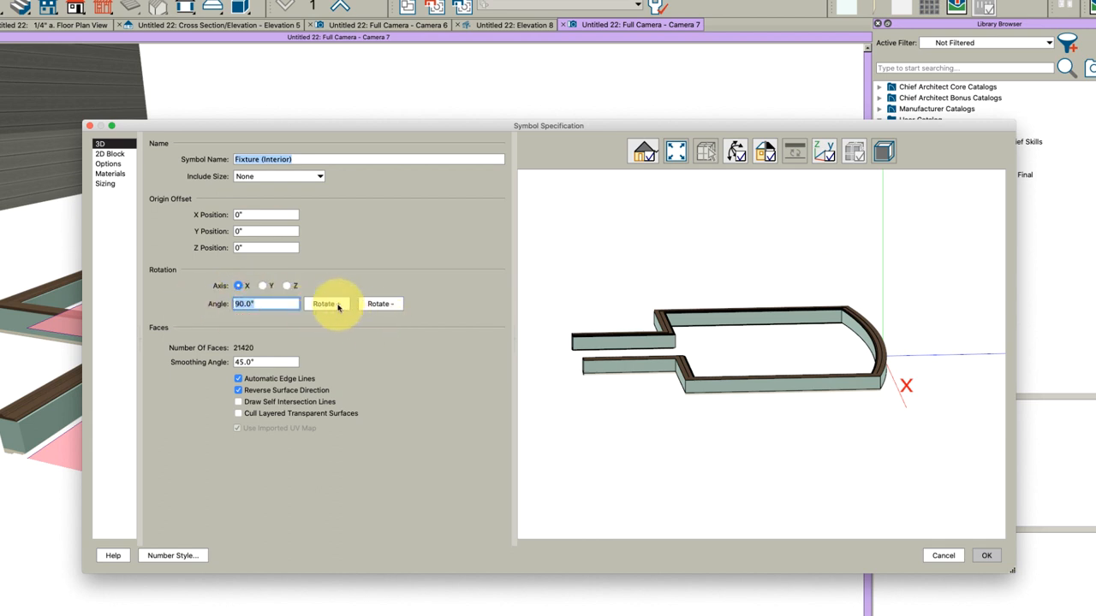
{"action": "left_click", "coordinate": [327, 303]}
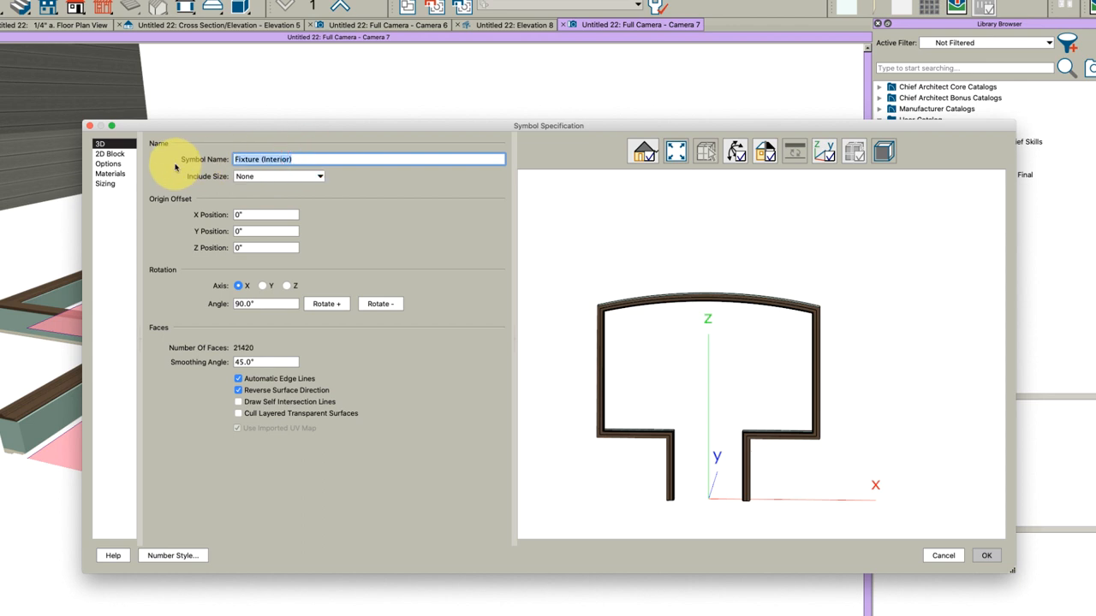
Step: Name the symbol 'Shower Door Casing/Jamb - final' and select it in the User Catalog
{"action": "type", "text": "Shower Door"}
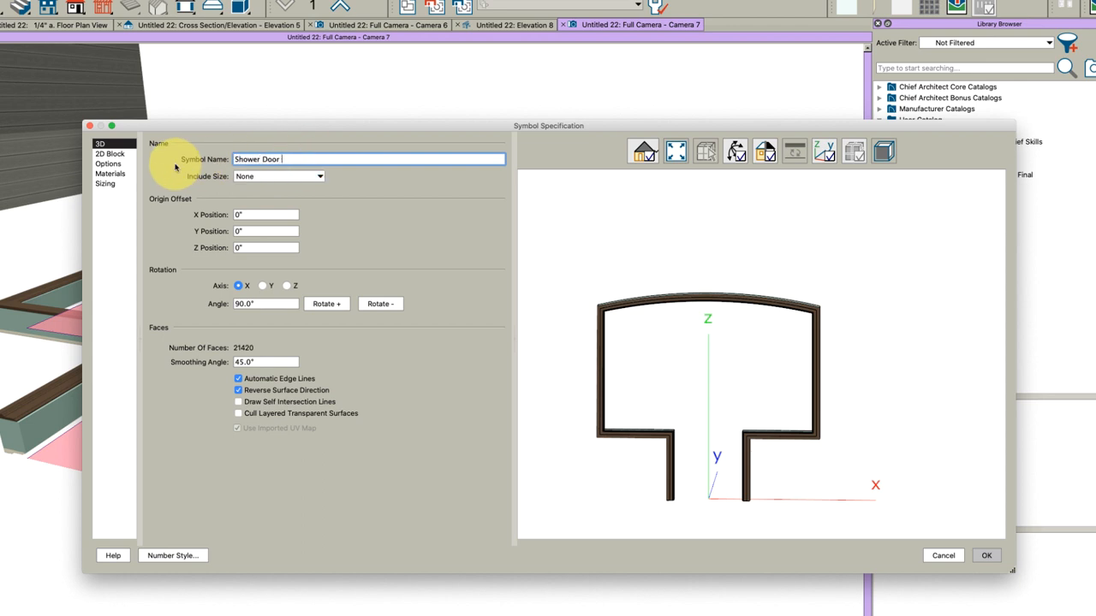
{"action": "type", "text": "Casing/"}
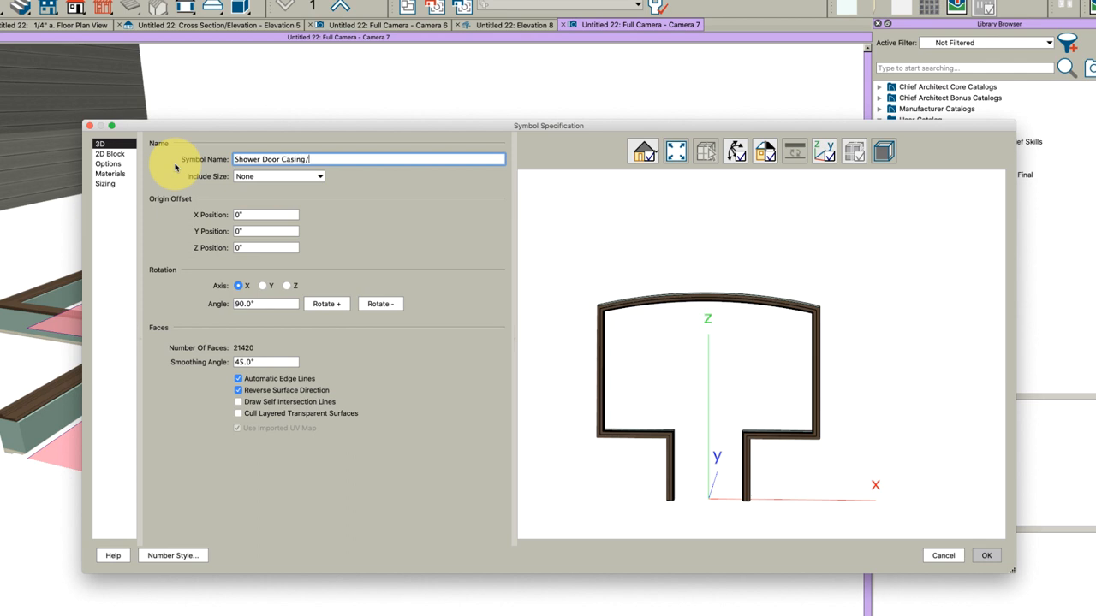
{"action": "type", "text": "Jamb -"}
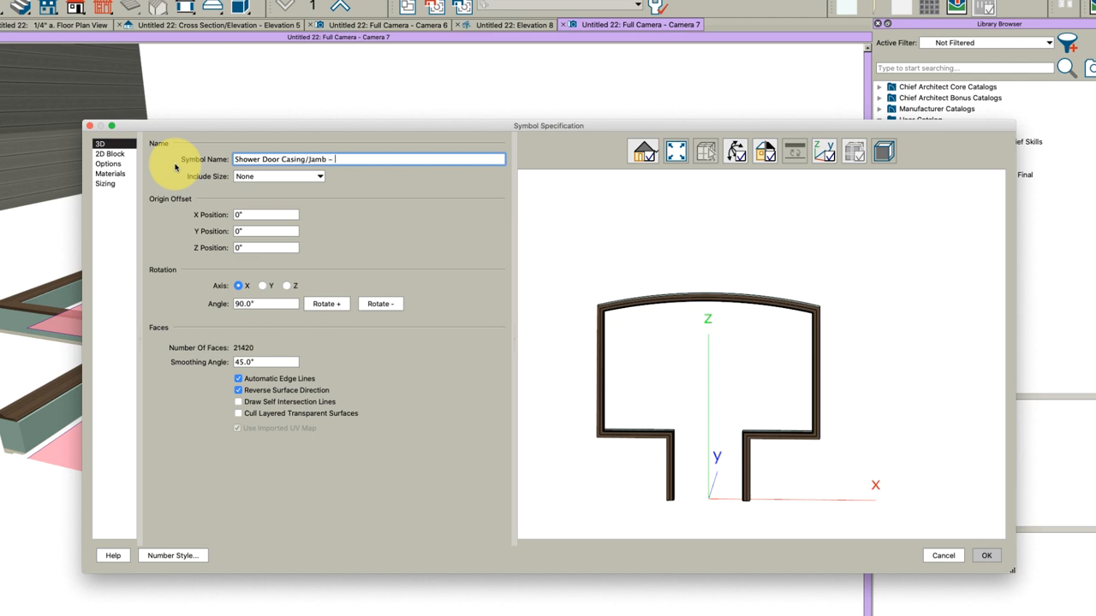
{"action": "type", "text": "final"}
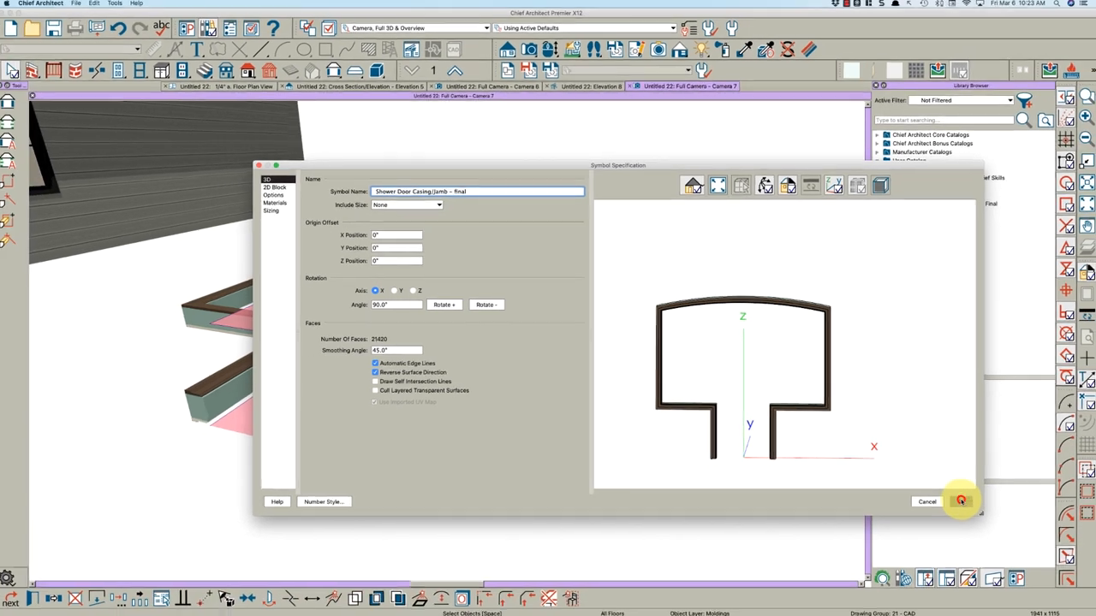
{"action": "left_click", "coordinate": [961, 501]}
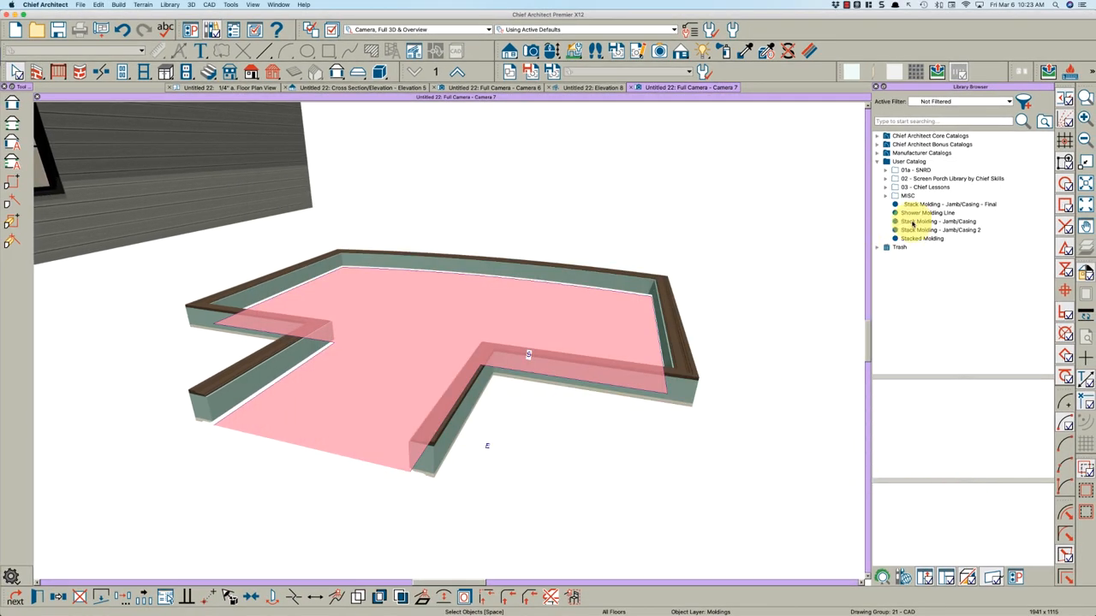
{"action": "left_click", "coordinate": [942, 204]}
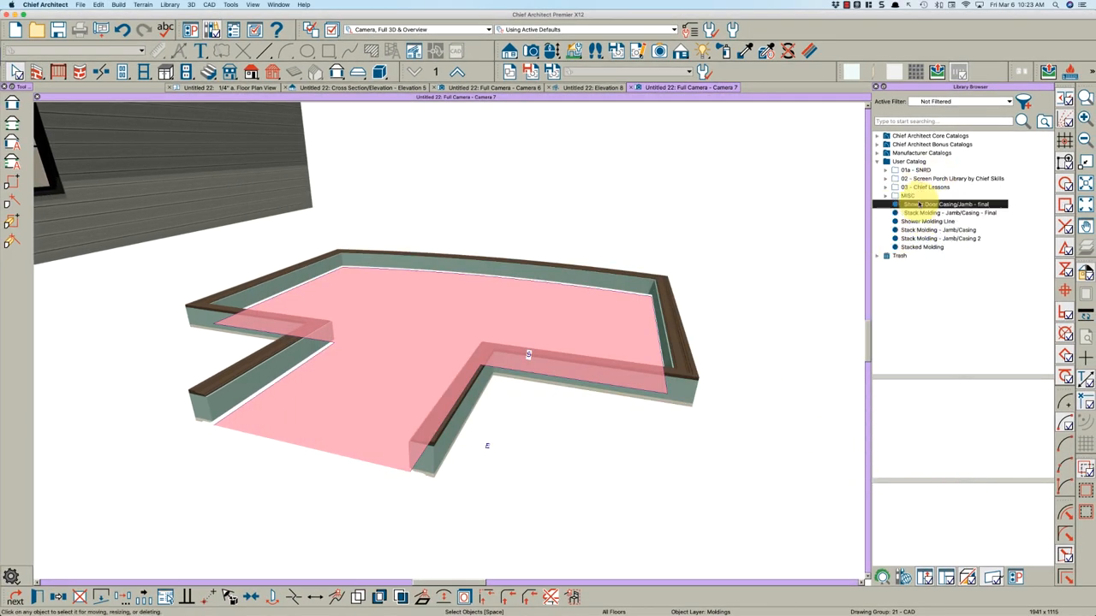
{"action": "left_click", "coordinate": [250, 89]}
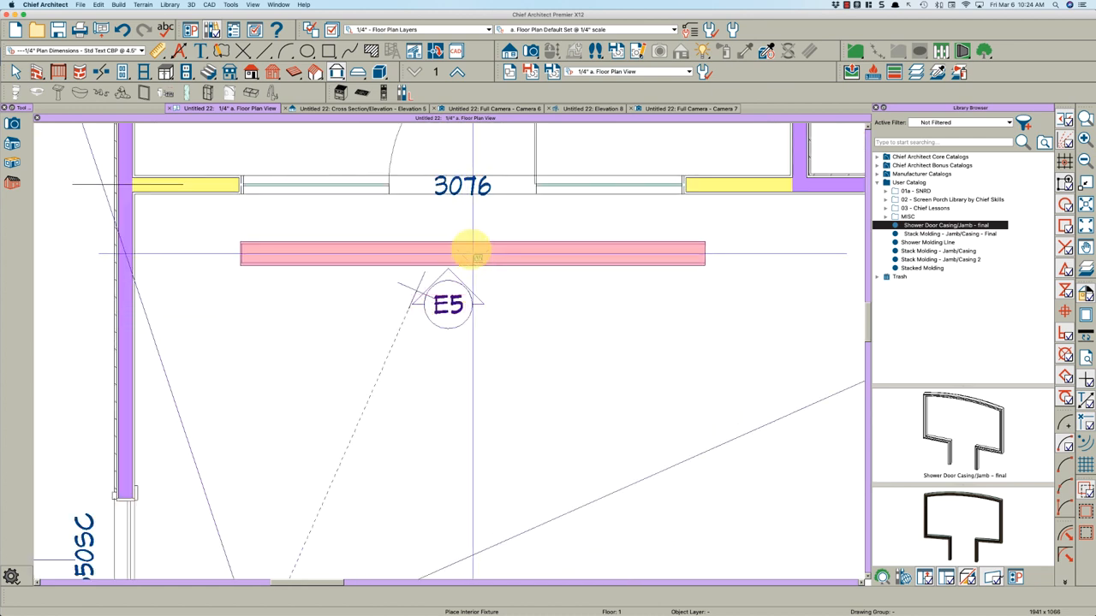
Step: Place the casing symbol in the wall opening by door 3076 and select Camera 6
{"action": "left_click", "coordinate": [472, 253]}
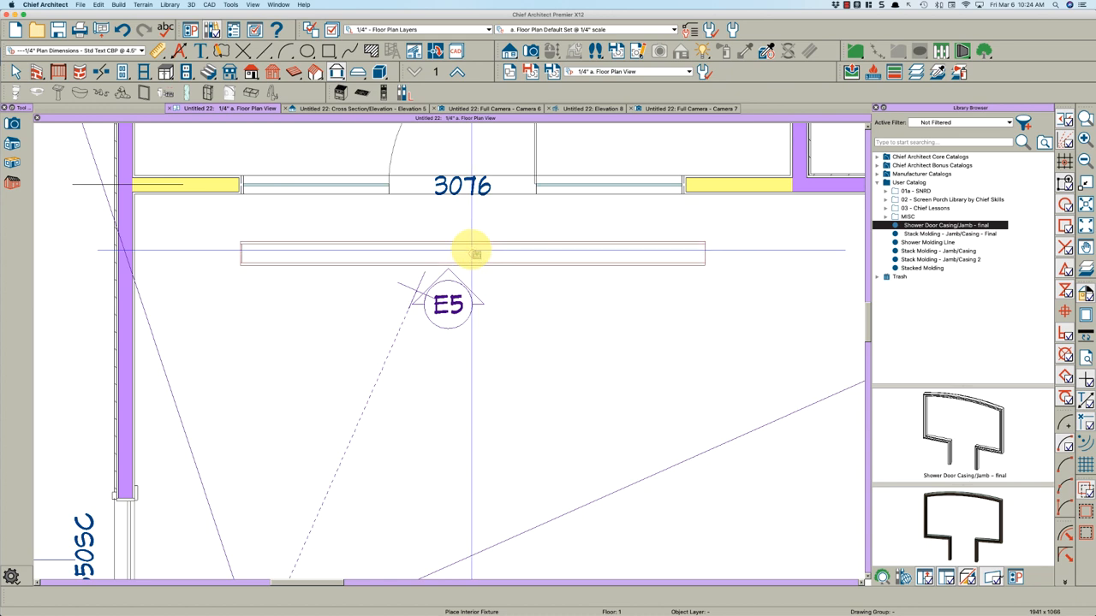
{"action": "left_click", "coordinate": [471, 254]}
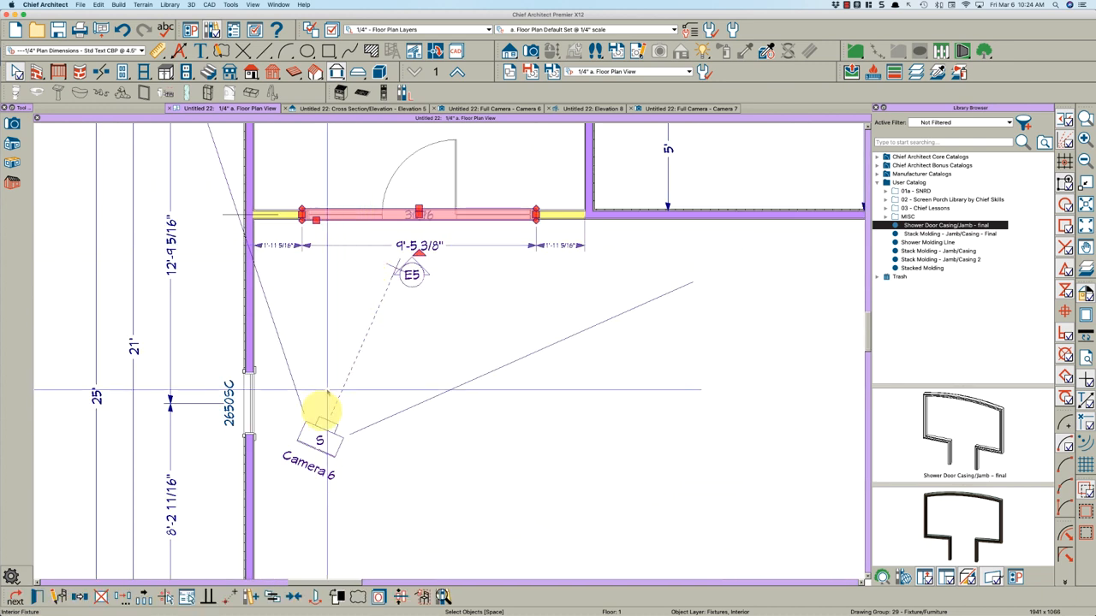
{"action": "left_click", "coordinate": [319, 438]}
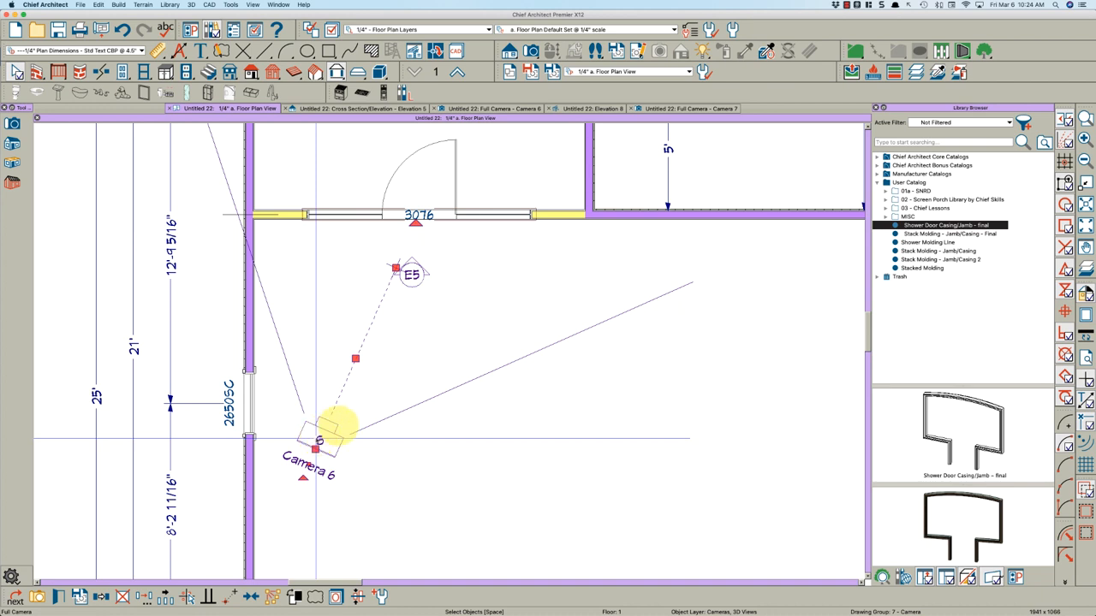
Step: Switch to the Camera 6 3D view and select the shower door casing
{"action": "left_click", "coordinate": [492, 87]}
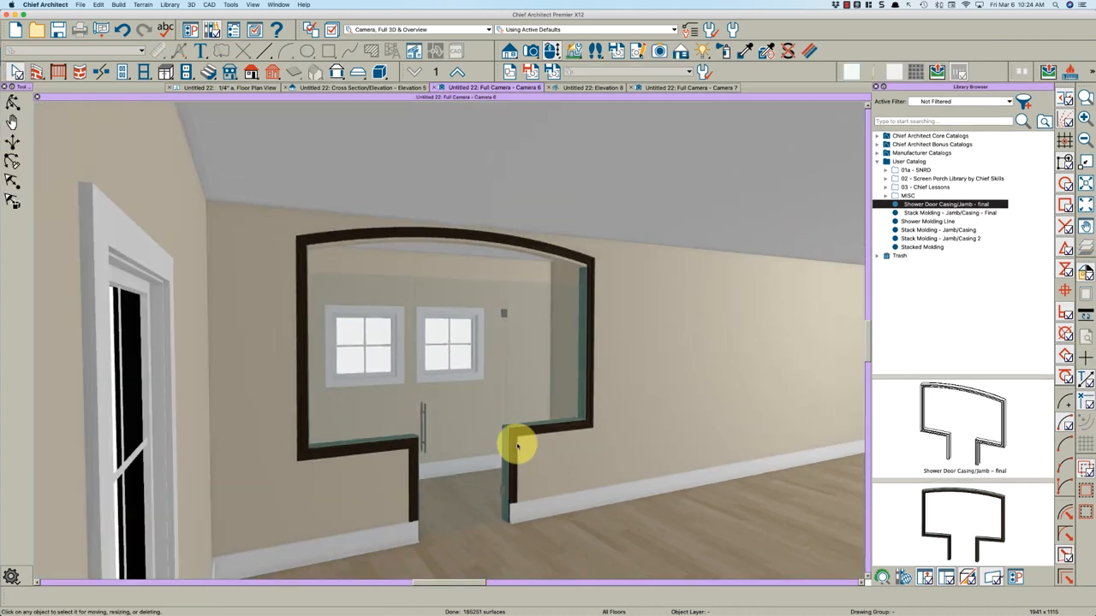
{"action": "left_click", "coordinate": [516, 460]}
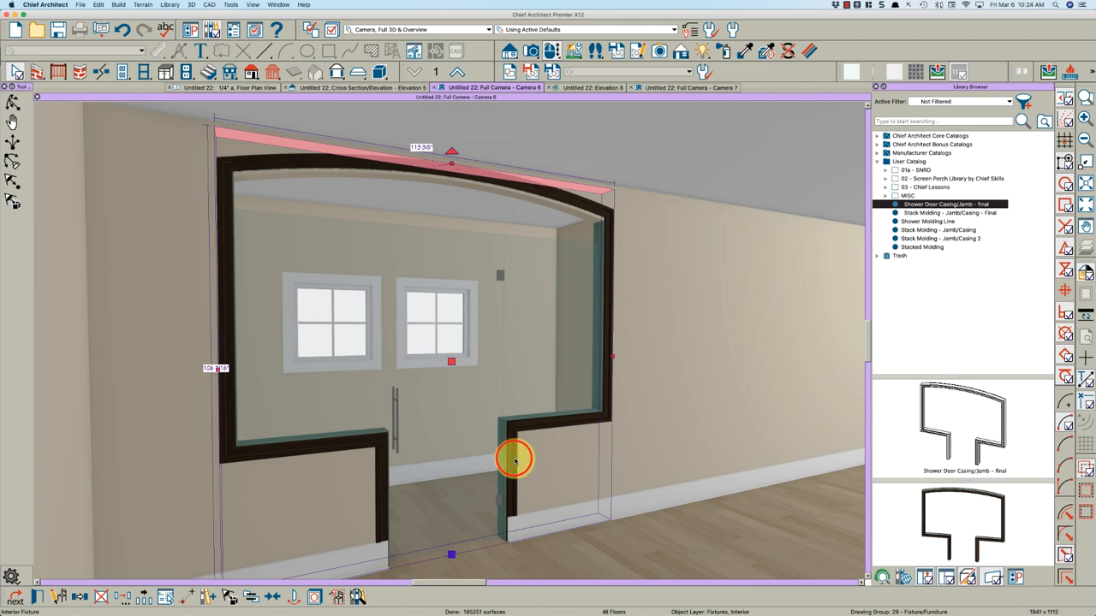
{"action": "mouse_move", "coordinate": [514, 460]}
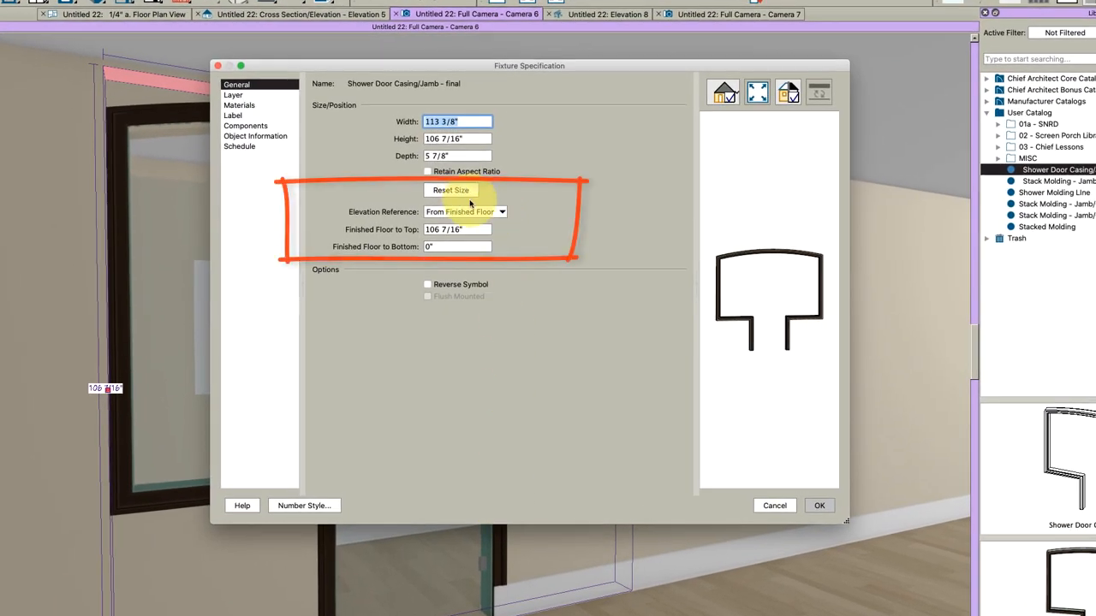
{"action": "mouse_move", "coordinate": [694, 306]}
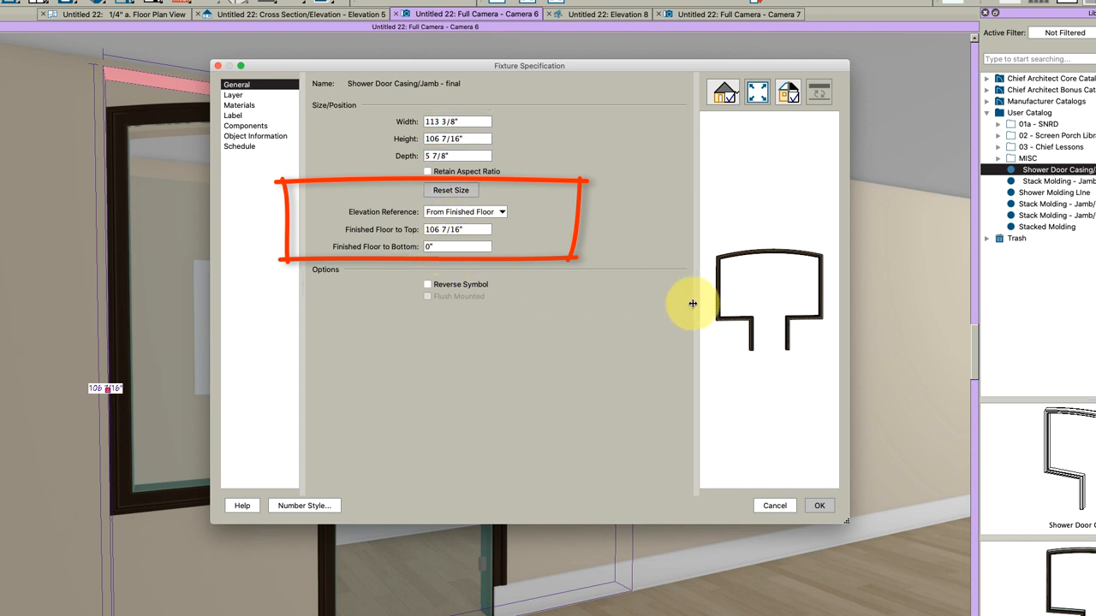
Step: Set the casing's Elevation Reference to From Floor, with Floor to Bottom at 0"
{"action": "left_click", "coordinate": [465, 211]}
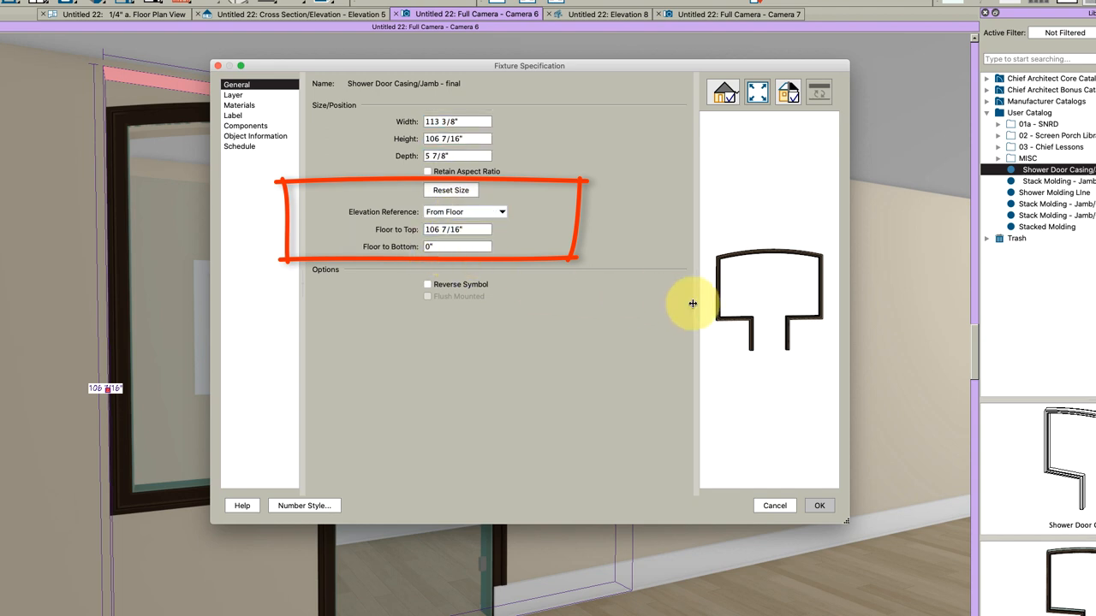
{"action": "left_click", "coordinate": [818, 505]}
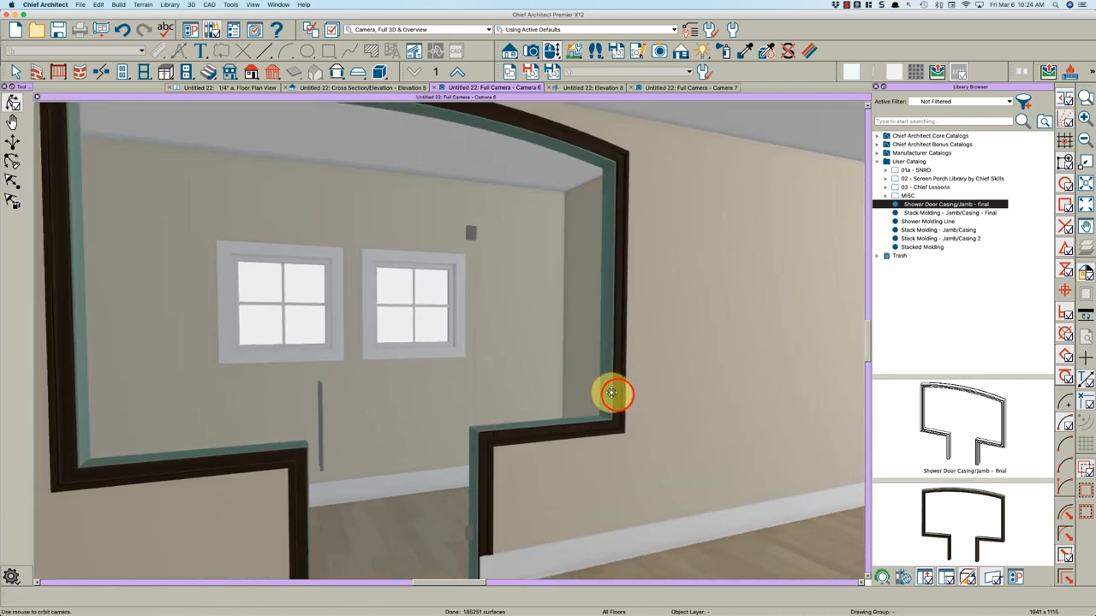
Step: Orbit the 3D camera around the shower opening to face the arched casing
{"action": "left_click_drag", "start_coordinate": [612, 393], "coordinate": [552, 415]}
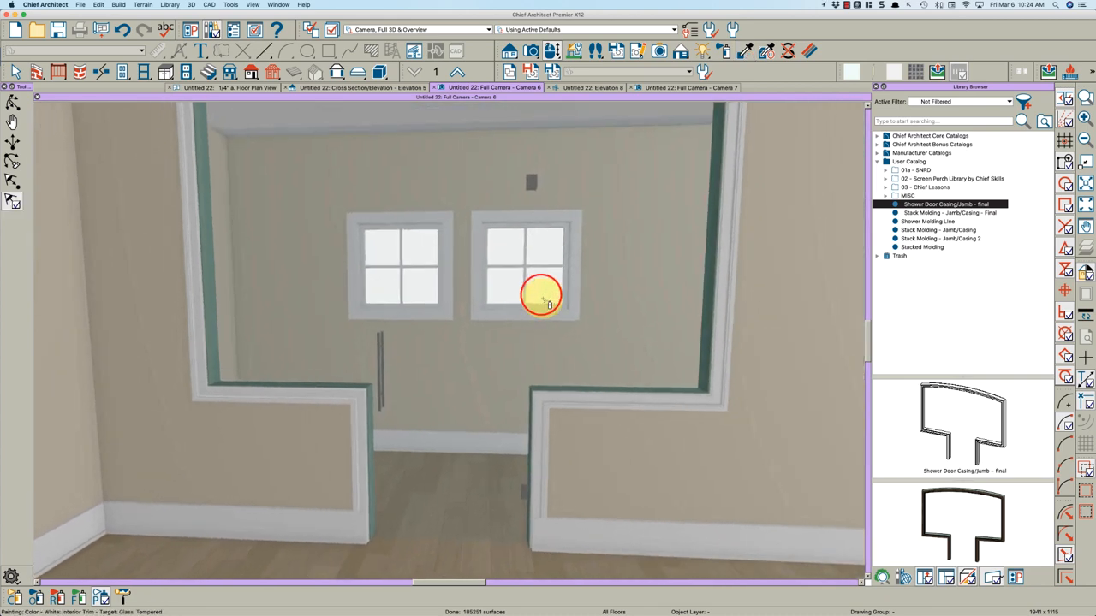
{"action": "left_click_drag", "start_coordinate": [541, 300], "coordinate": [424, 314]}
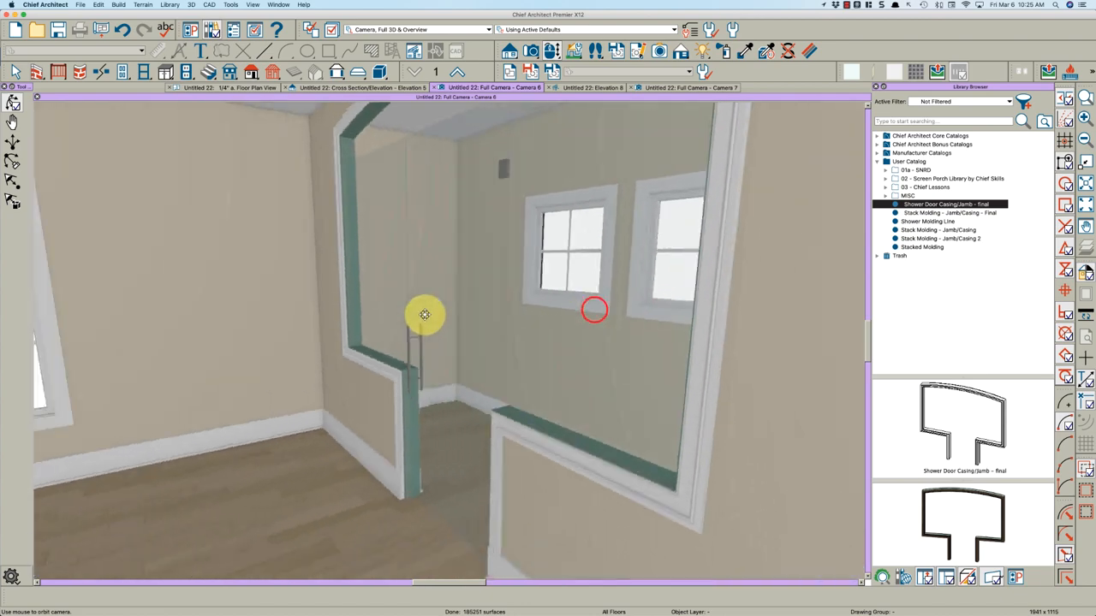
{"action": "left_click_drag", "start_coordinate": [424, 315], "coordinate": [459, 355]}
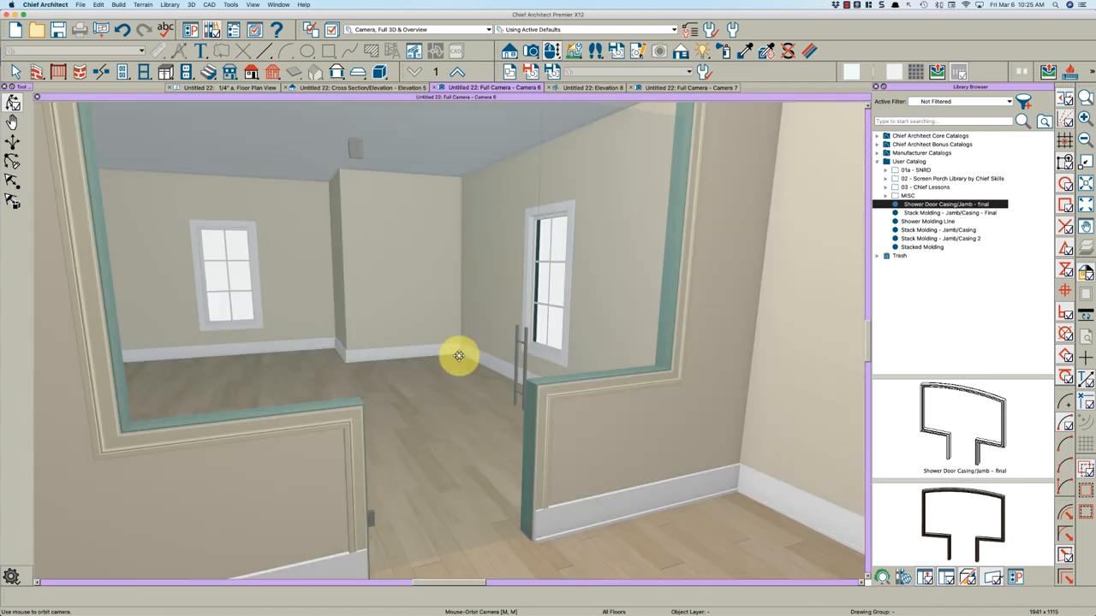
{"action": "left_click_drag", "start_coordinate": [458, 355], "coordinate": [458, 347]}
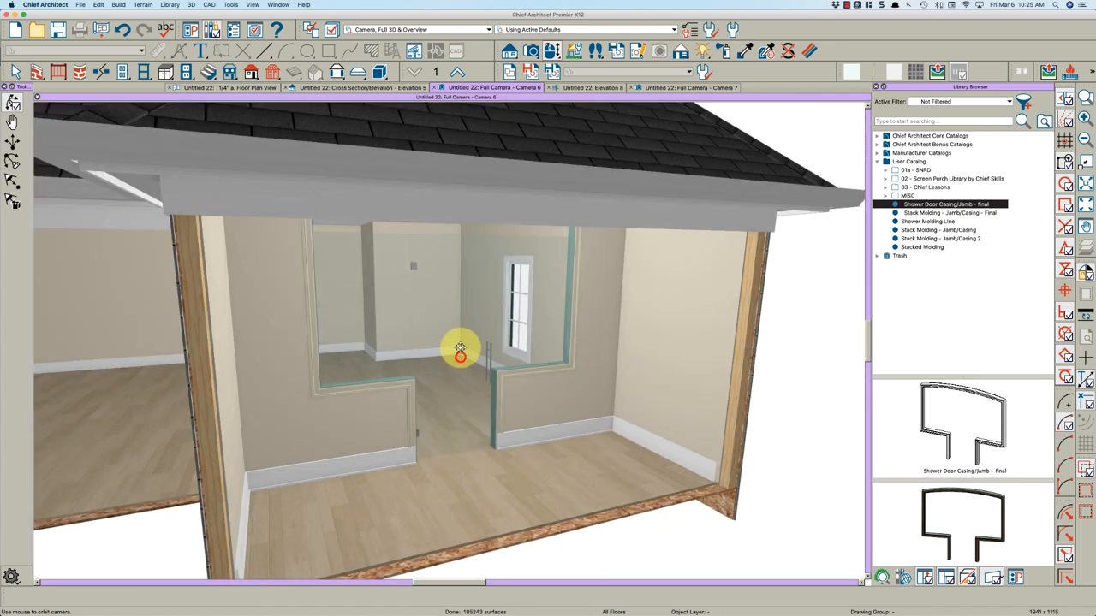
{"action": "left_click_drag", "start_coordinate": [459, 351], "coordinate": [420, 325]}
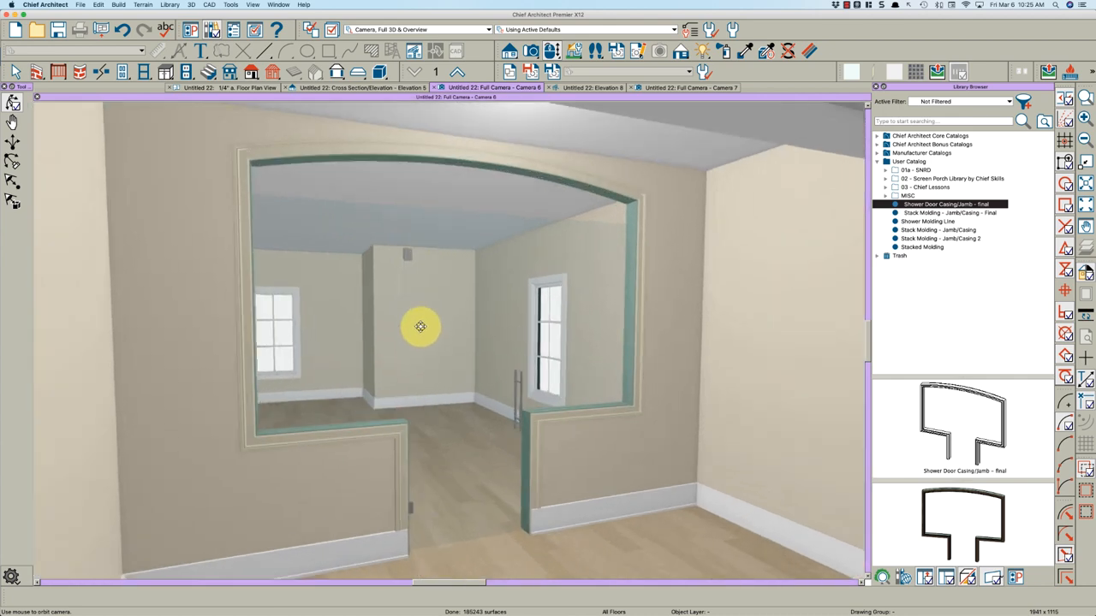
{"action": "left_click_drag", "start_coordinate": [420, 326], "coordinate": [603, 381]}
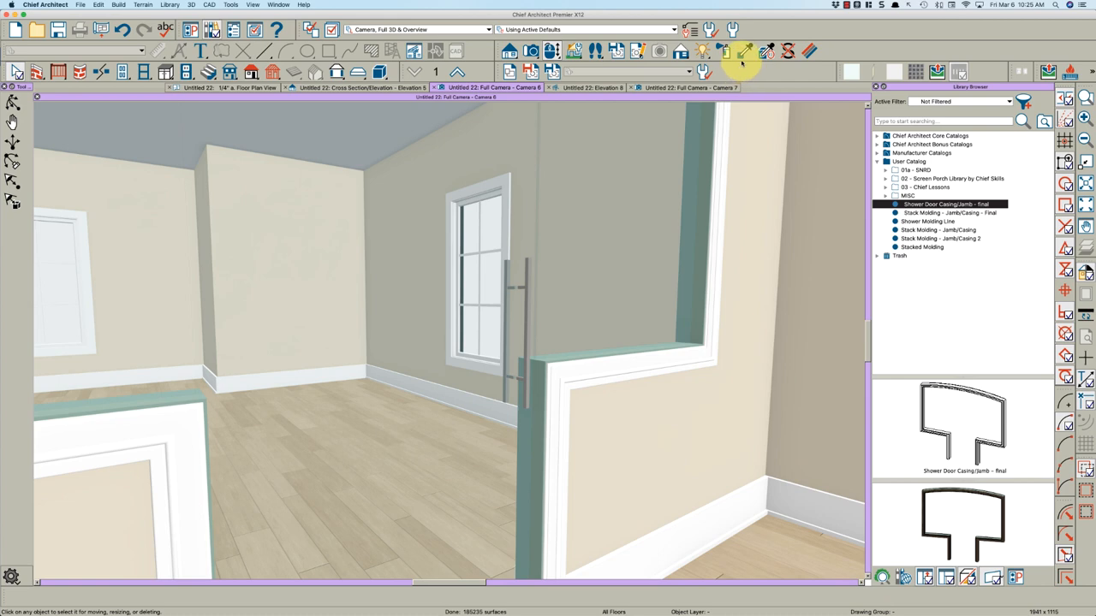
Step: Paint the teal jamb faces with White: Interior Trim, then orbit to check
{"action": "left_click", "coordinate": [744, 51]}
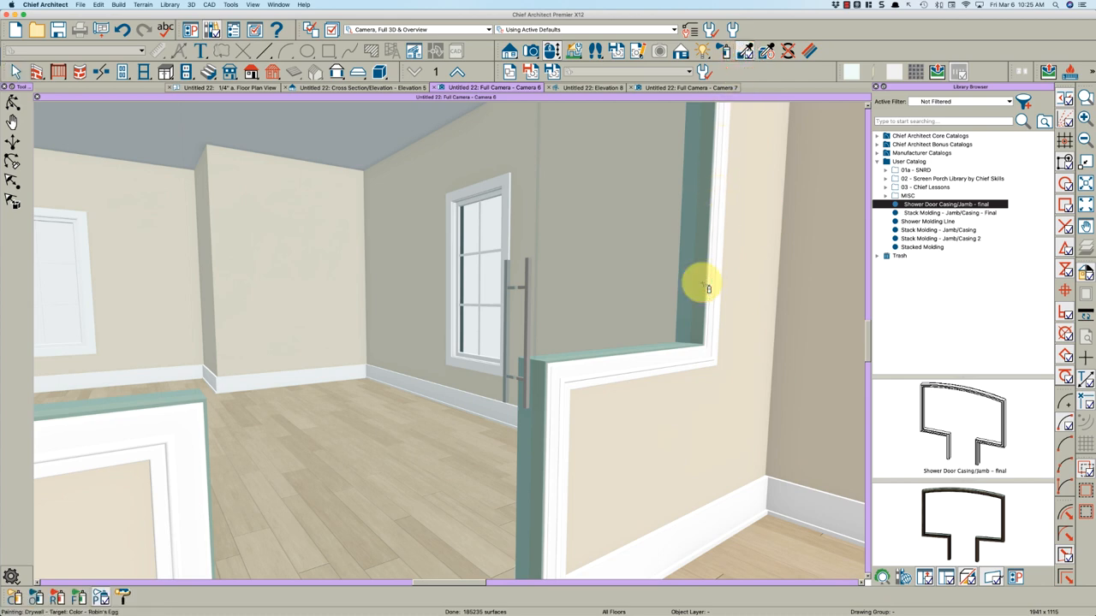
{"action": "mouse_move", "coordinate": [646, 394]}
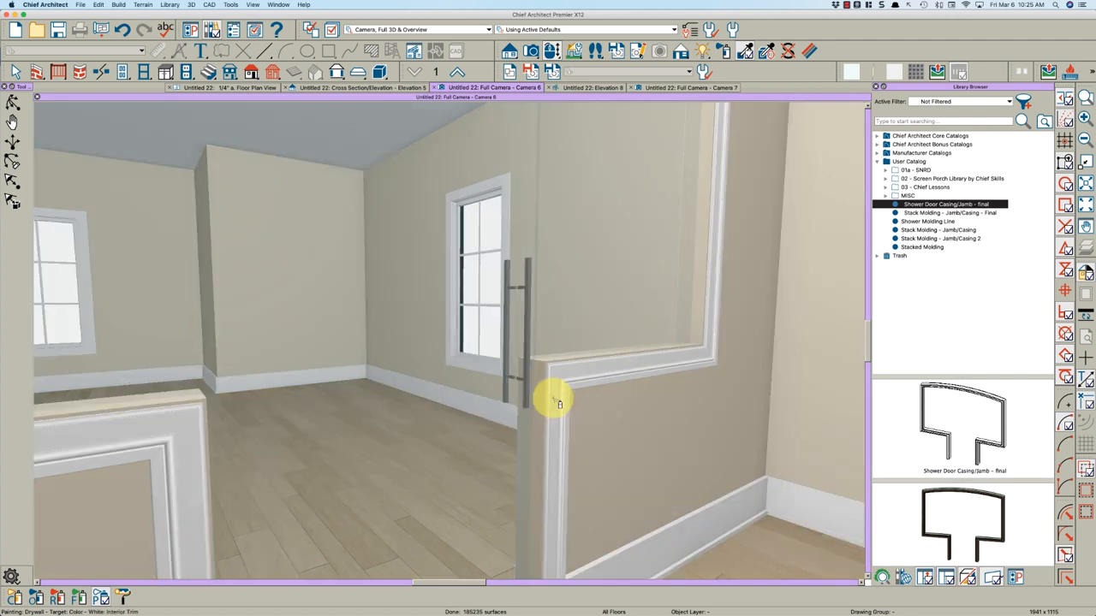
{"action": "left_click_drag", "start_coordinate": [556, 402], "coordinate": [603, 411]}
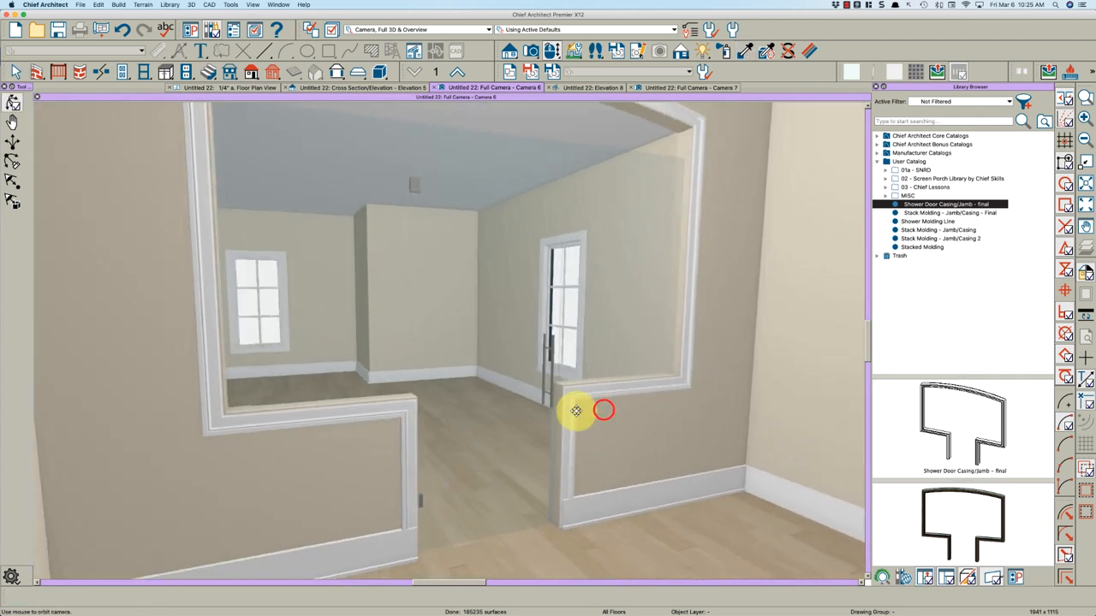
{"action": "left_click_drag", "start_coordinate": [603, 411], "coordinate": [511, 399]}
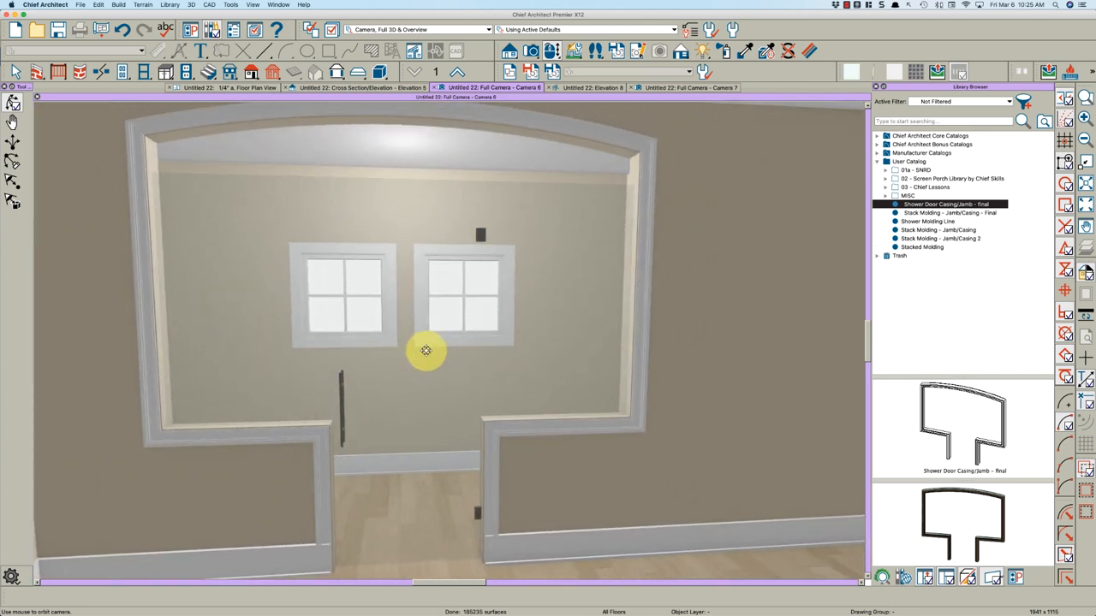
{"action": "left_click_drag", "start_coordinate": [426, 351], "coordinate": [347, 396]}
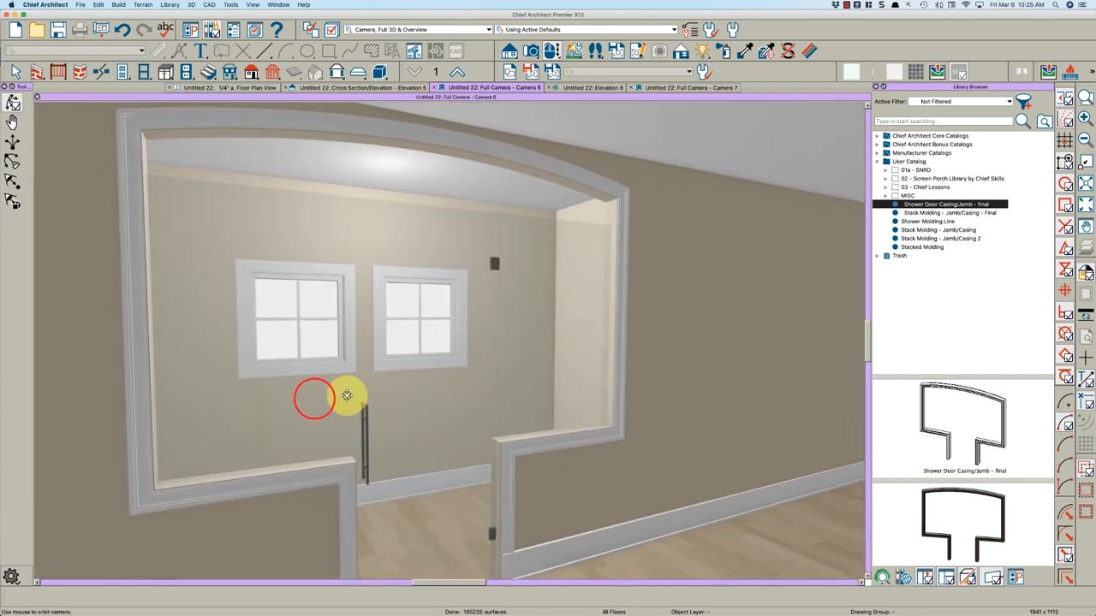
{"action": "left_click_drag", "start_coordinate": [314, 400], "coordinate": [416, 425]}
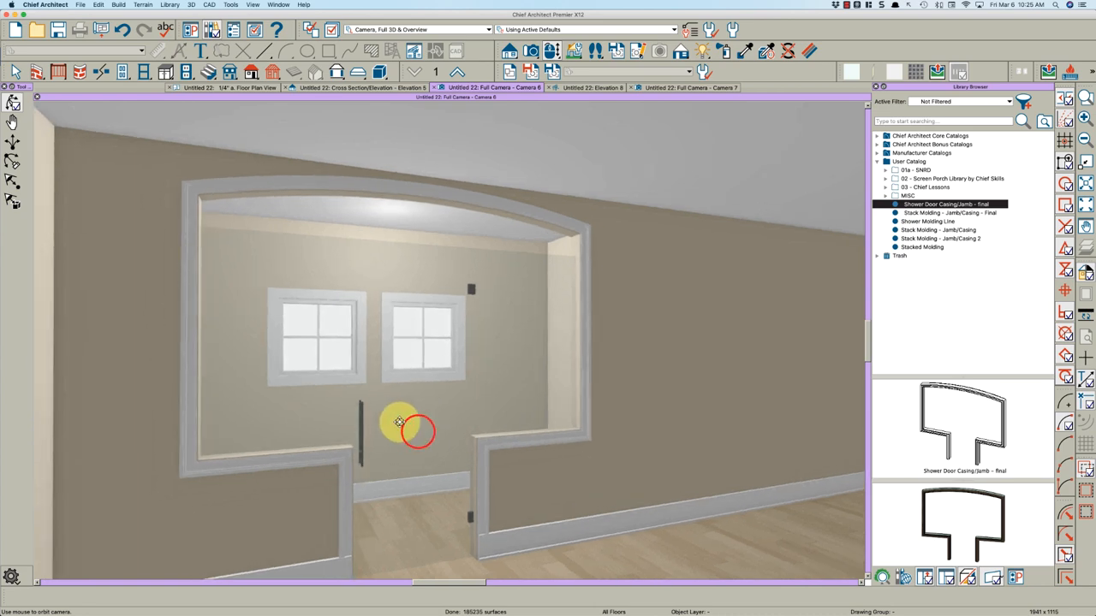
{"action": "left_click_drag", "start_coordinate": [398, 424], "coordinate": [340, 428]}
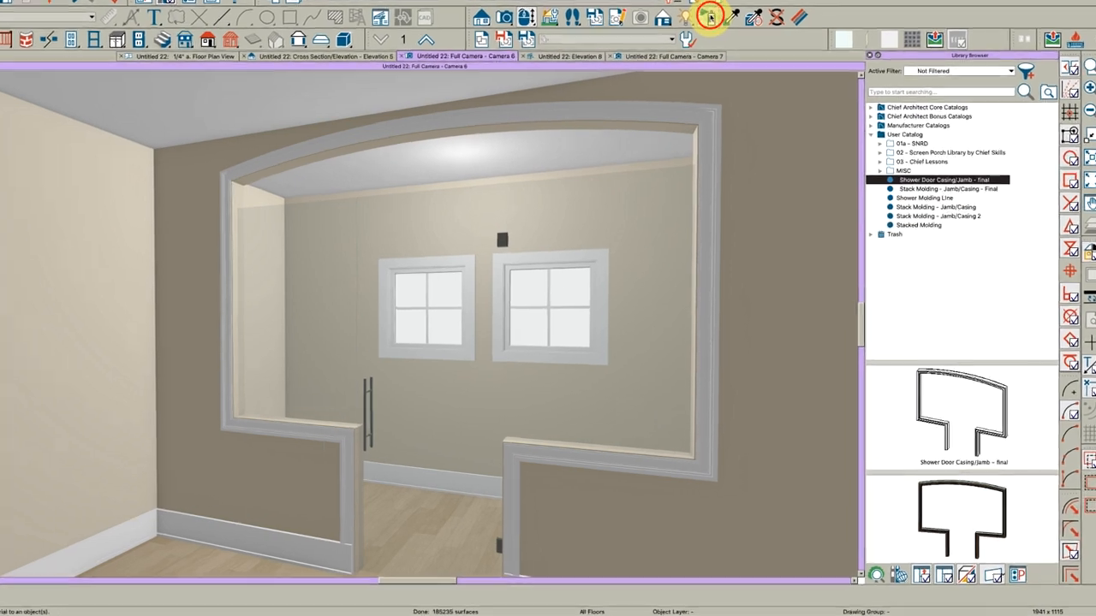
Step: Pick DalTile's Sienna Fabrege Ogee FA78 tile from FLOORING - Tile > Ceramic > Arabesque
{"action": "left_click", "coordinate": [708, 15]}
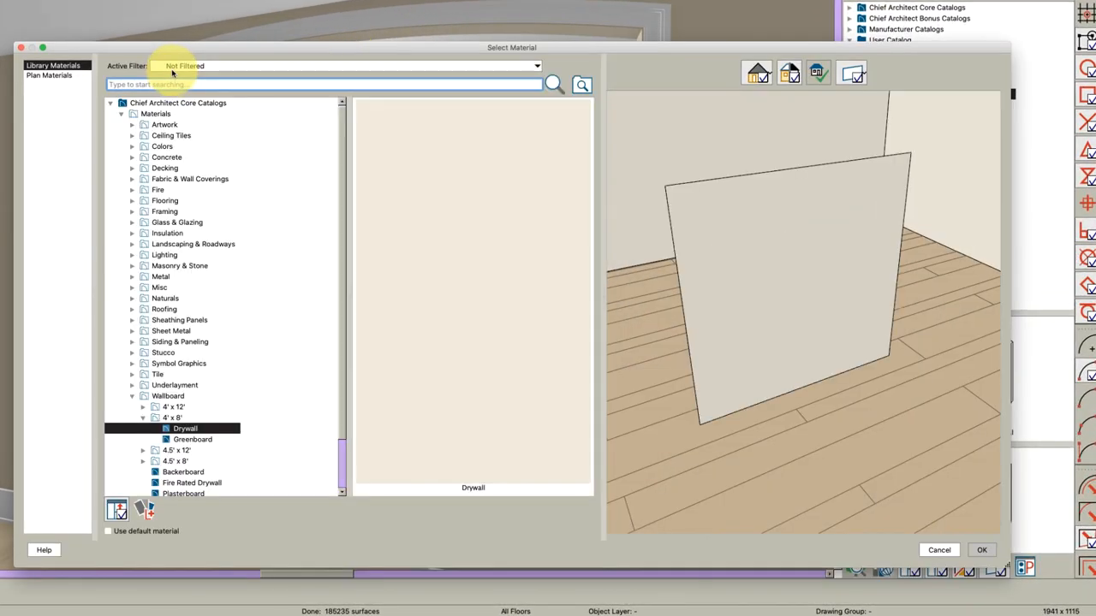
{"action": "left_click", "coordinate": [537, 66]}
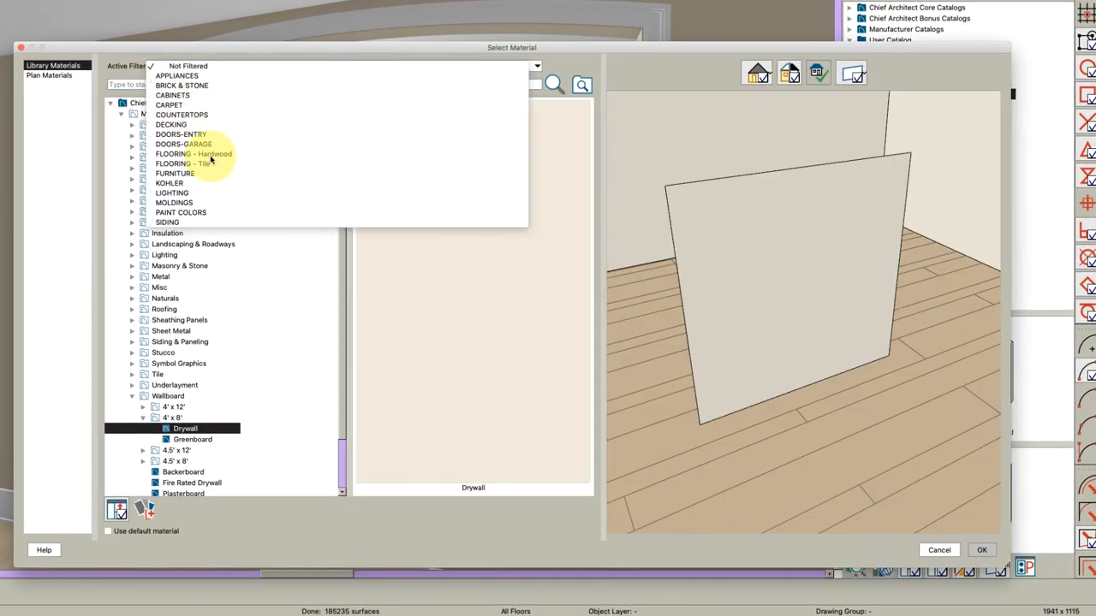
{"action": "left_click", "coordinate": [172, 164]}
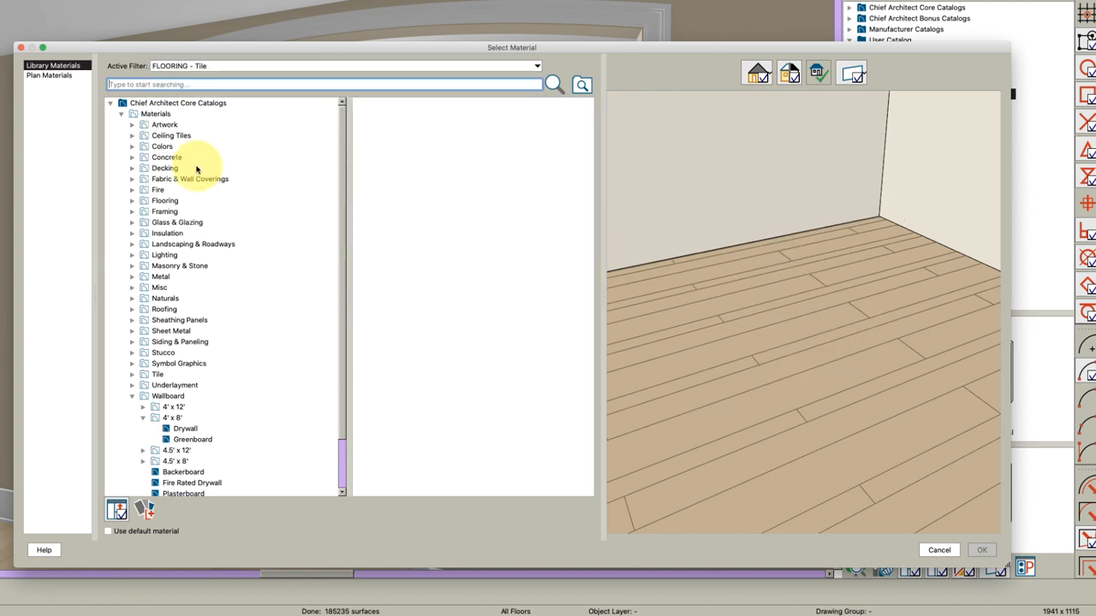
{"action": "left_click", "coordinate": [110, 103]}
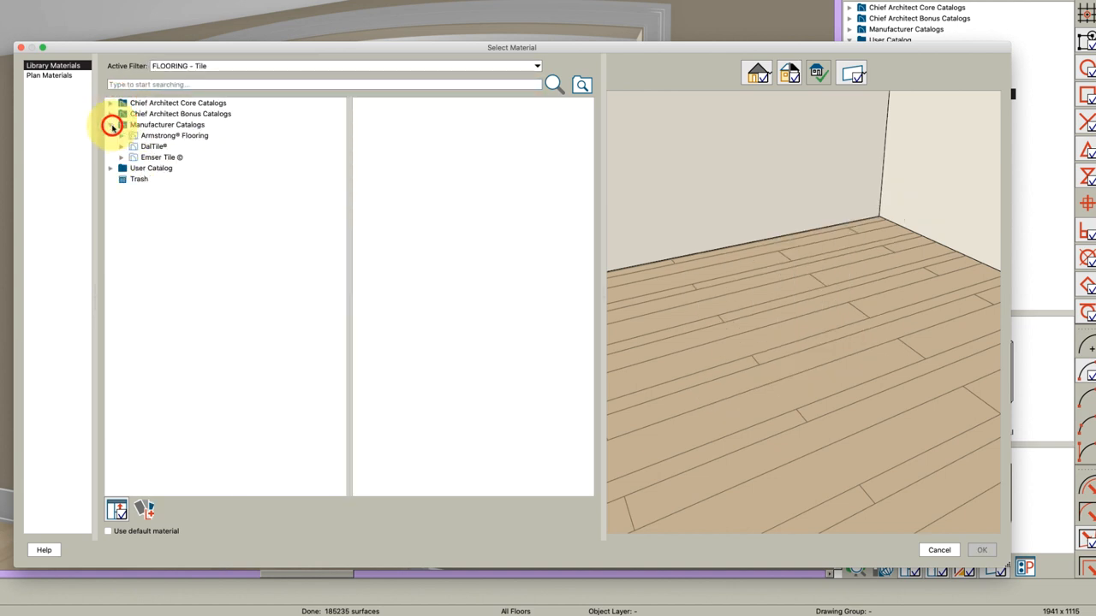
{"action": "left_click", "coordinate": [121, 147]}
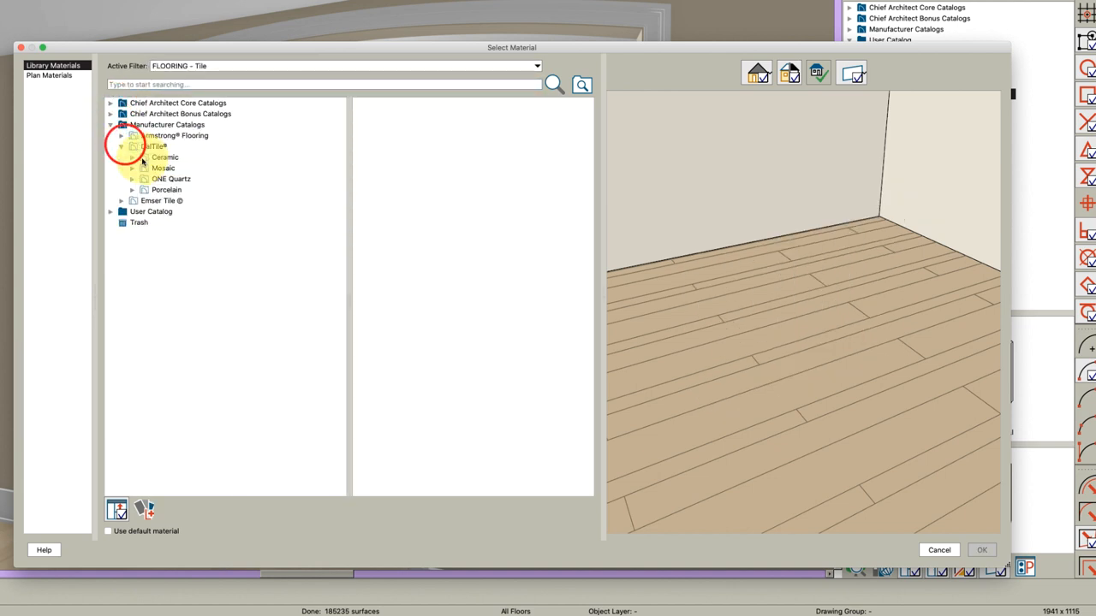
{"action": "left_click", "coordinate": [166, 156]}
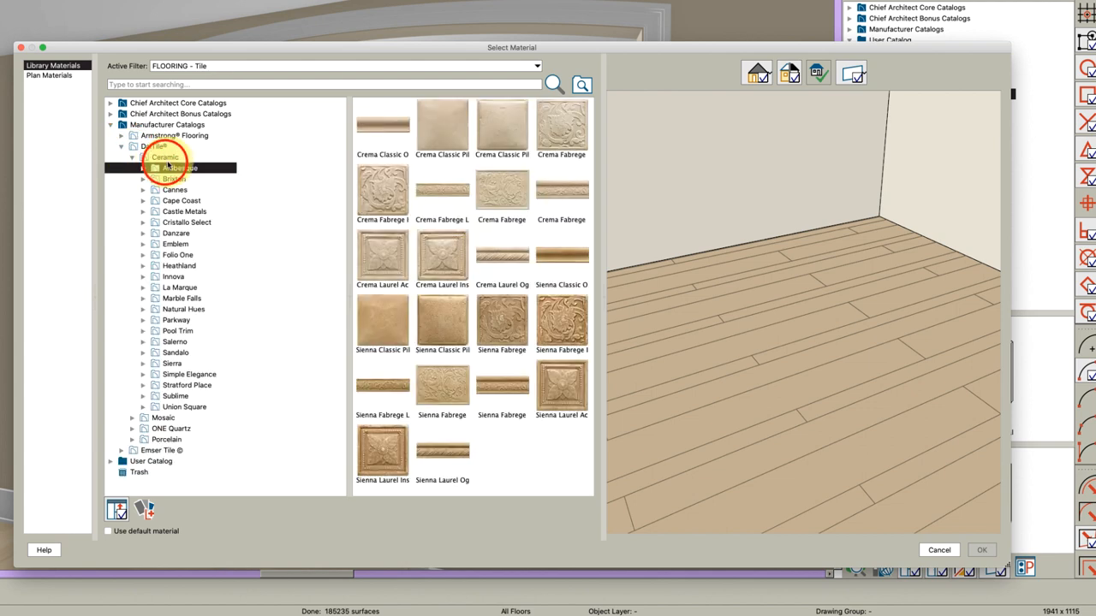
{"action": "mouse_move", "coordinate": [562, 257]}
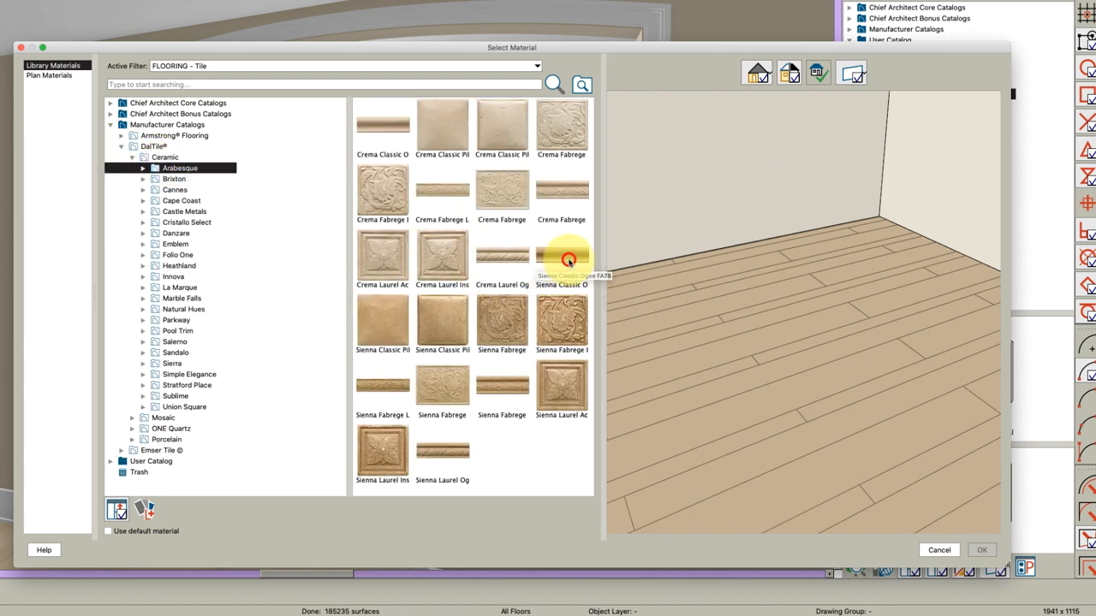
{"action": "left_click", "coordinate": [502, 386]}
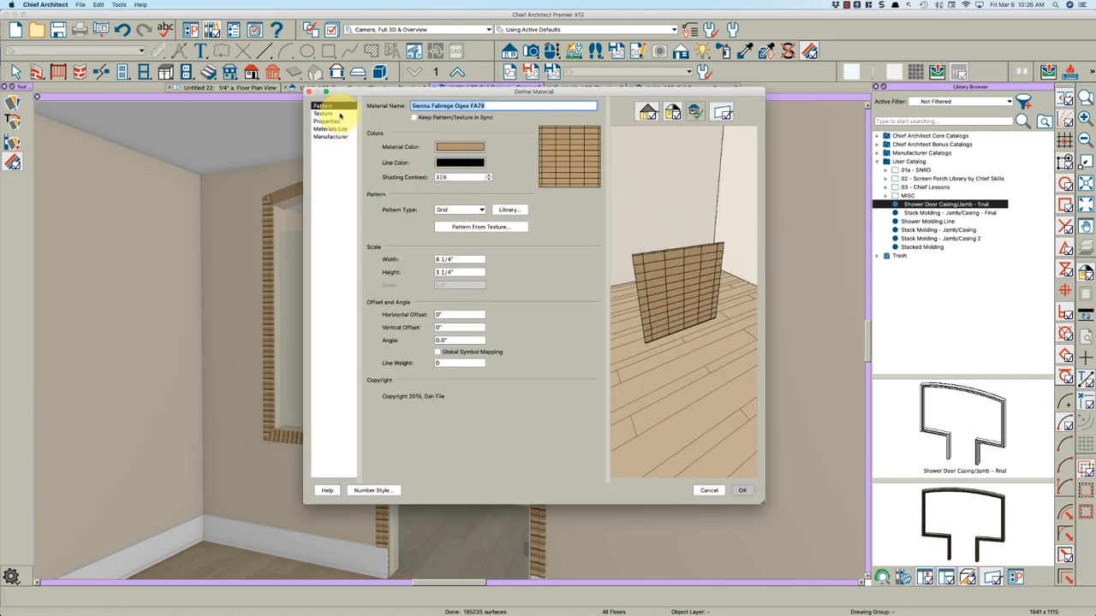
Step: Set the tile texture Angle to 90° in Define Material and confirm
{"action": "left_click", "coordinate": [323, 113]}
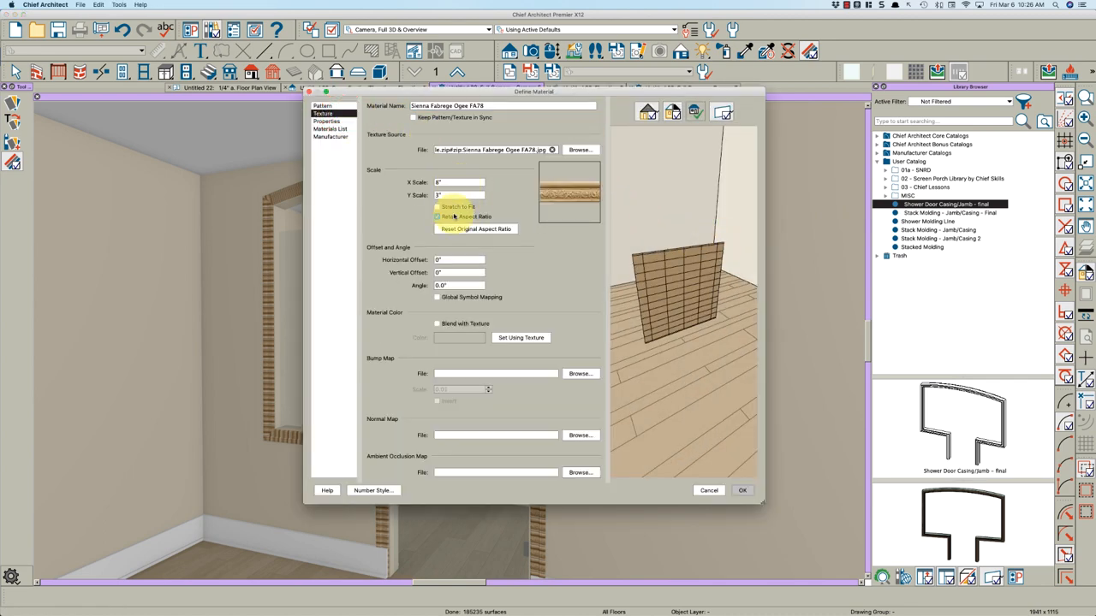
{"action": "left_click", "coordinate": [438, 217]}
{"action": "type", "text": "90"}
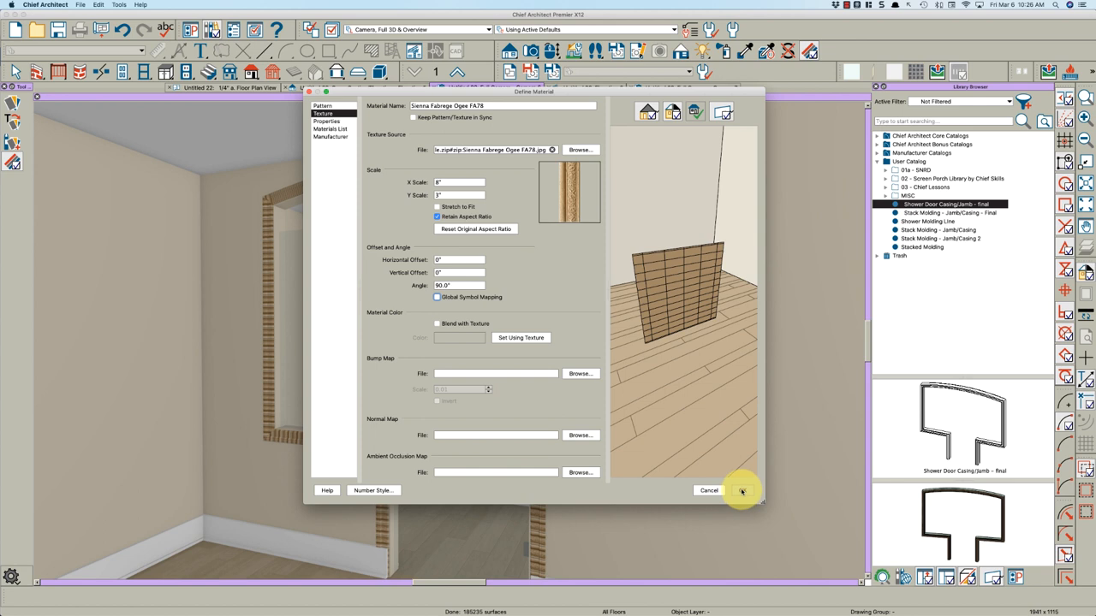
{"action": "left_click", "coordinate": [742, 491]}
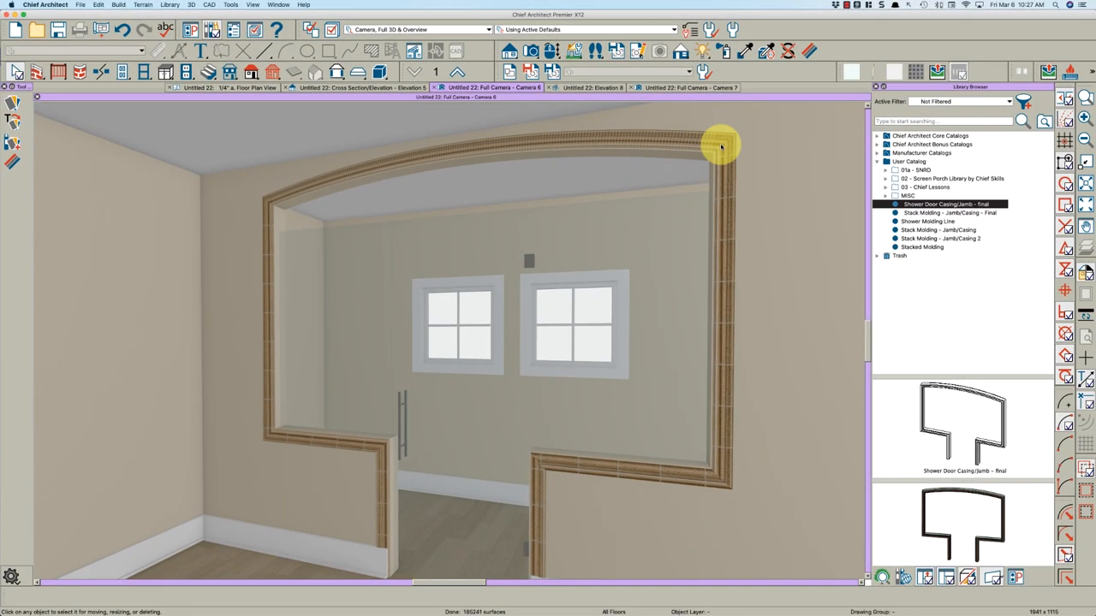
{"action": "mouse_move", "coordinate": [484, 149]}
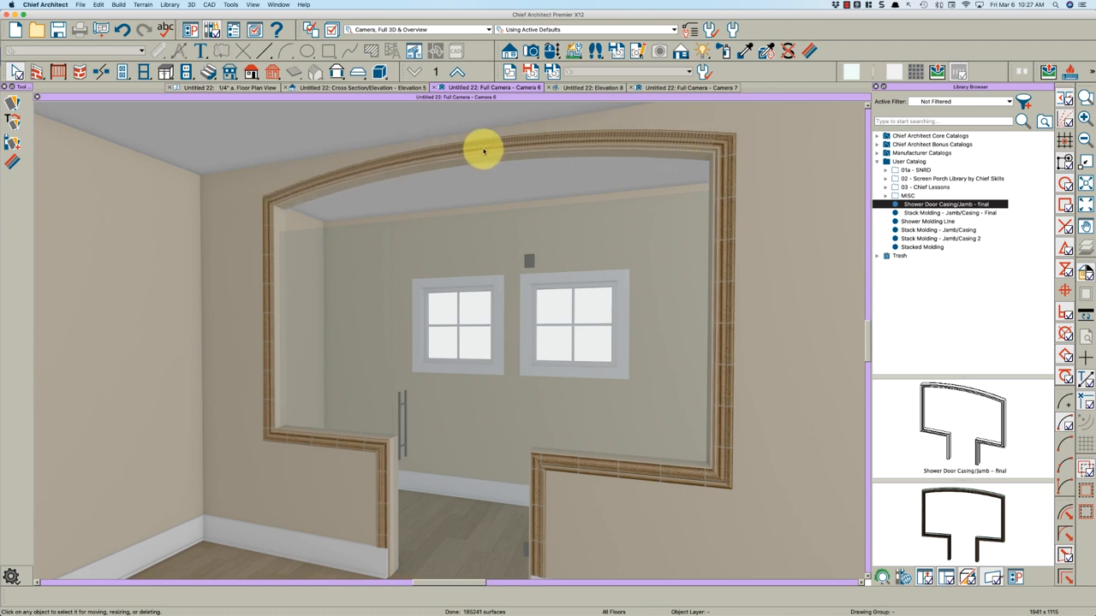
{"action": "mouse_move", "coordinate": [685, 147]}
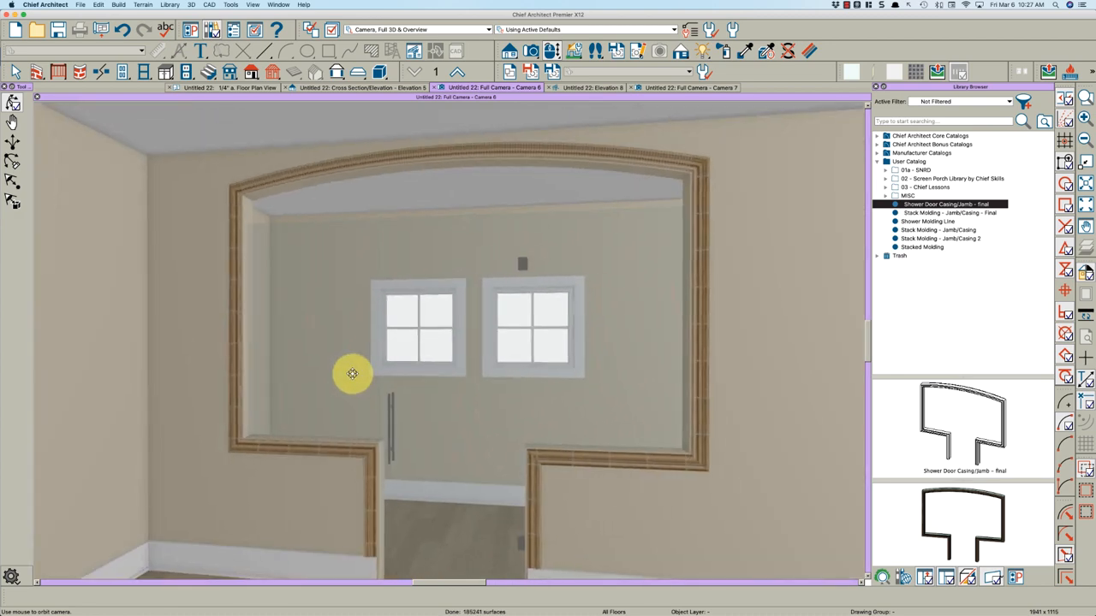
{"action": "left_click_drag", "start_coordinate": [353, 373], "coordinate": [337, 378]}
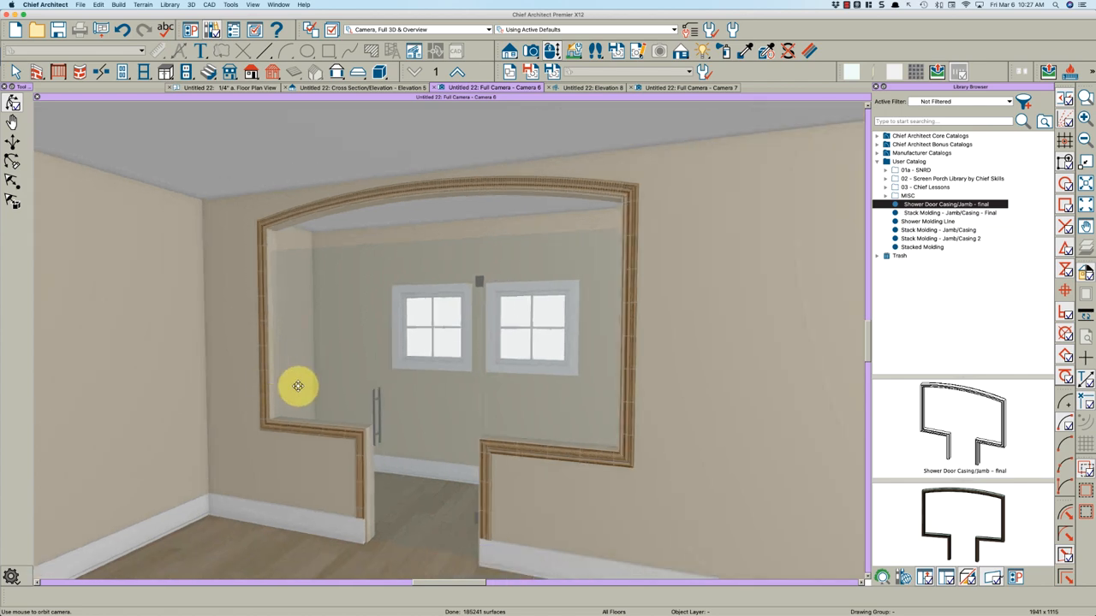
{"action": "left_click_drag", "start_coordinate": [298, 386], "coordinate": [344, 388]}
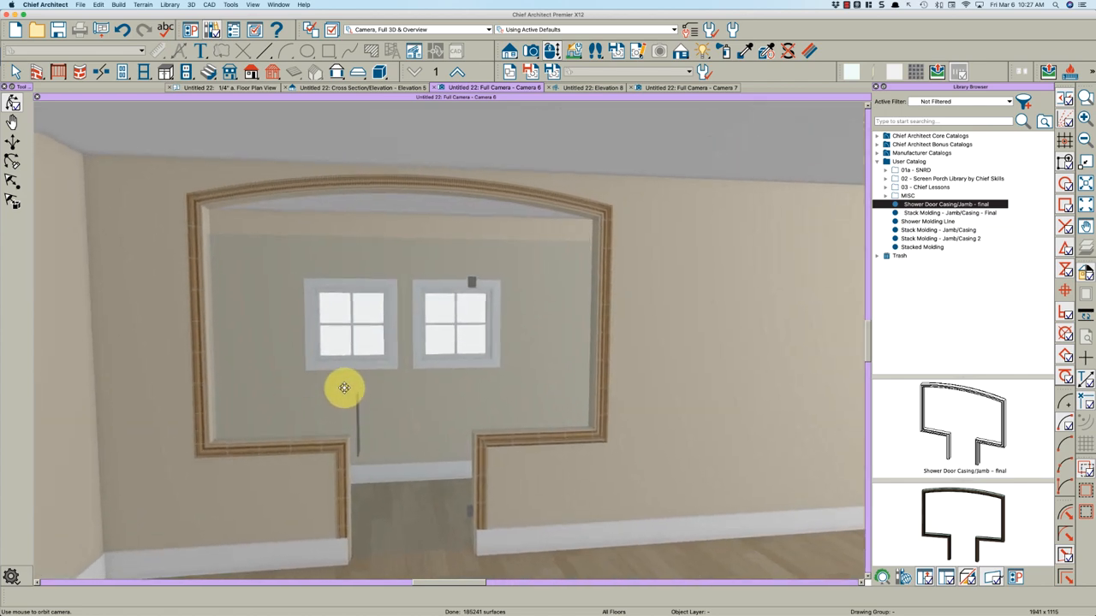
{"action": "left_click_drag", "start_coordinate": [344, 388], "coordinate": [452, 392]}
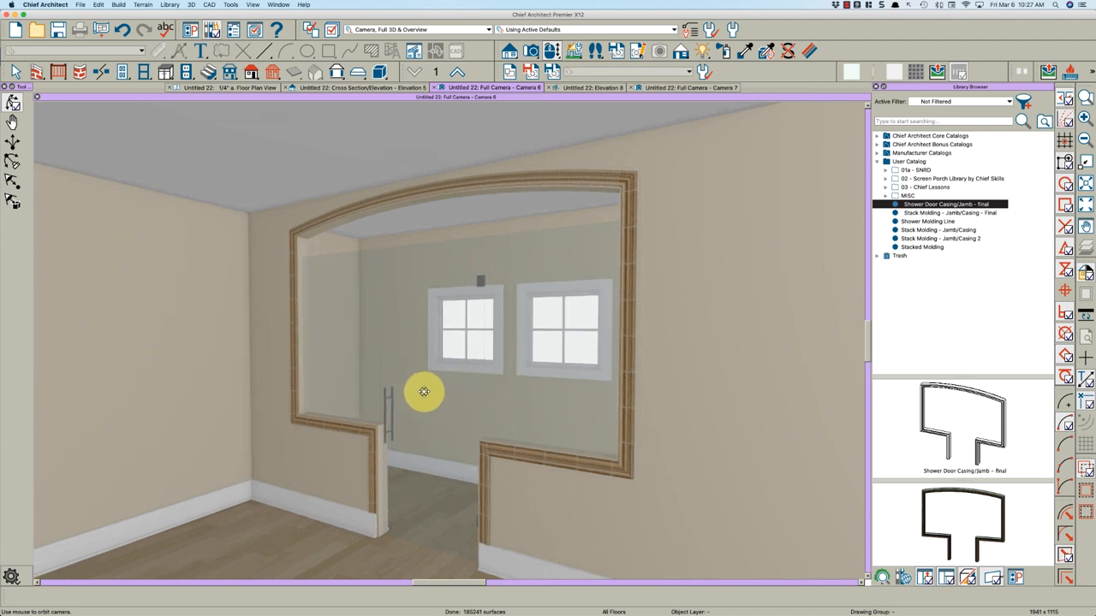
{"action": "mouse_move", "coordinate": [409, 393]}
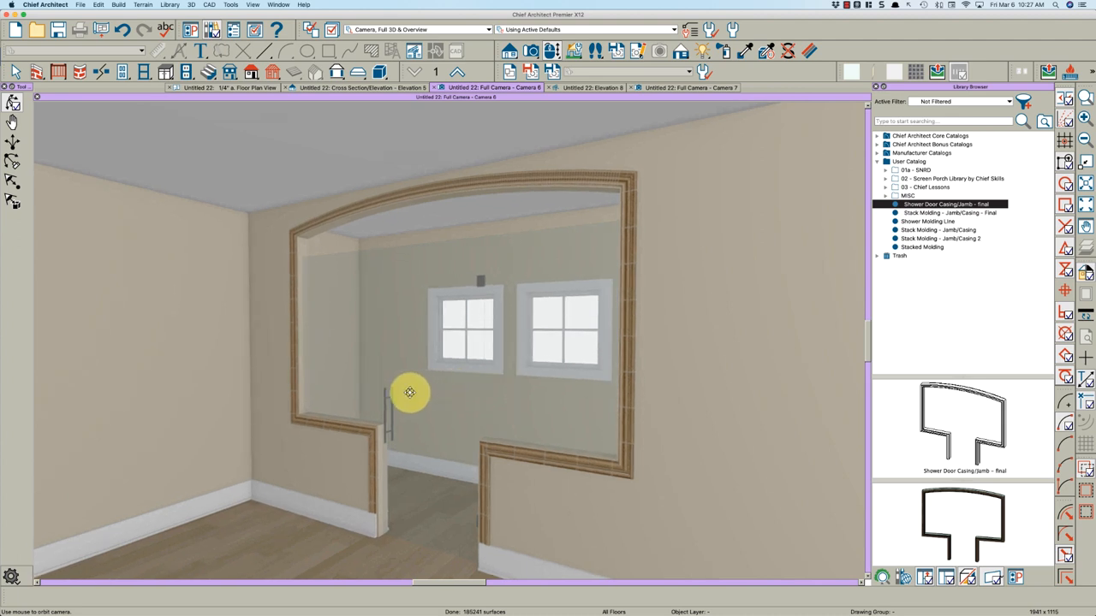